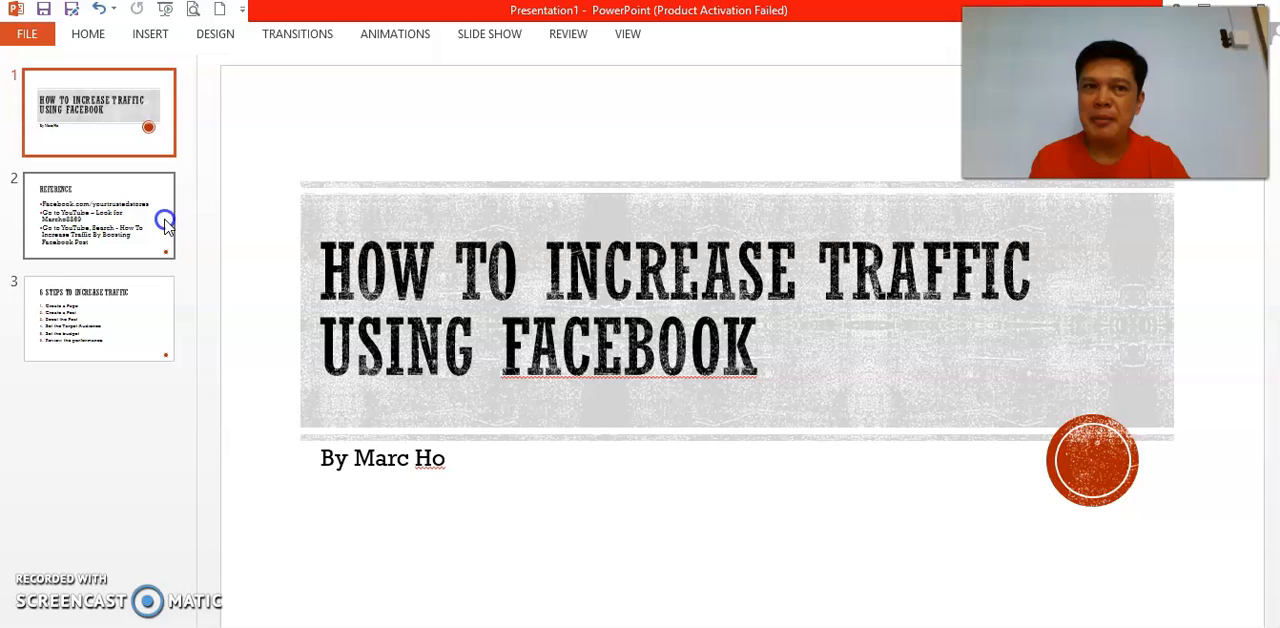
Step: Start creating a new Page from the Create menu in the top bar
{"action": "left_click", "coordinate": [100, 216]}
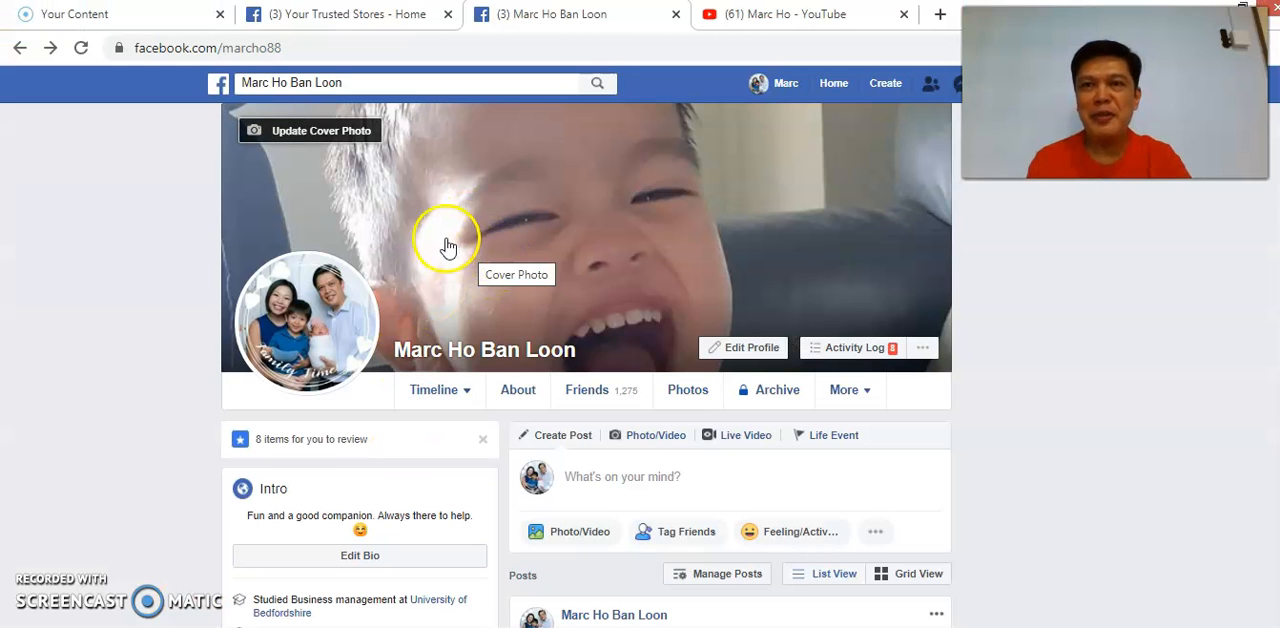
{"action": "mouse_move", "coordinate": [708, 188]}
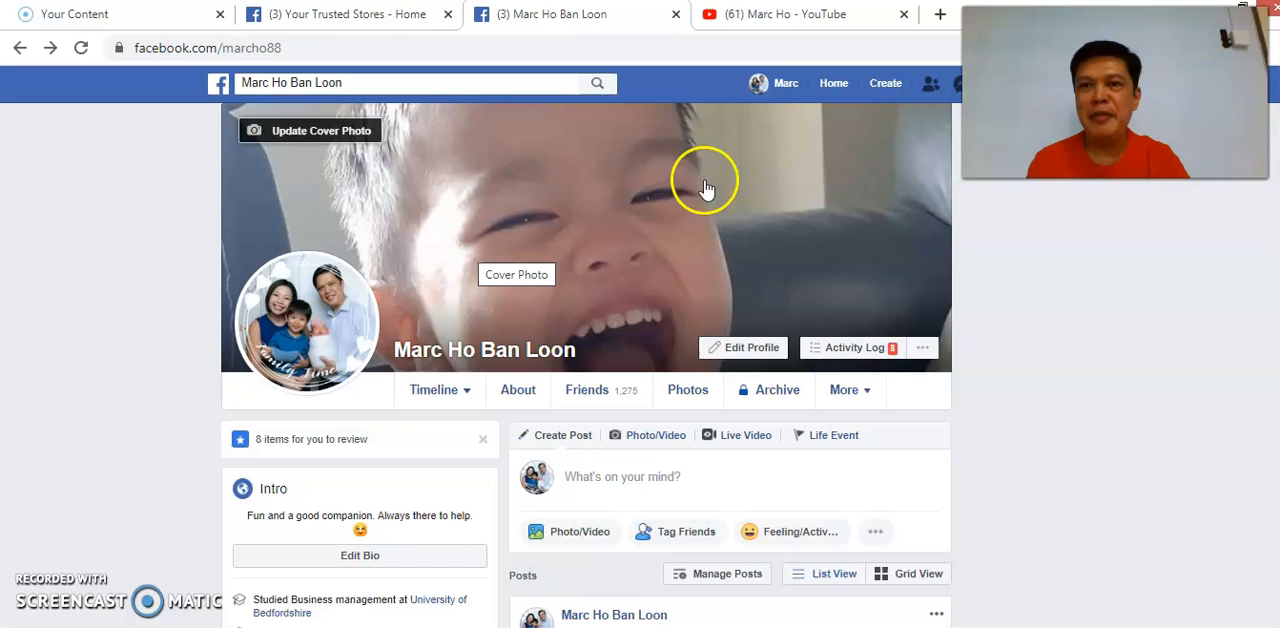
{"action": "mouse_move", "coordinate": [868, 96]}
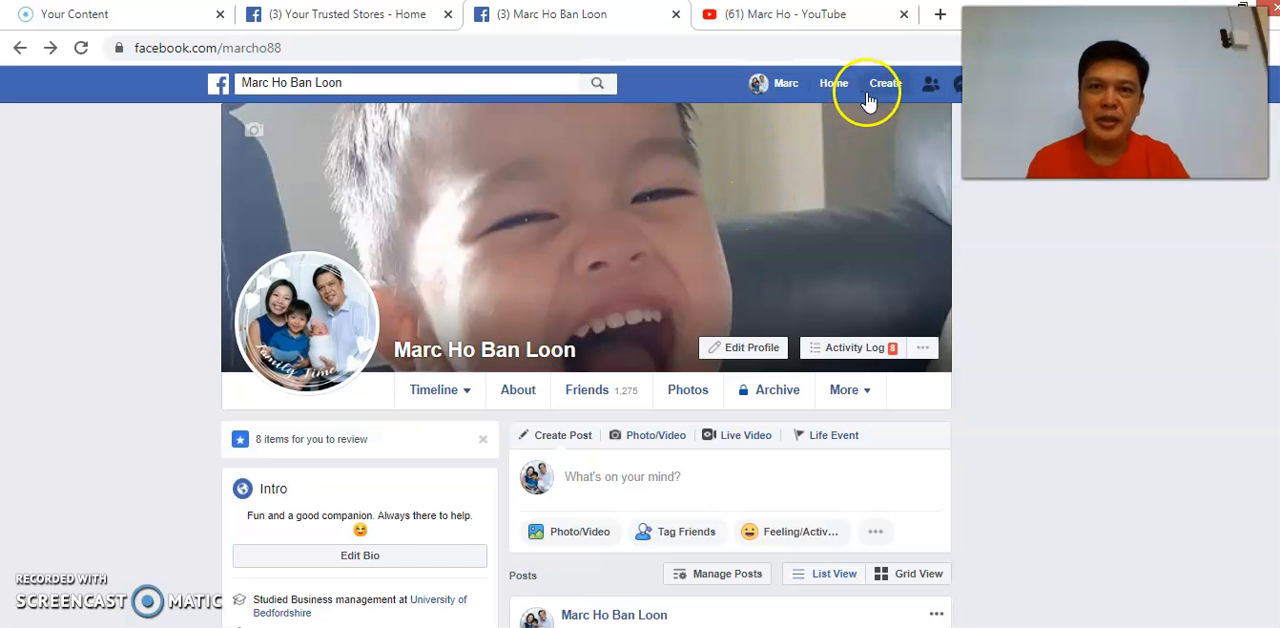
{"action": "left_click", "coordinate": [884, 84]}
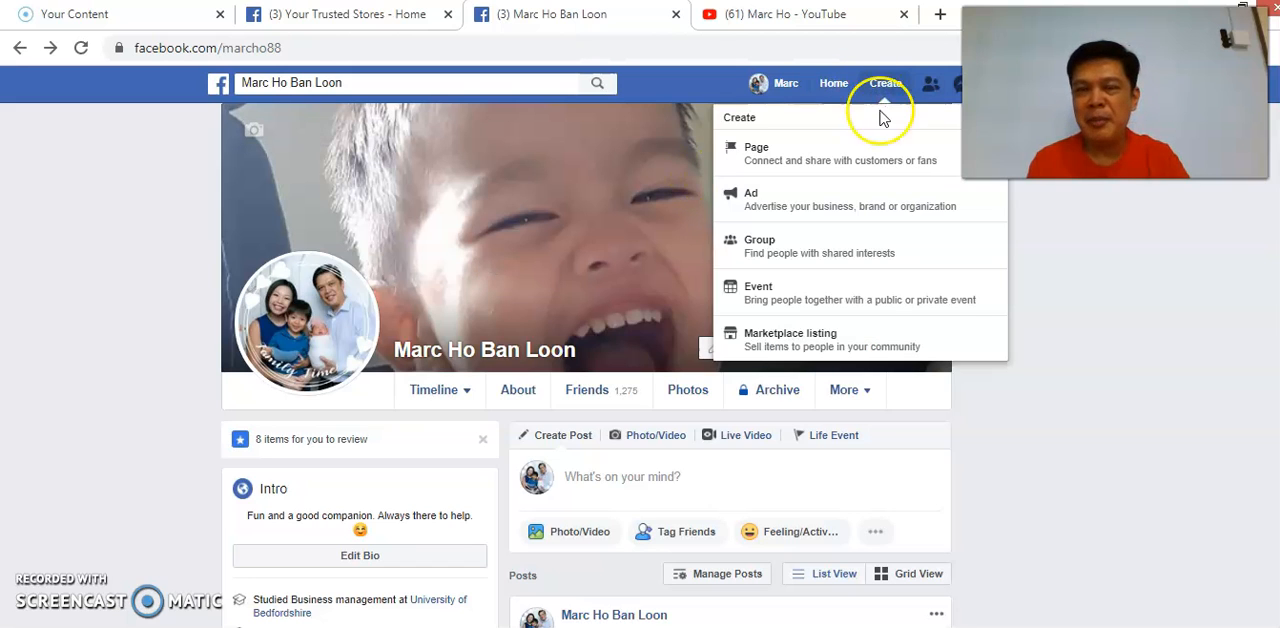
{"action": "left_click", "coordinate": [756, 152]}
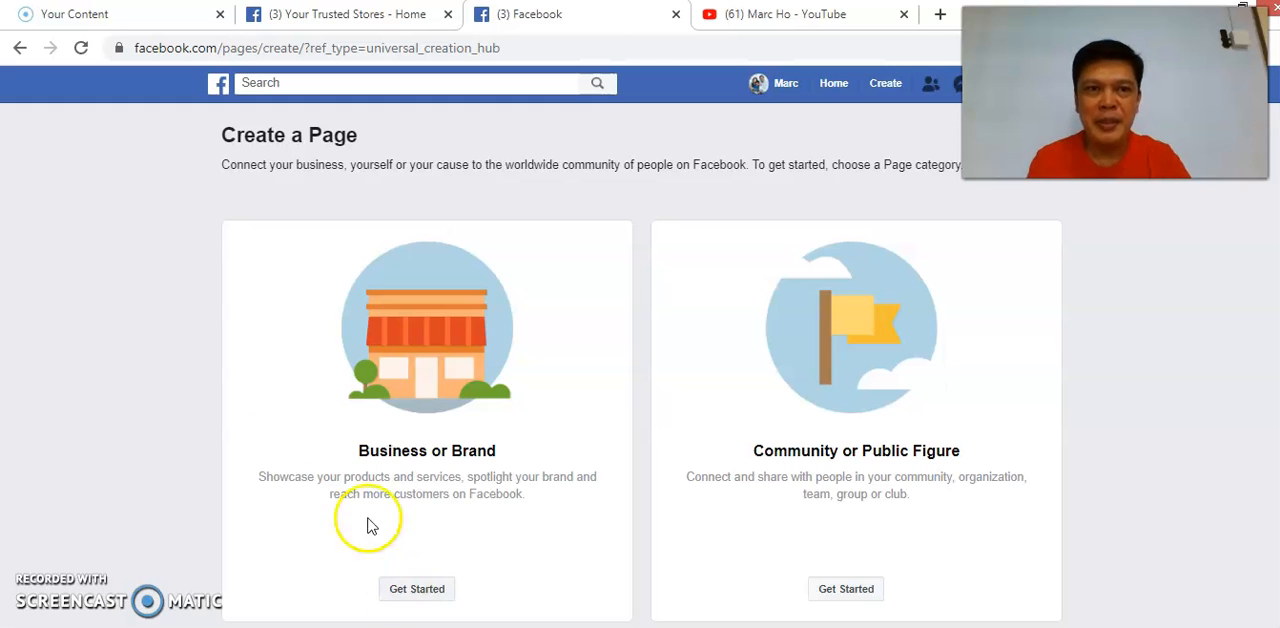
{"action": "mouse_move", "coordinate": [376, 30]}
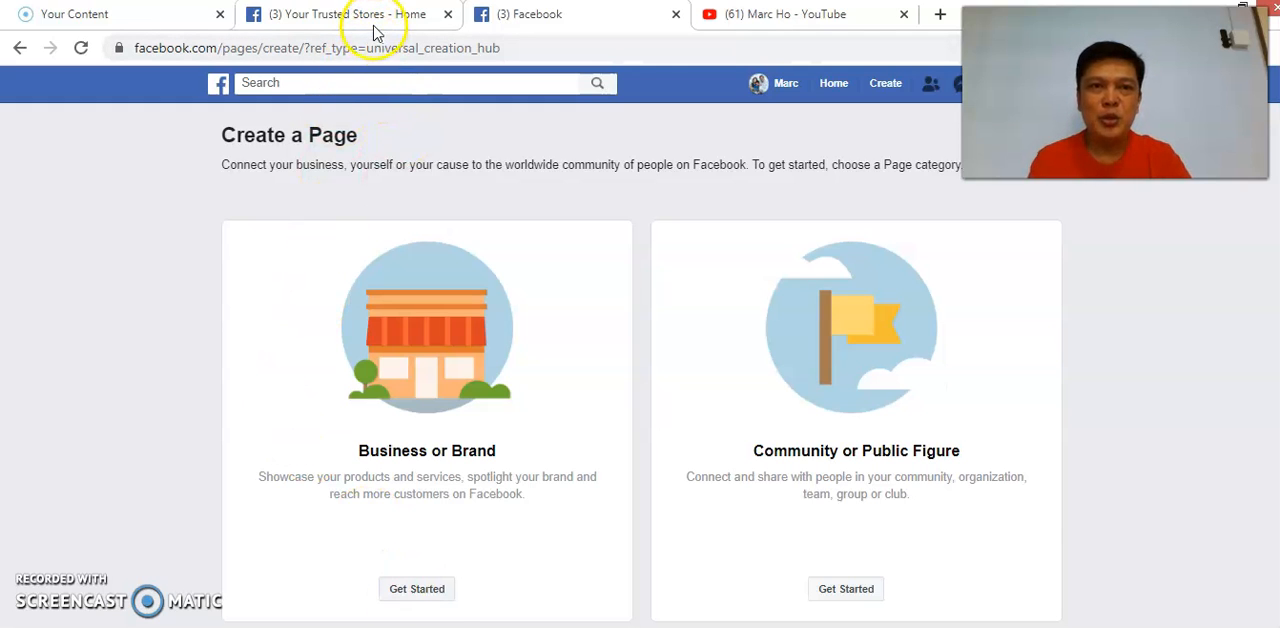
Step: Switch to the Your Trusted Stores page, dismiss the post composer, and reach the unboosted Baby Is Not Sleeping post
{"action": "left_click", "coordinate": [344, 14]}
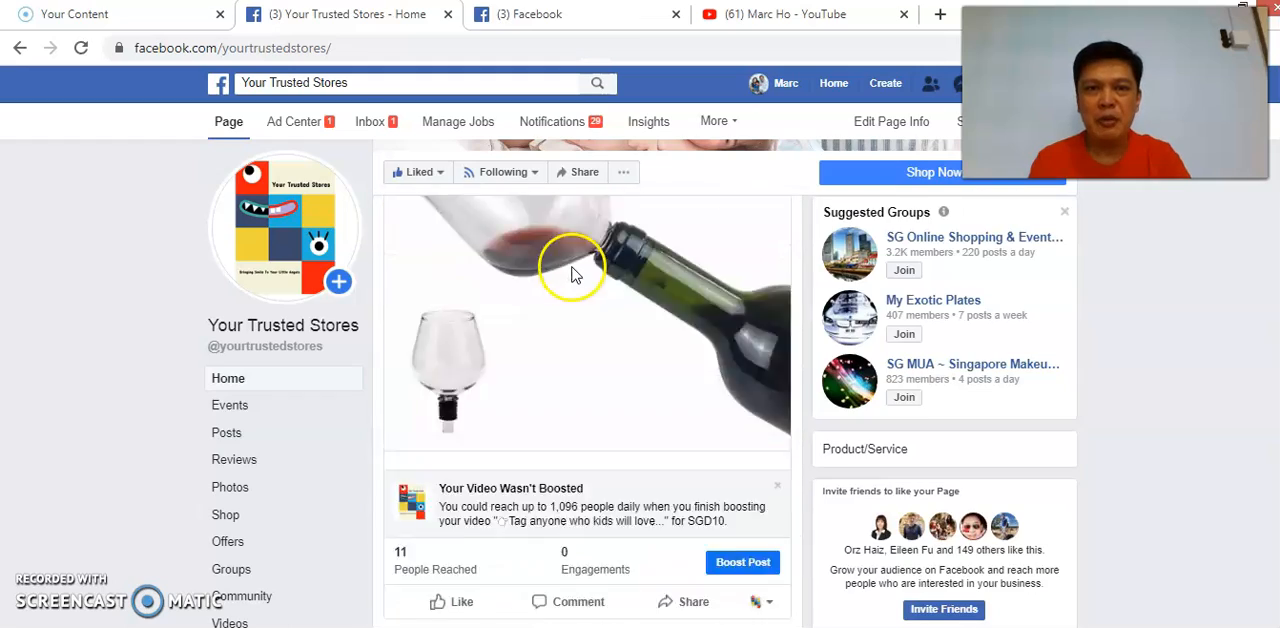
{"action": "scroll", "scroll_direction": "down", "scroll_amount": 3}
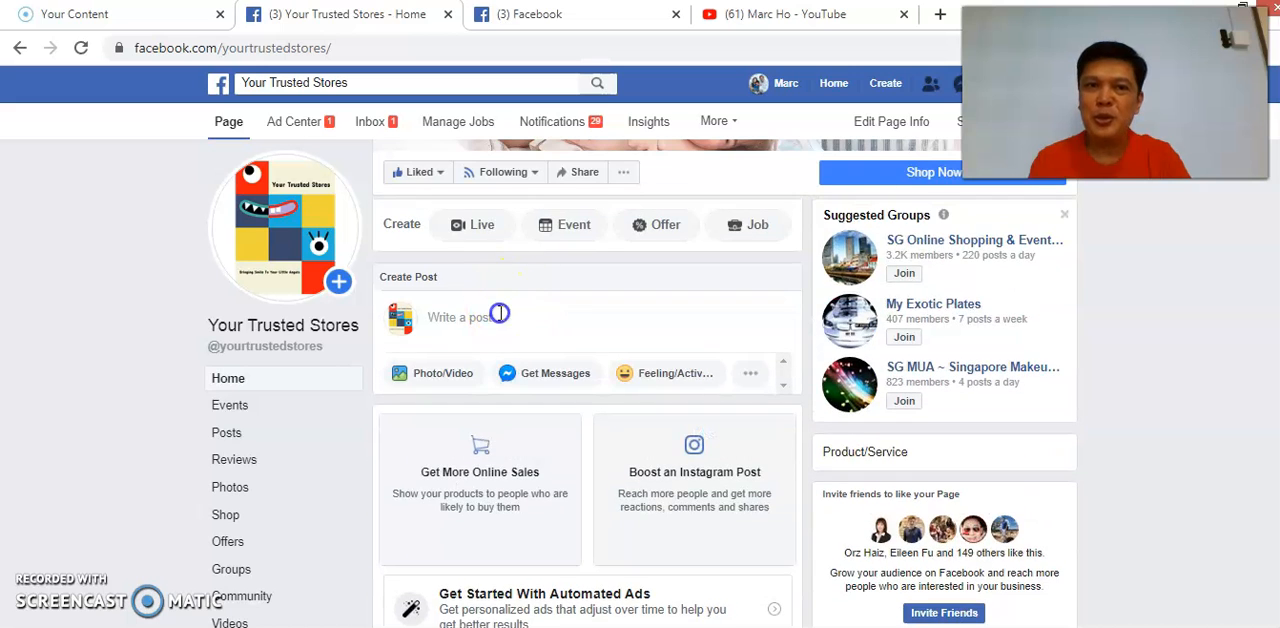
{"action": "left_click", "coordinate": [500, 318]}
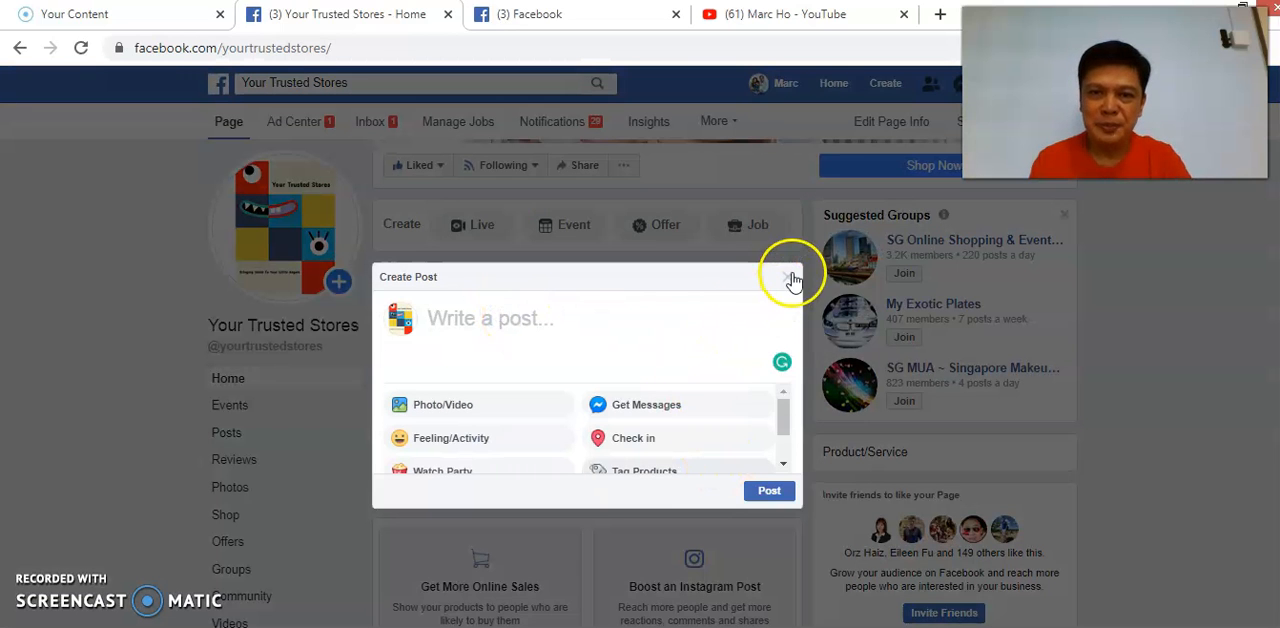
{"action": "left_click", "coordinate": [790, 276]}
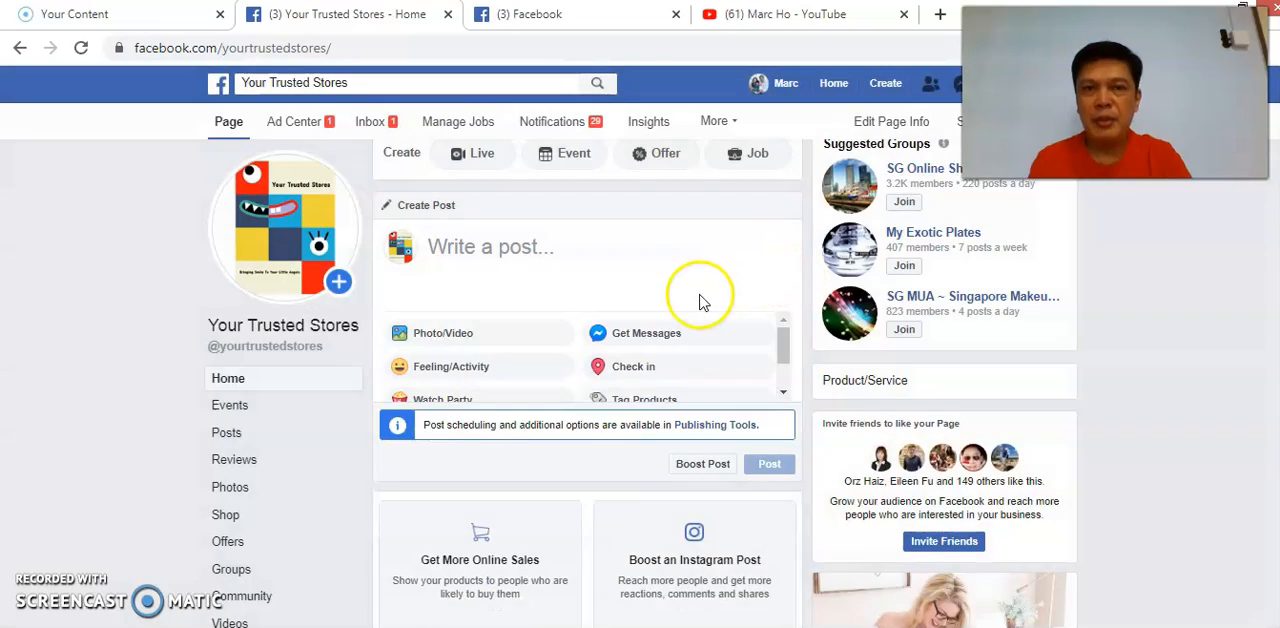
{"action": "scroll", "scroll_direction": "down", "scroll_amount": 3}
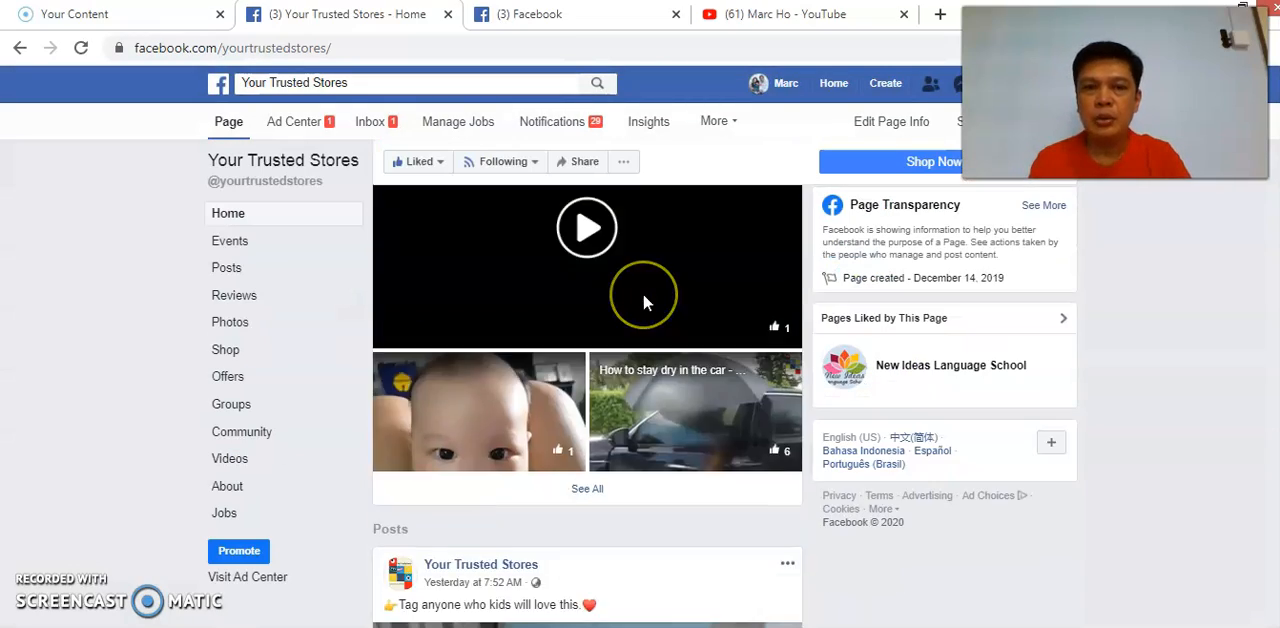
{"action": "scroll", "scroll_direction": "down", "scroll_amount": 3}
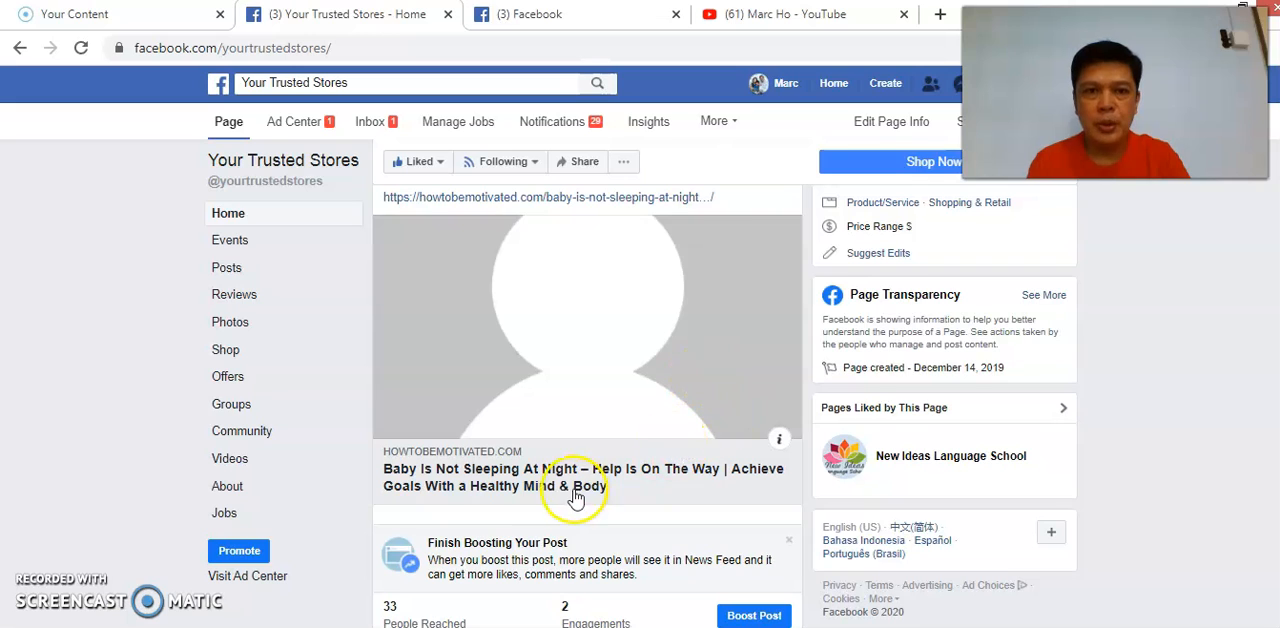
{"action": "mouse_move", "coordinate": [536, 524]}
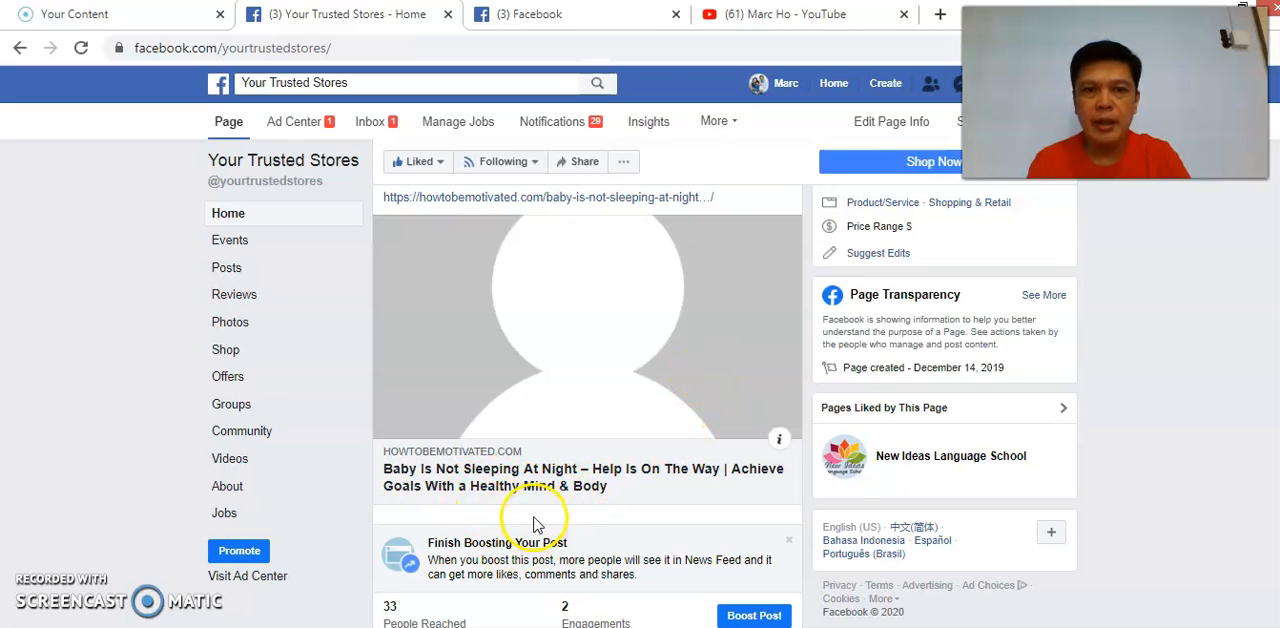
{"action": "mouse_move", "coordinate": [690, 548]}
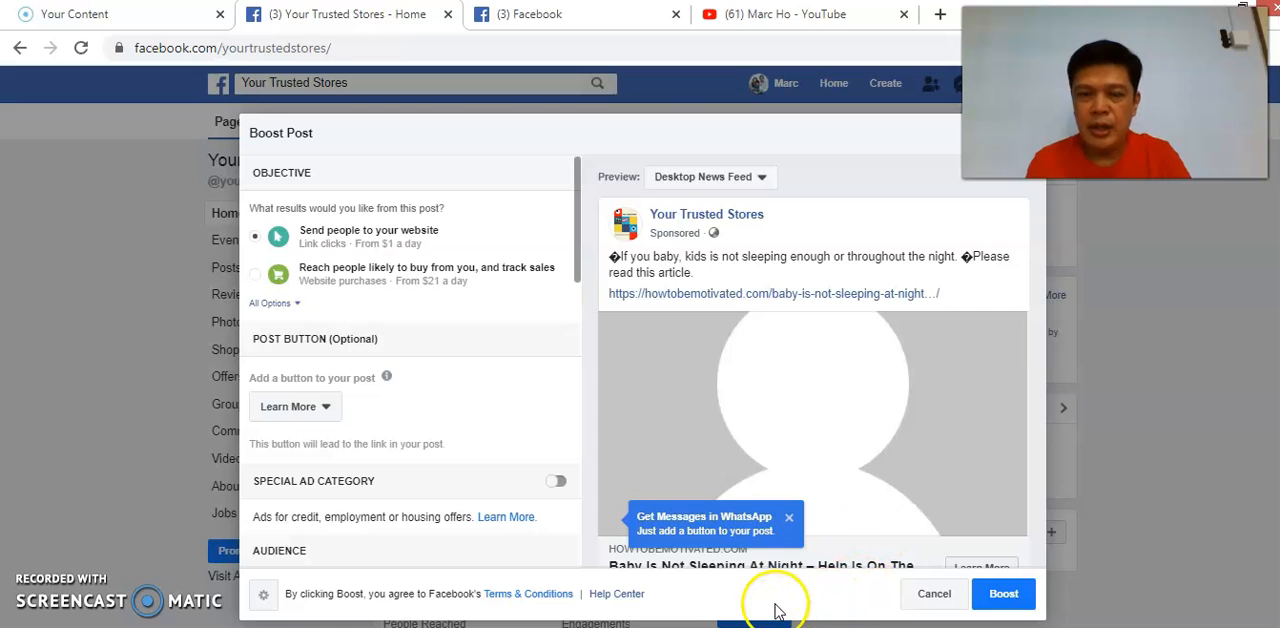
{"action": "mouse_move", "coordinate": [344, 220]}
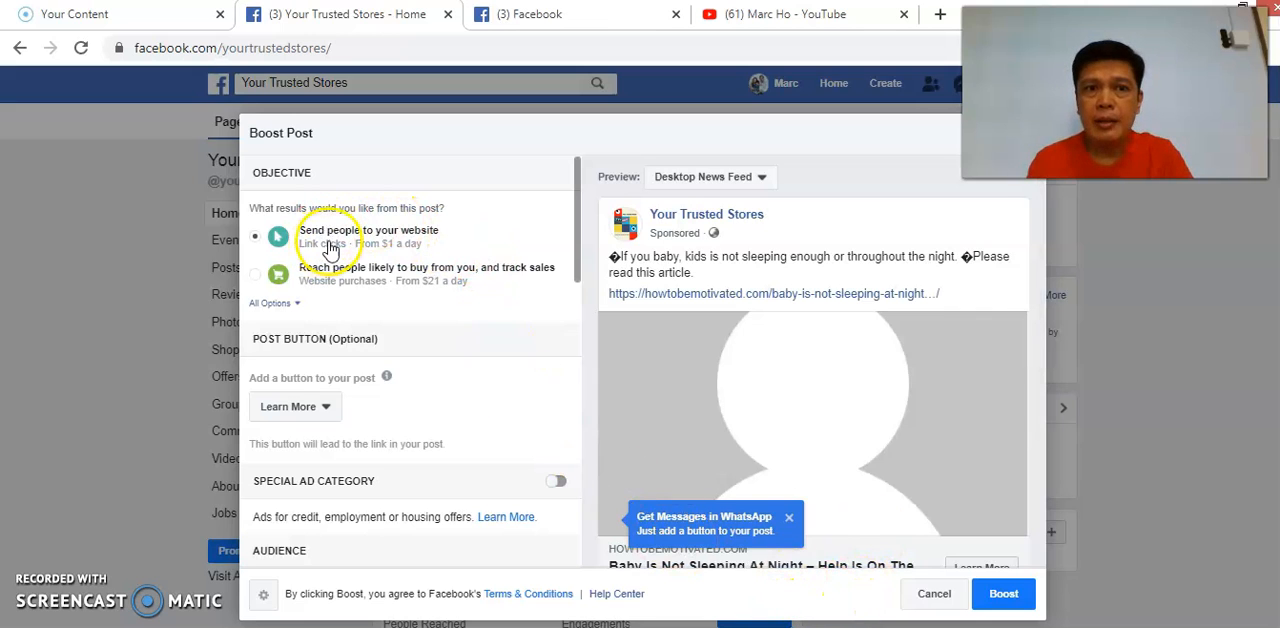
Step: Show all four boost objectives and move down to the Audience section
{"action": "left_click", "coordinate": [272, 302]}
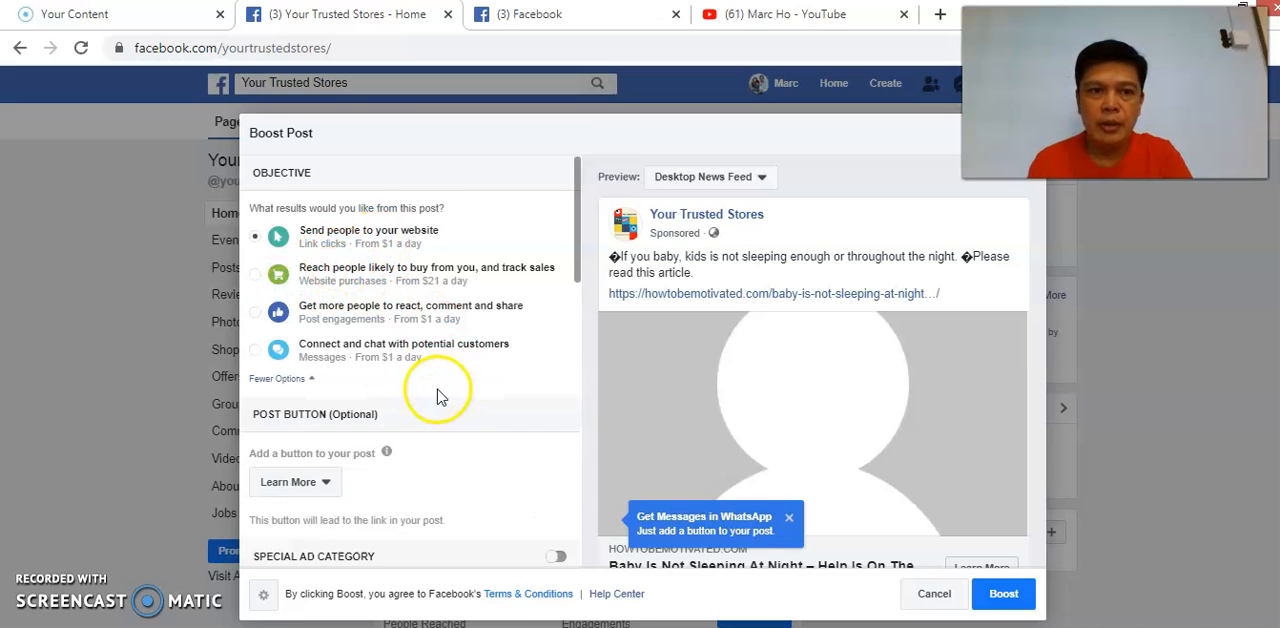
{"action": "scroll", "scroll_direction": "down", "scroll_amount": 3}
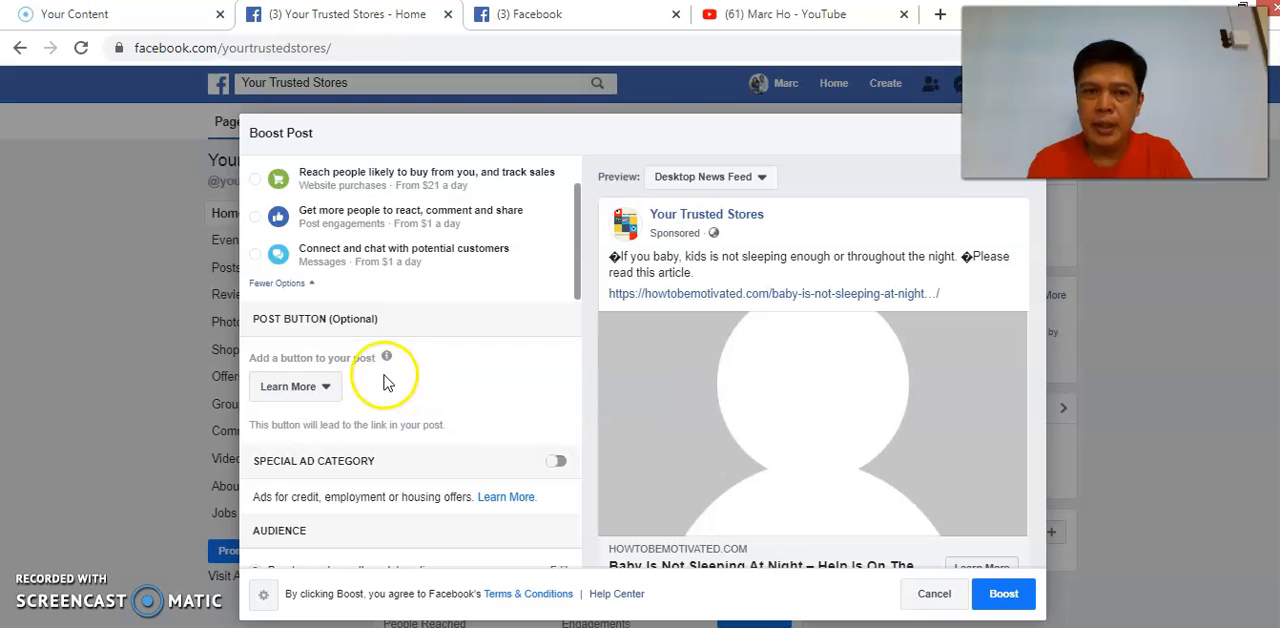
{"action": "scroll", "scroll_direction": "down", "scroll_amount": 3}
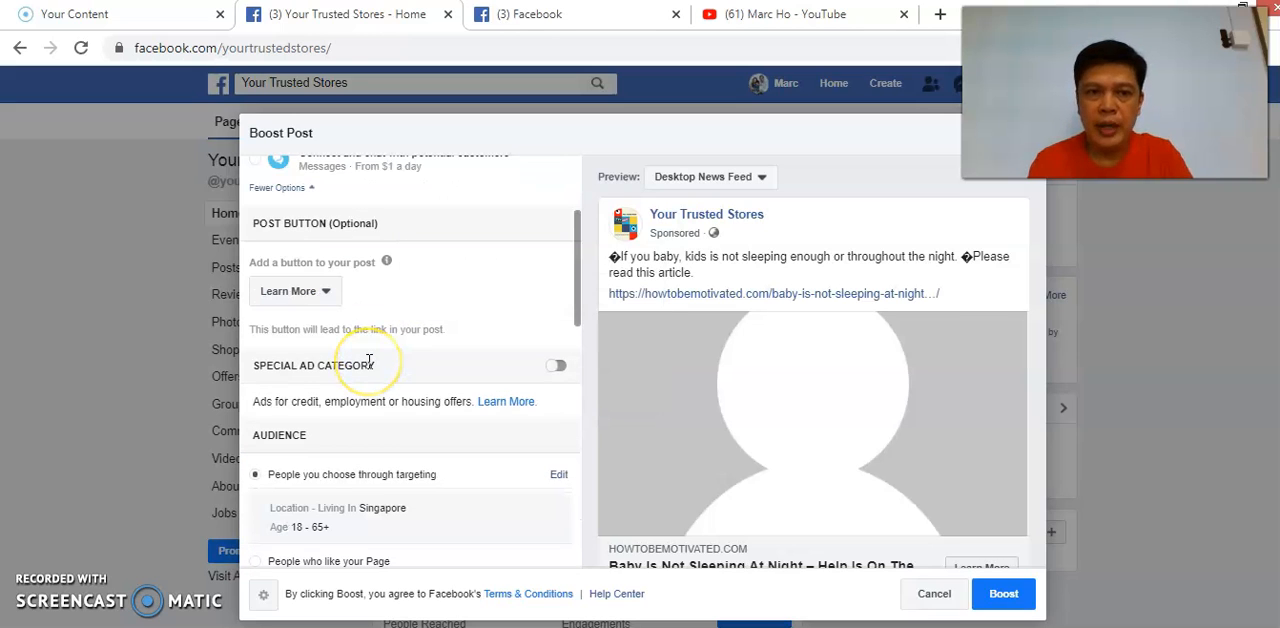
{"action": "scroll", "scroll_direction": "down", "scroll_amount": 3}
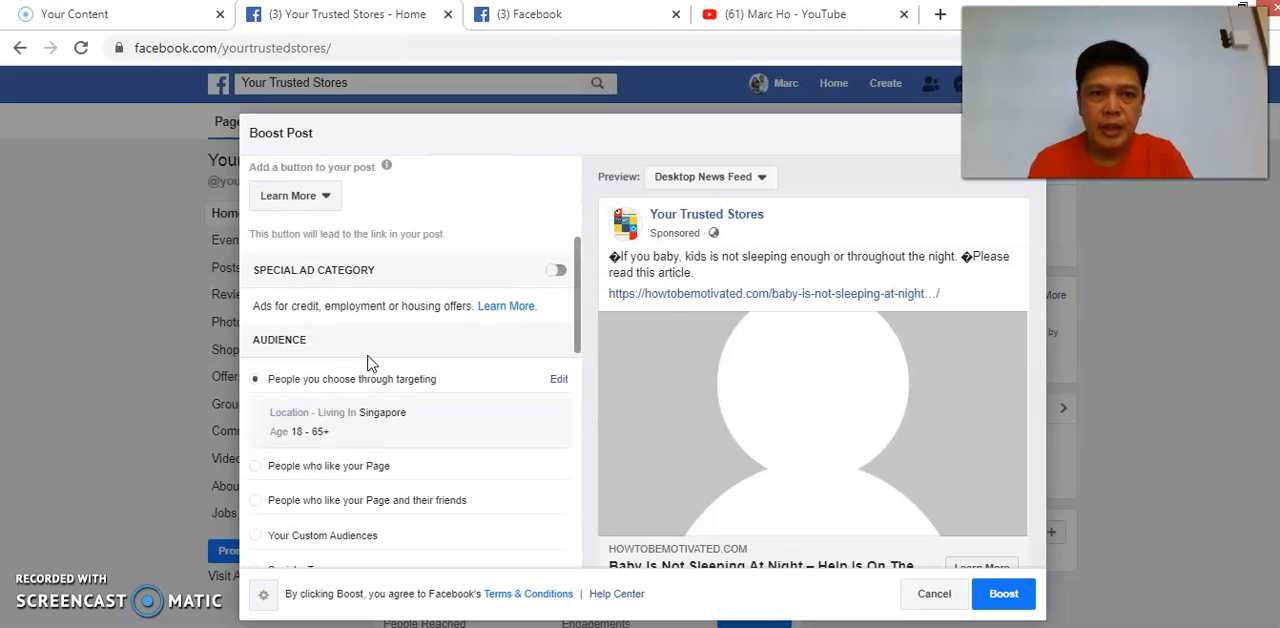
{"action": "scroll", "scroll_direction": "down", "scroll_amount": 3}
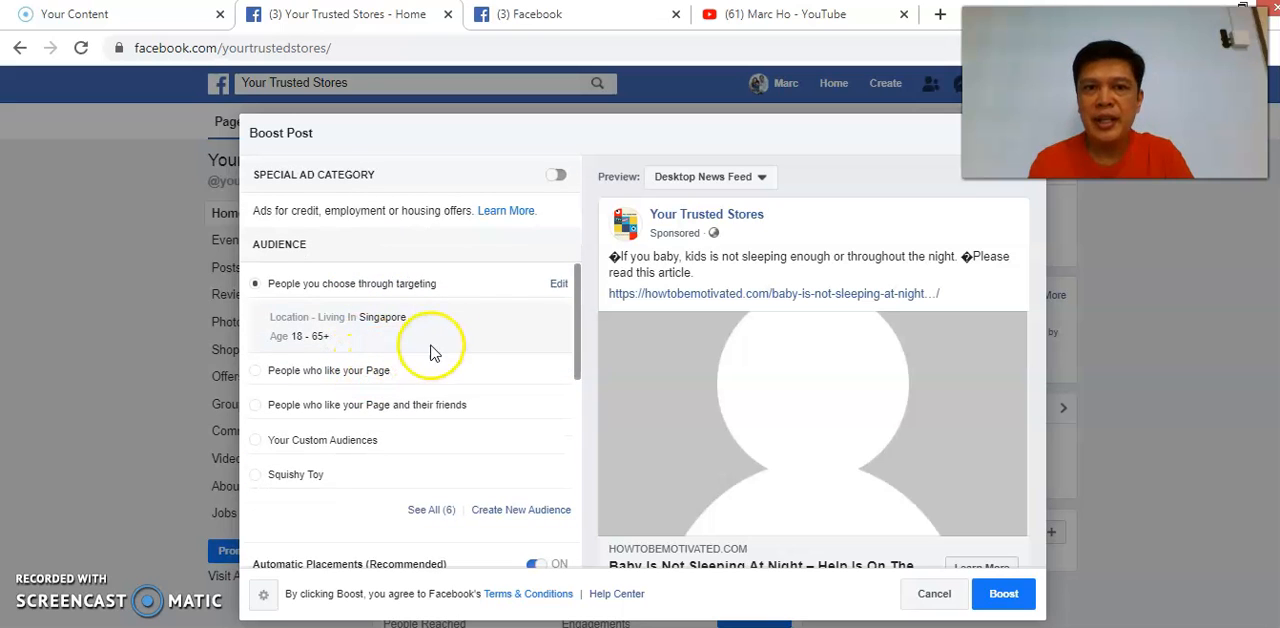
{"action": "mouse_move", "coordinate": [558, 284]}
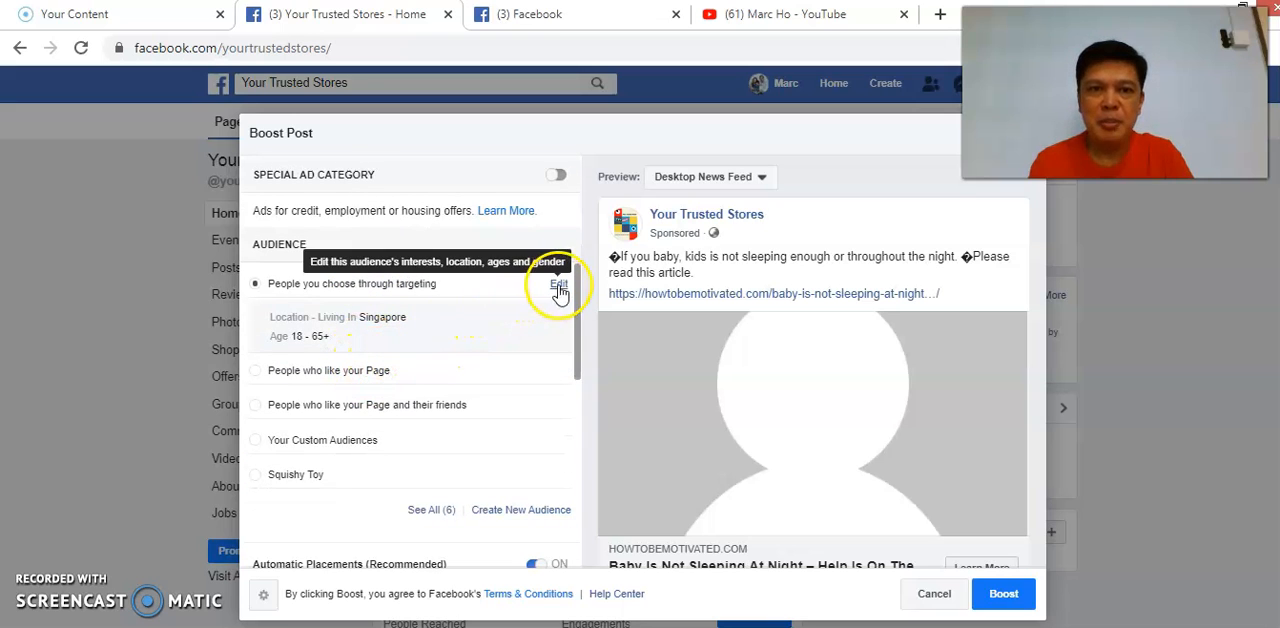
Step: Add United States as a target location alongside Singapore in the audience editor
{"action": "left_click", "coordinate": [560, 284]}
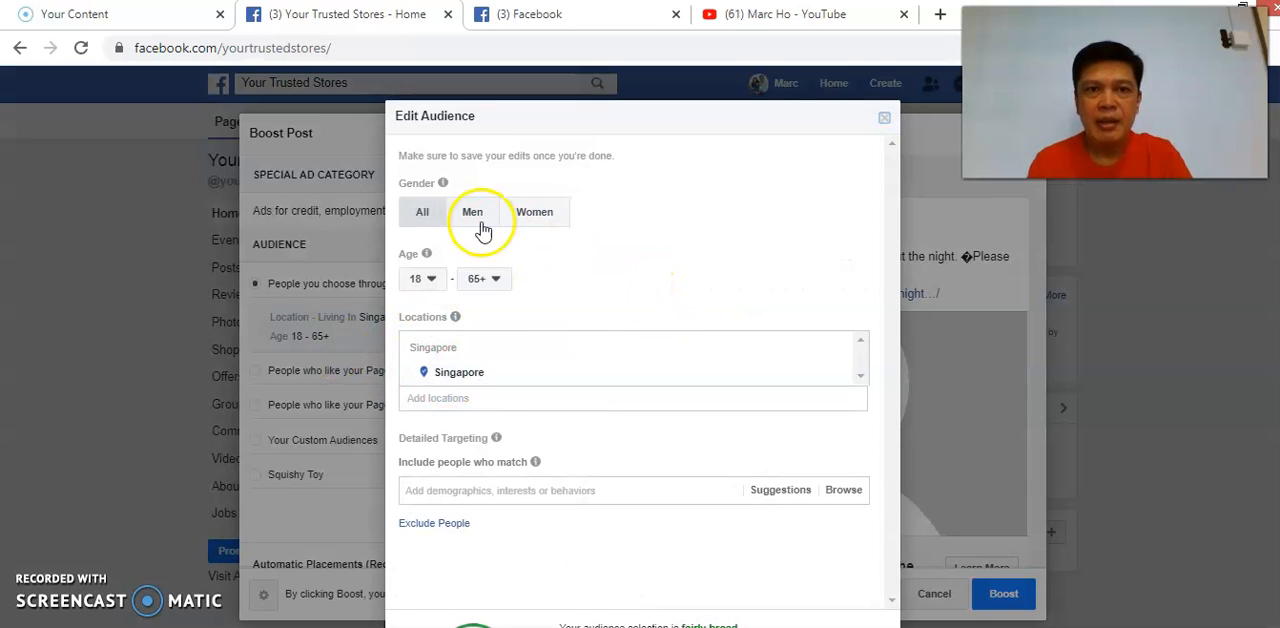
{"action": "mouse_move", "coordinate": [596, 212]}
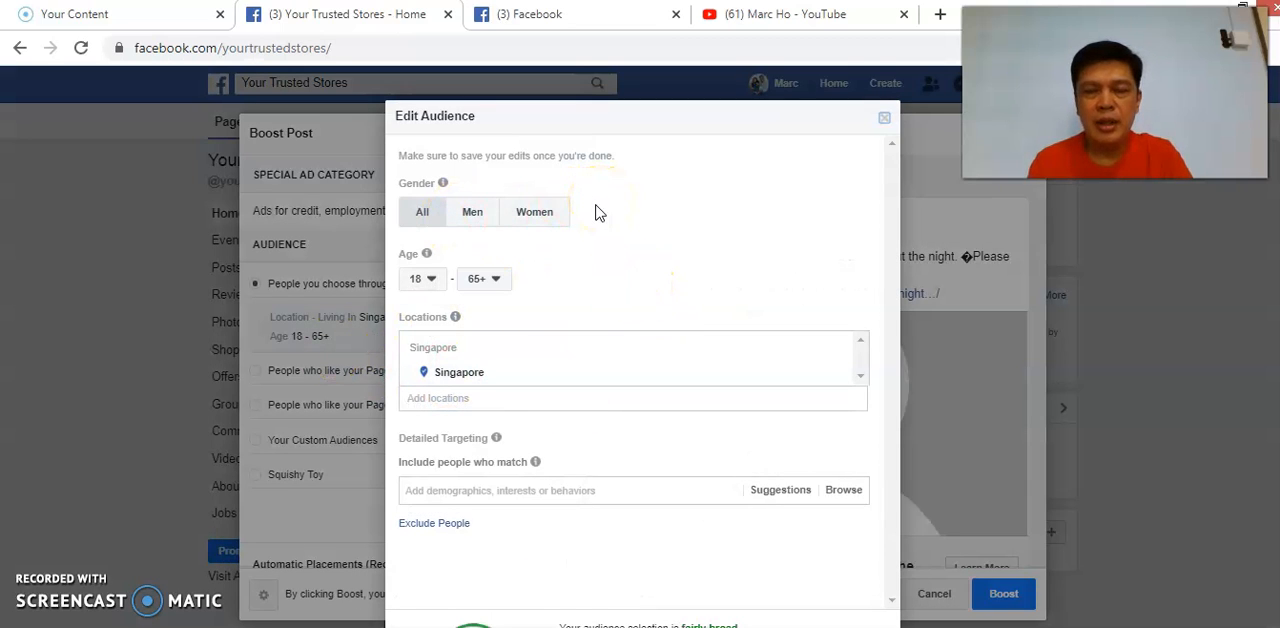
{"action": "mouse_move", "coordinate": [590, 222]}
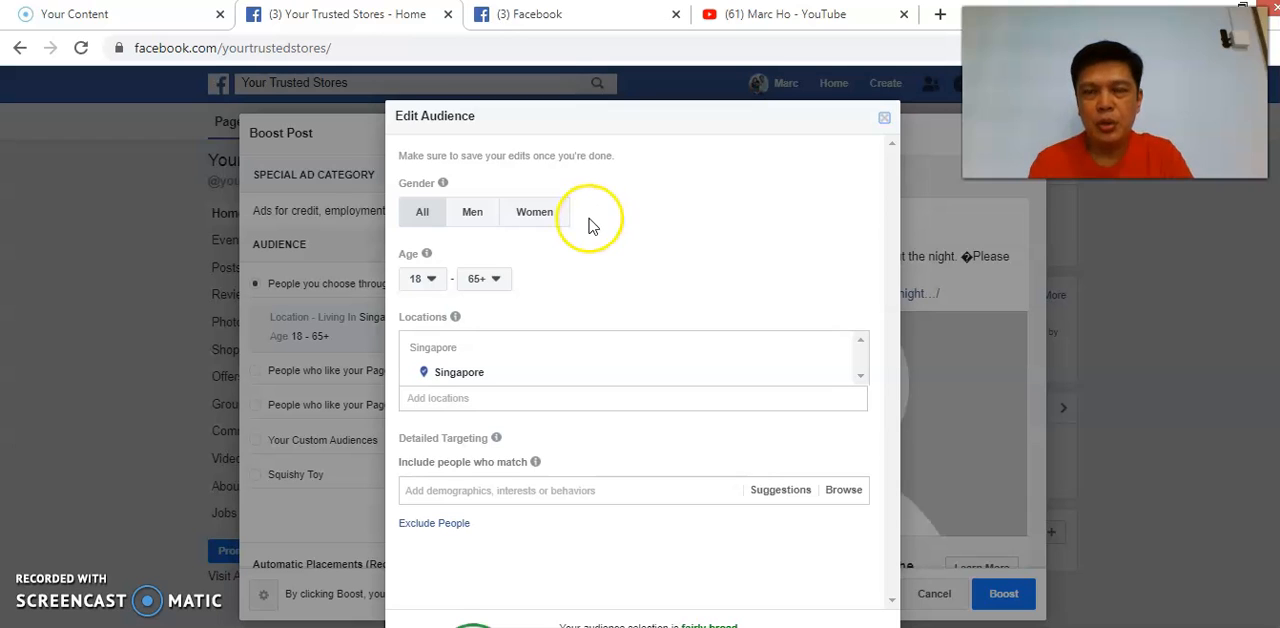
{"action": "mouse_move", "coordinate": [590, 222]}
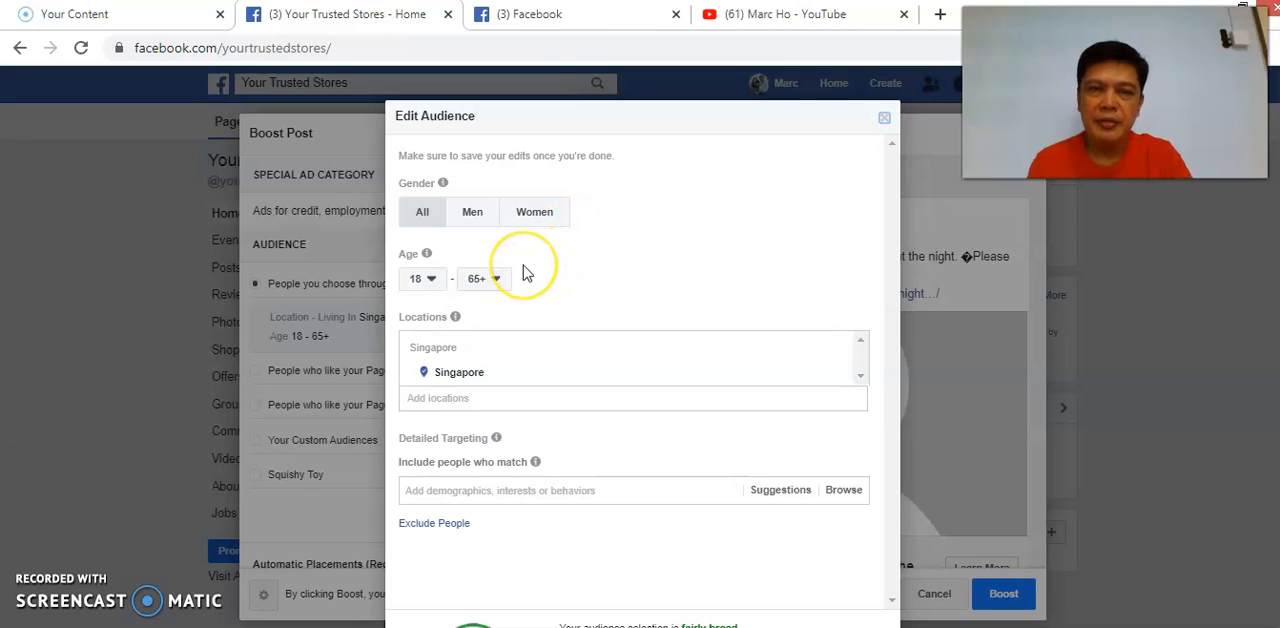
{"action": "scroll", "scroll_direction": "down", "scroll_amount": 3}
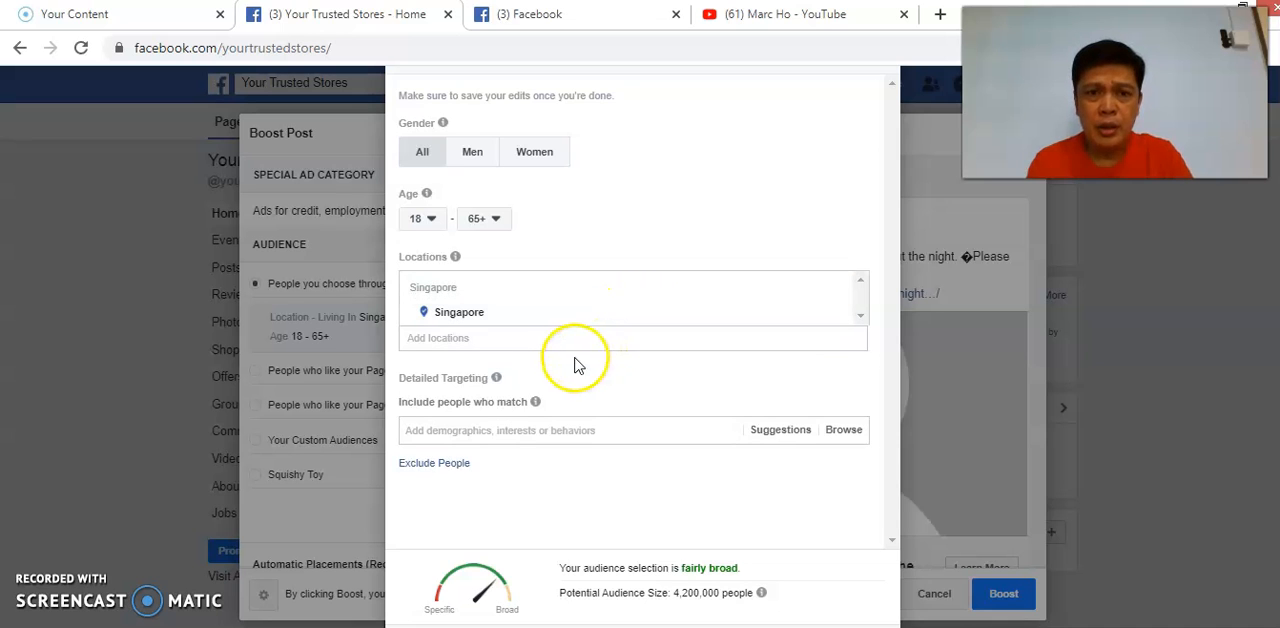
{"action": "left_click", "coordinate": [556, 338]}
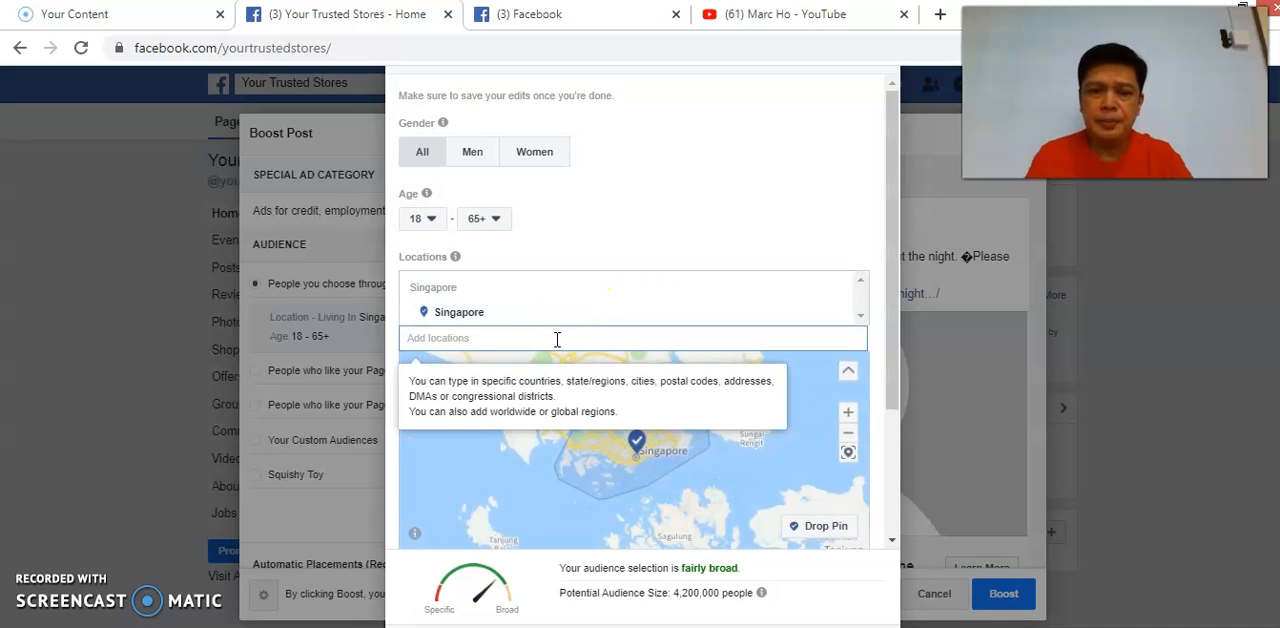
{"action": "type", "text": "unite"}
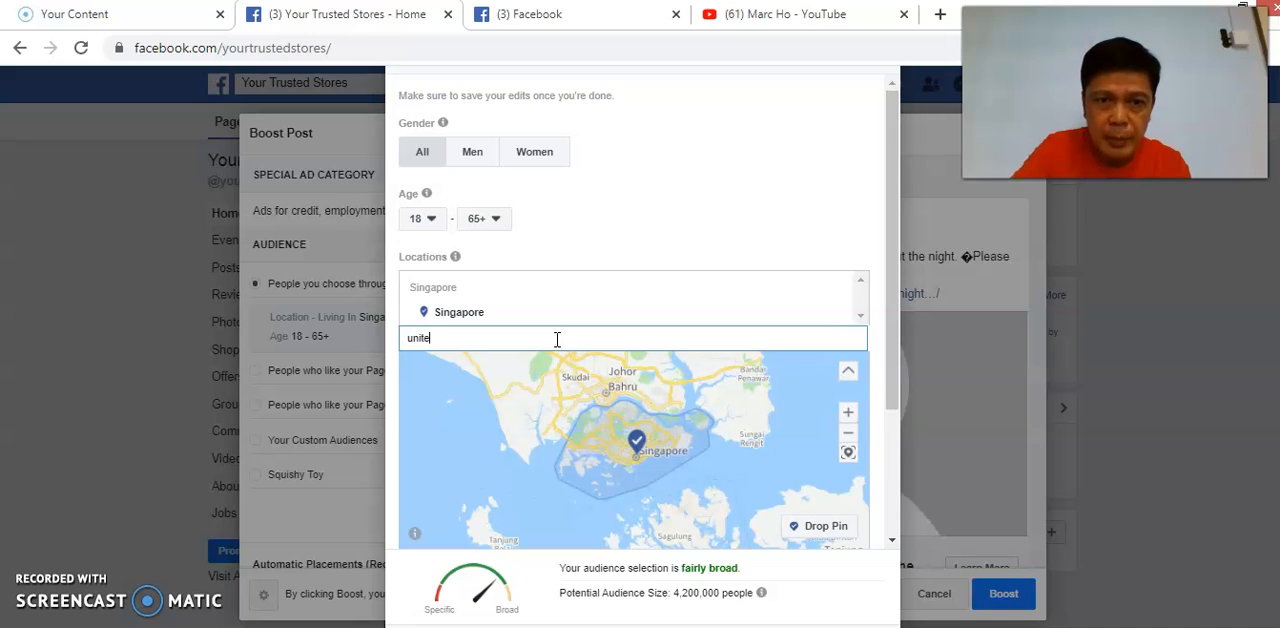
{"action": "type", "text": "d sta"}
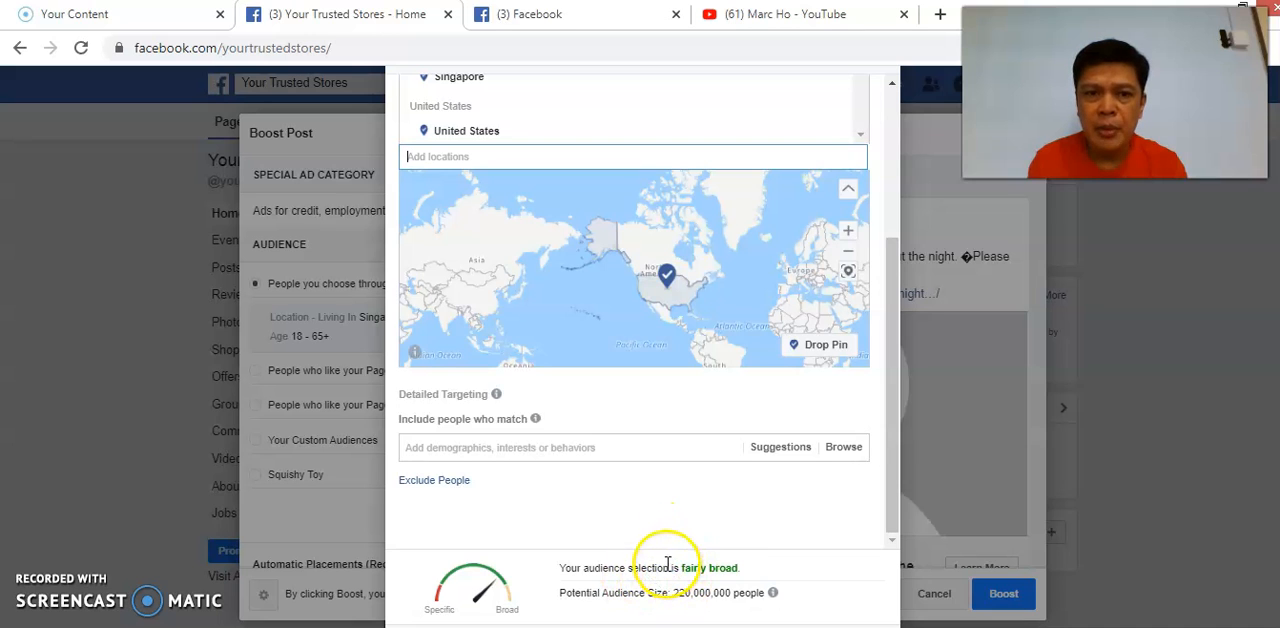
{"action": "mouse_move", "coordinate": [588, 524]}
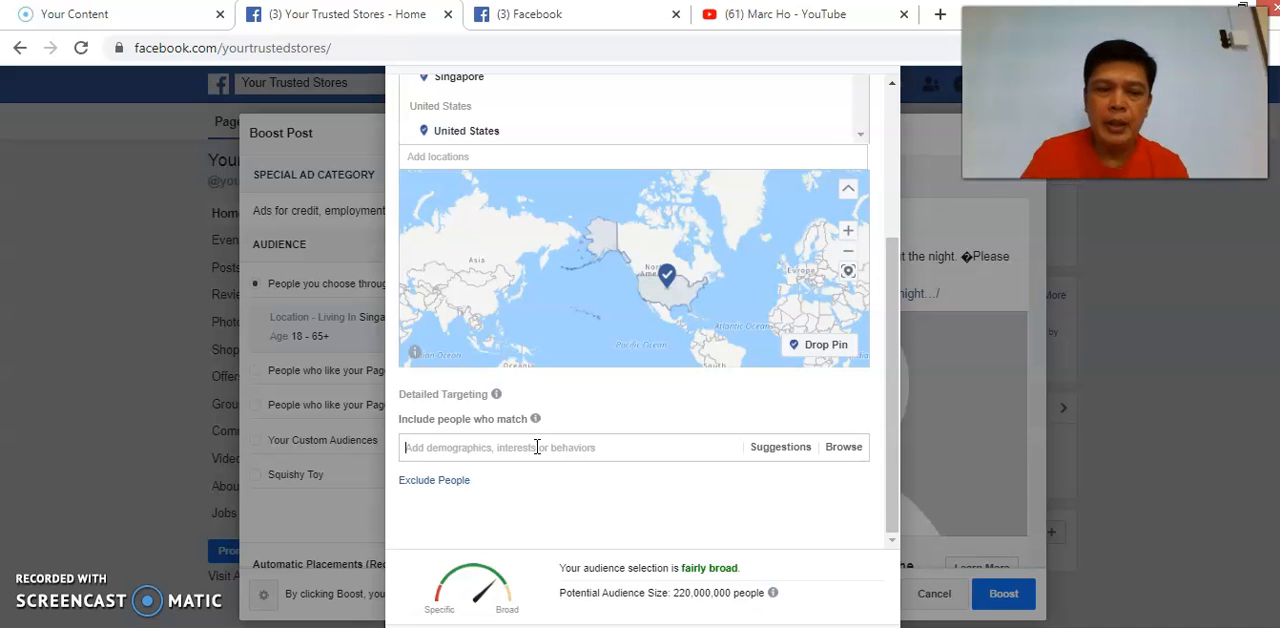
Step: Add Sleep as a detailed-targeting interest, narrowing the audience to about 56 million
{"action": "type", "text": "sleep"}
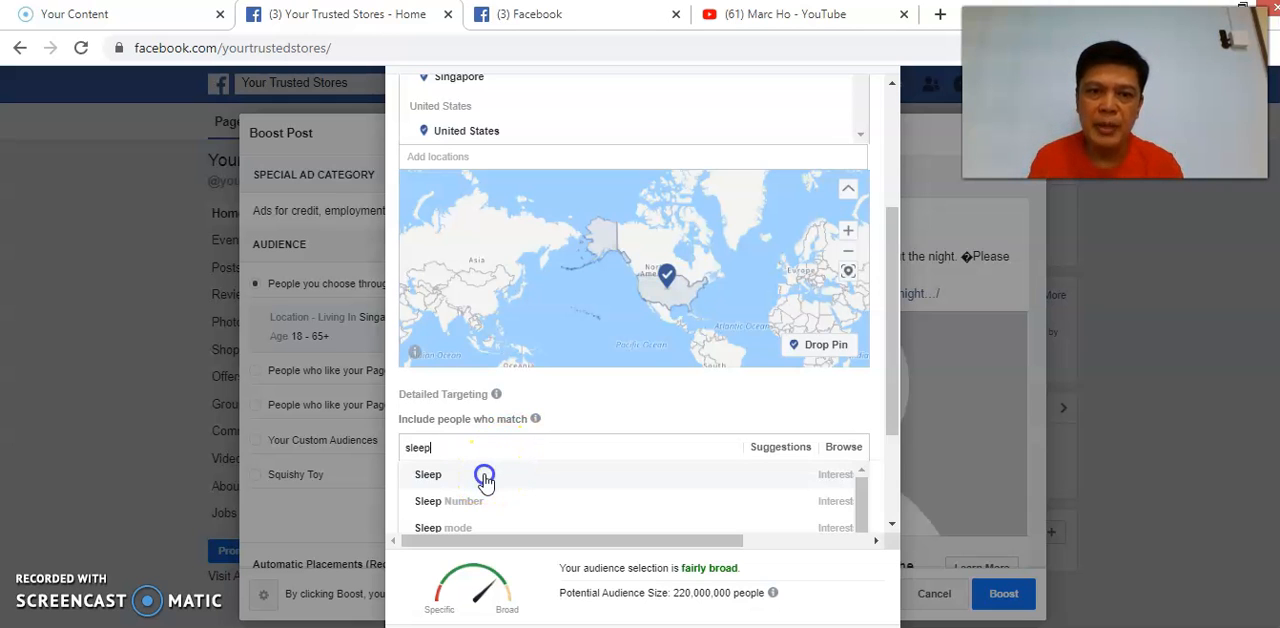
{"action": "left_click", "coordinate": [428, 474]}
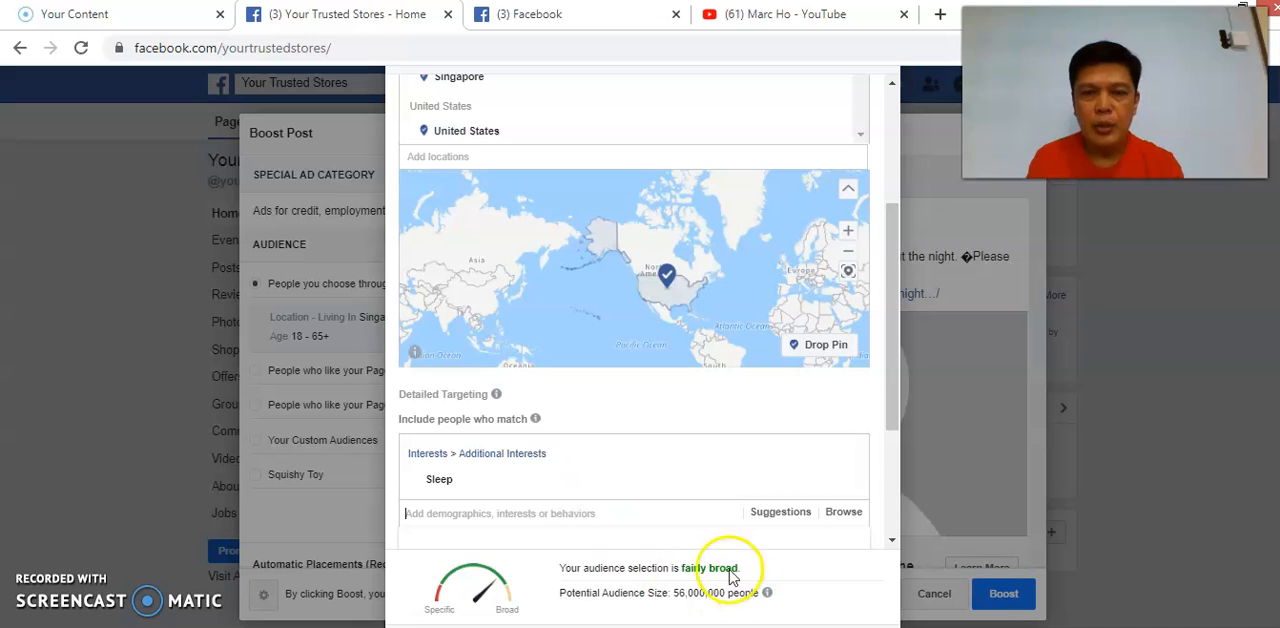
{"action": "mouse_move", "coordinate": [680, 560]}
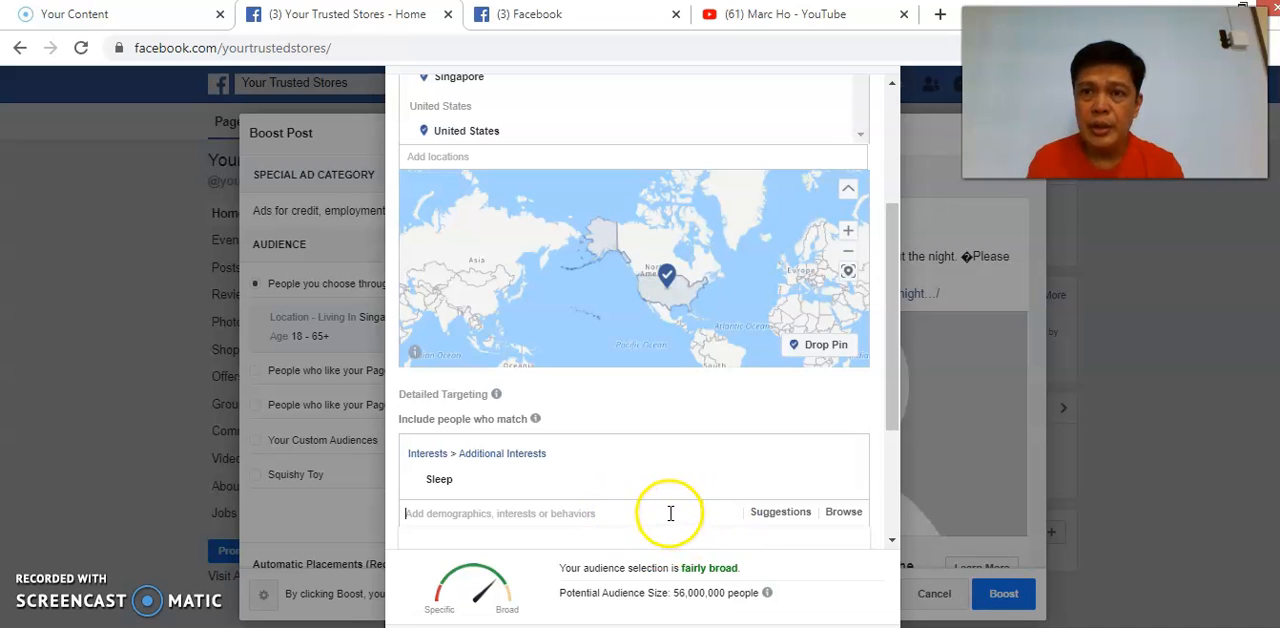
{"action": "mouse_move", "coordinate": [664, 508]}
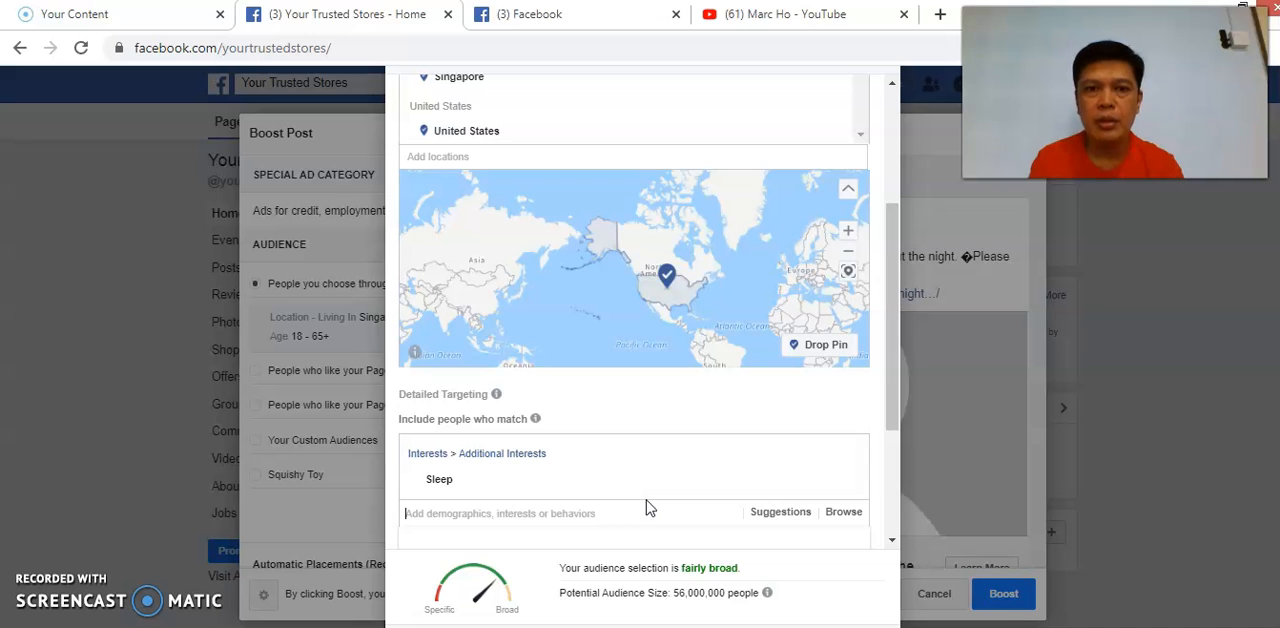
{"action": "mouse_move", "coordinate": [784, 560]}
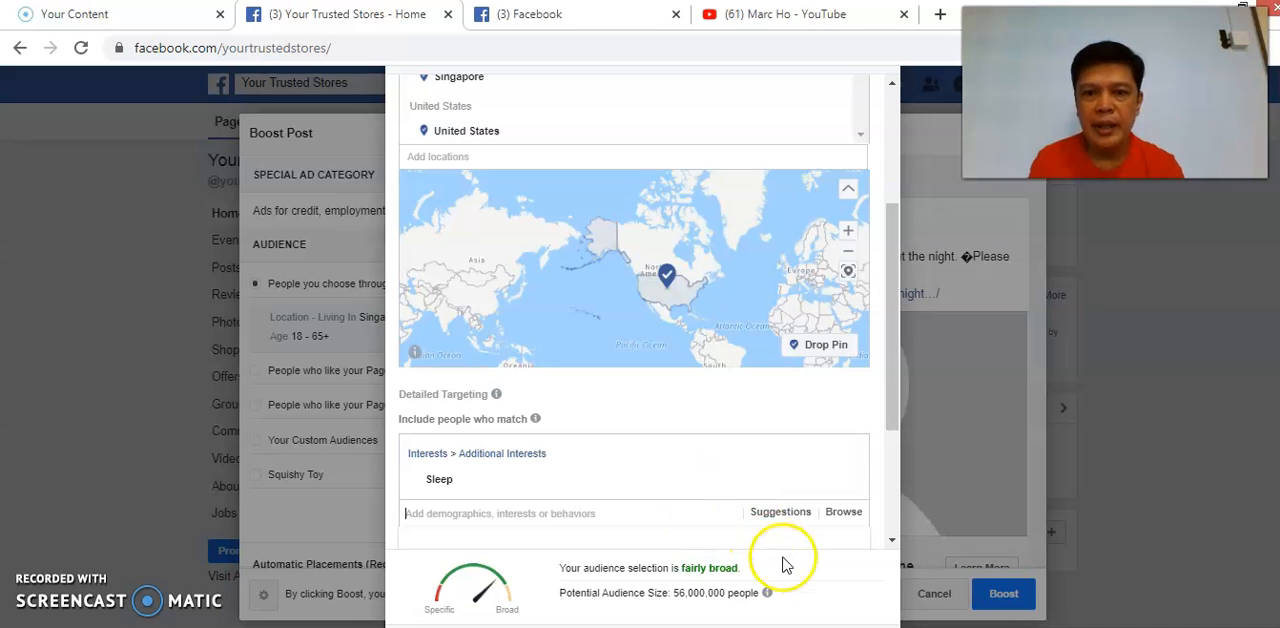
{"action": "scroll", "scroll_direction": "down", "scroll_amount": 3}
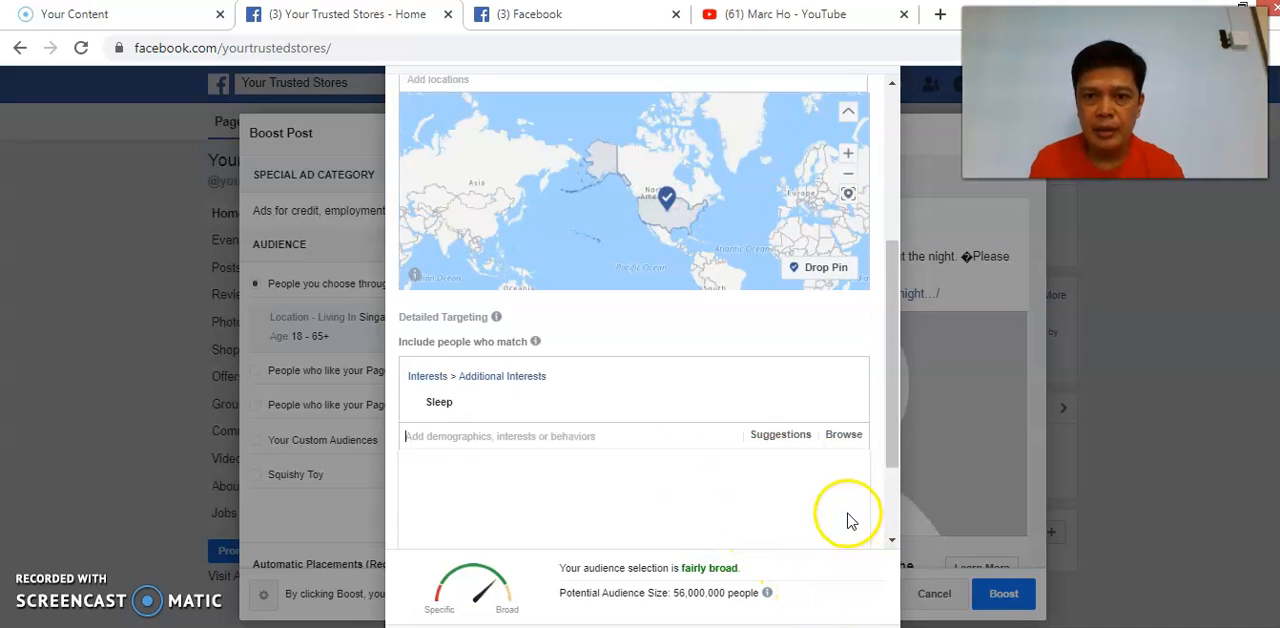
{"action": "scroll", "scroll_direction": "up", "scroll_amount": 3}
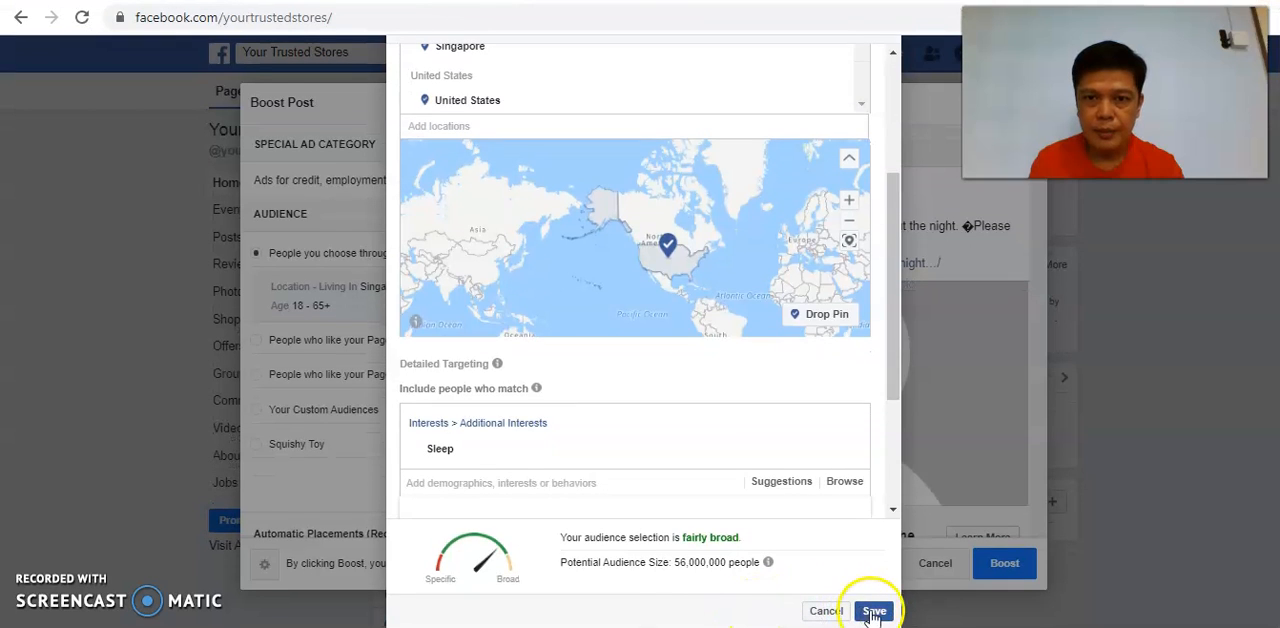
Step: Save the Sleep audience, then raise its minimum age to 21 and save again
{"action": "left_click", "coordinate": [872, 612]}
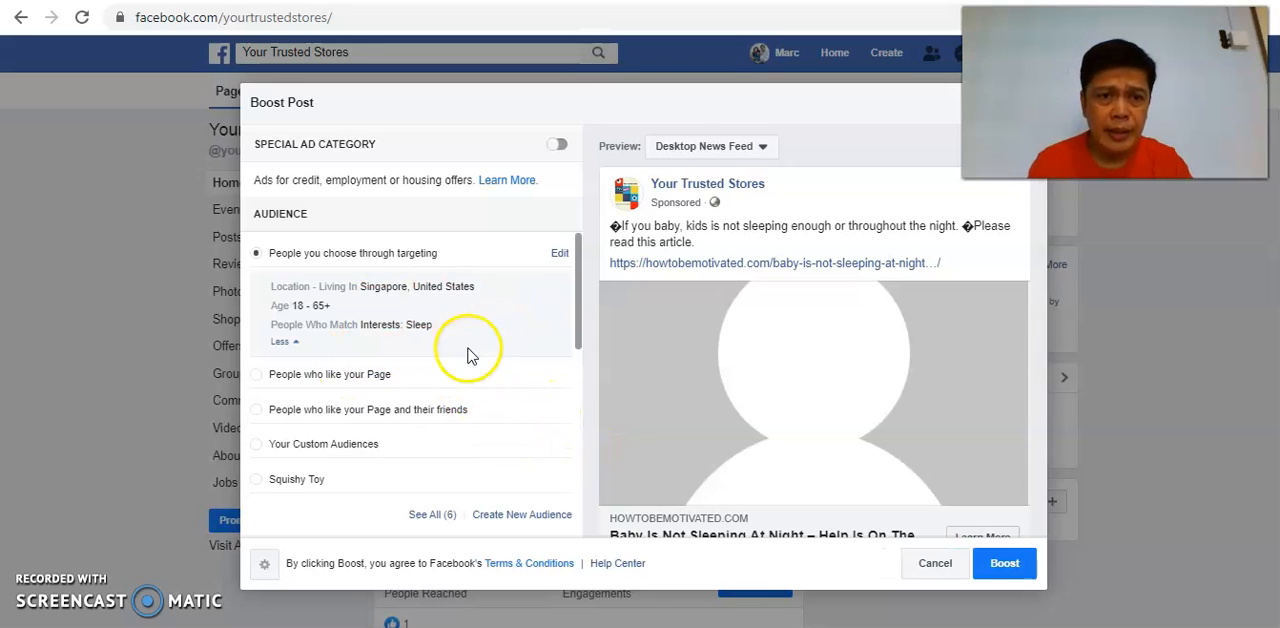
{"action": "mouse_move", "coordinate": [452, 362]}
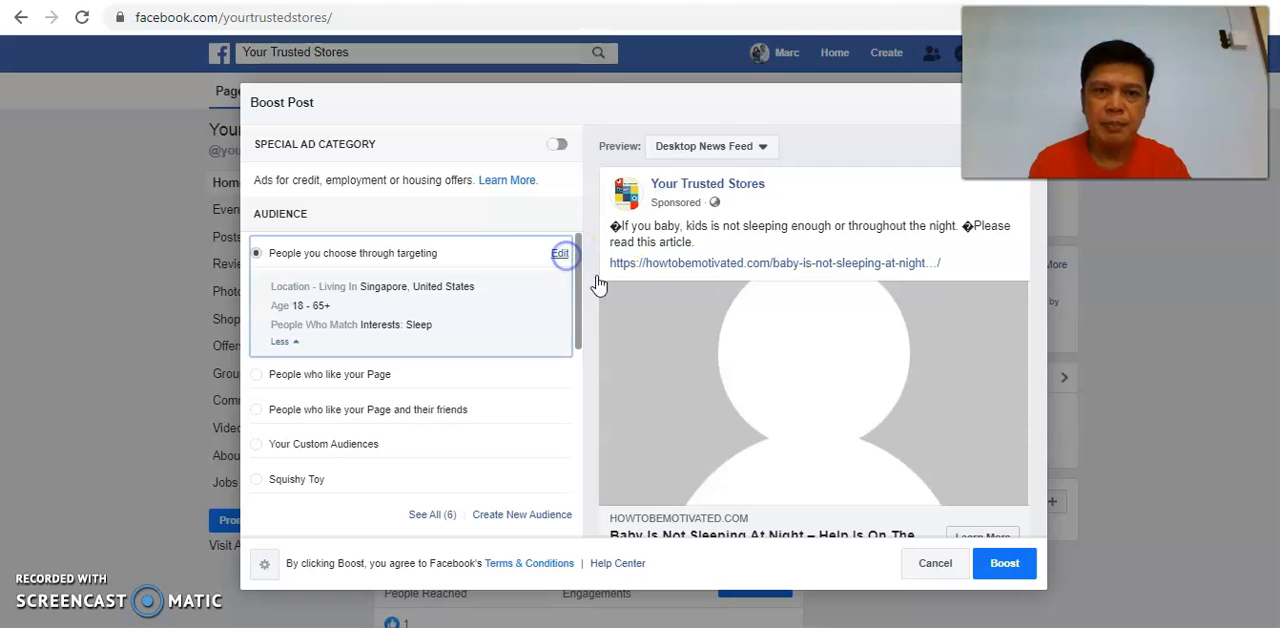
{"action": "left_click", "coordinate": [560, 252]}
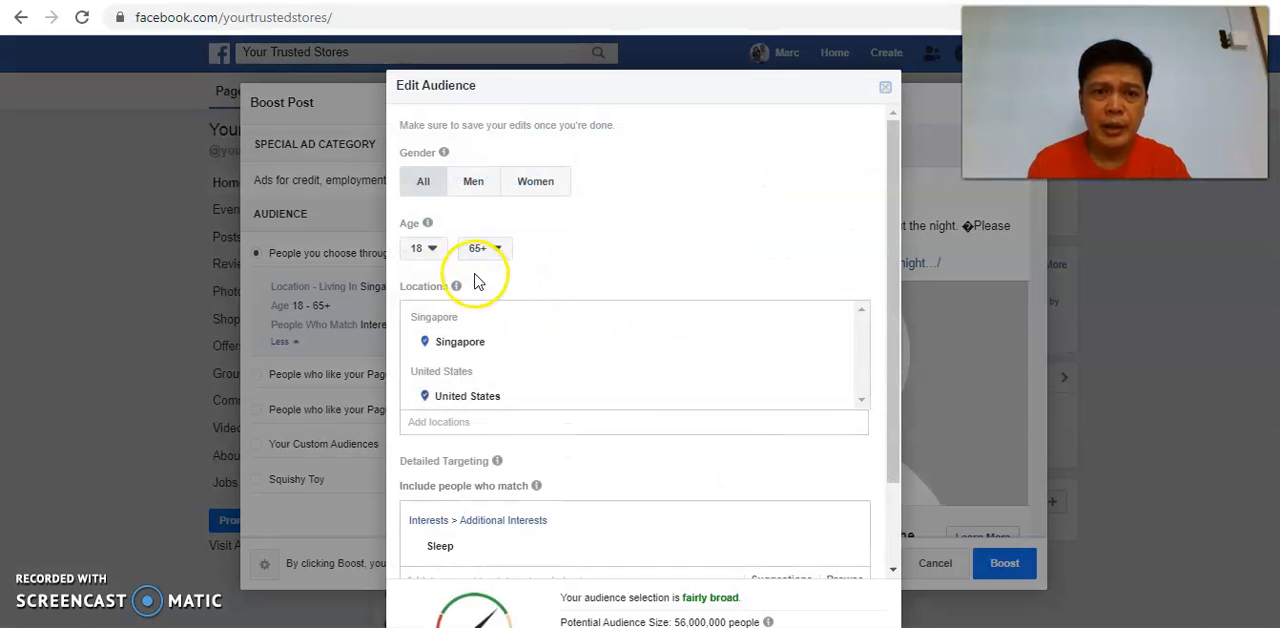
{"action": "left_click", "coordinate": [424, 248]}
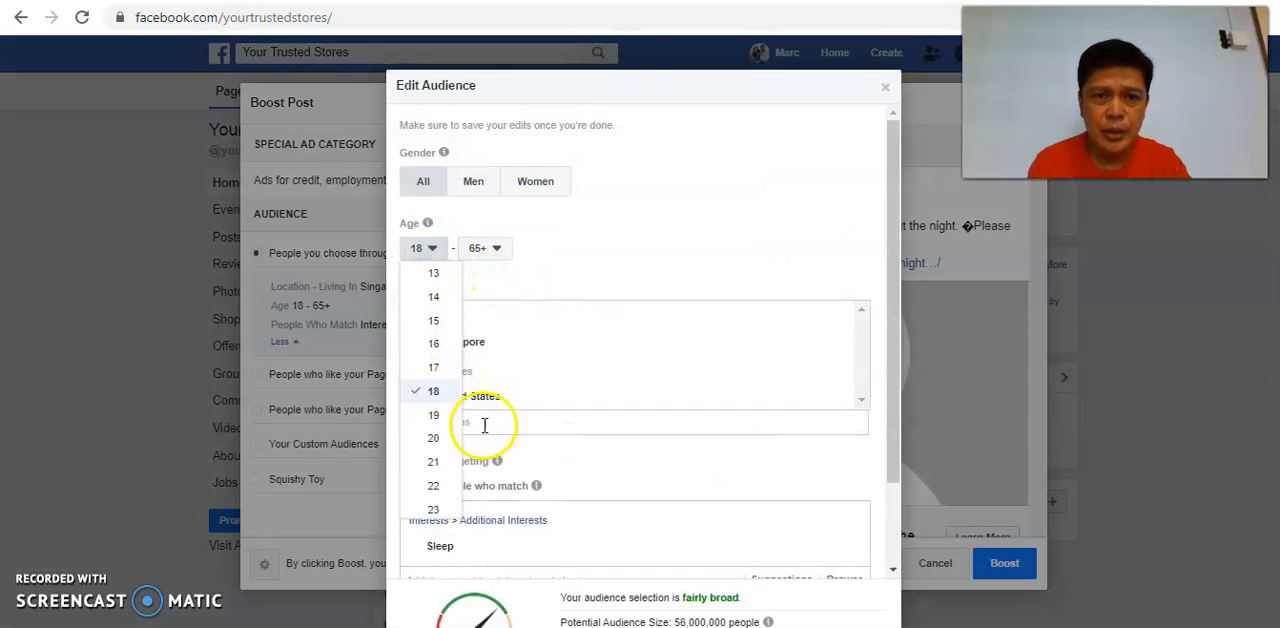
{"action": "left_click", "coordinate": [432, 460]}
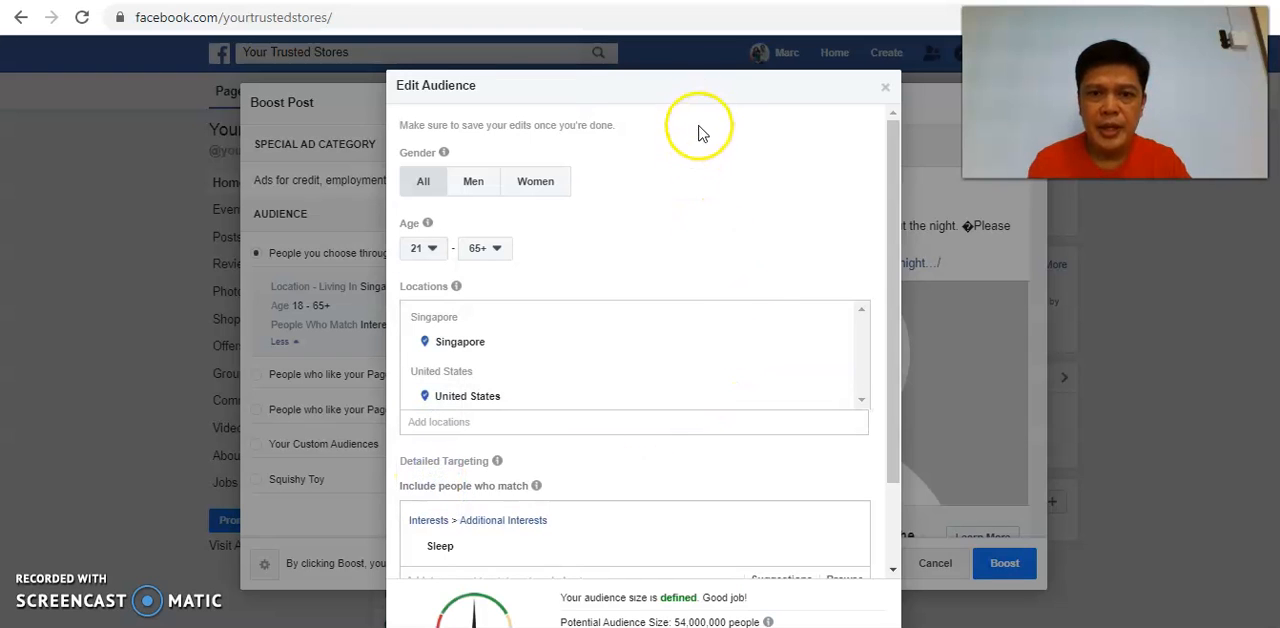
{"action": "scroll", "scroll_direction": "down", "scroll_amount": 3}
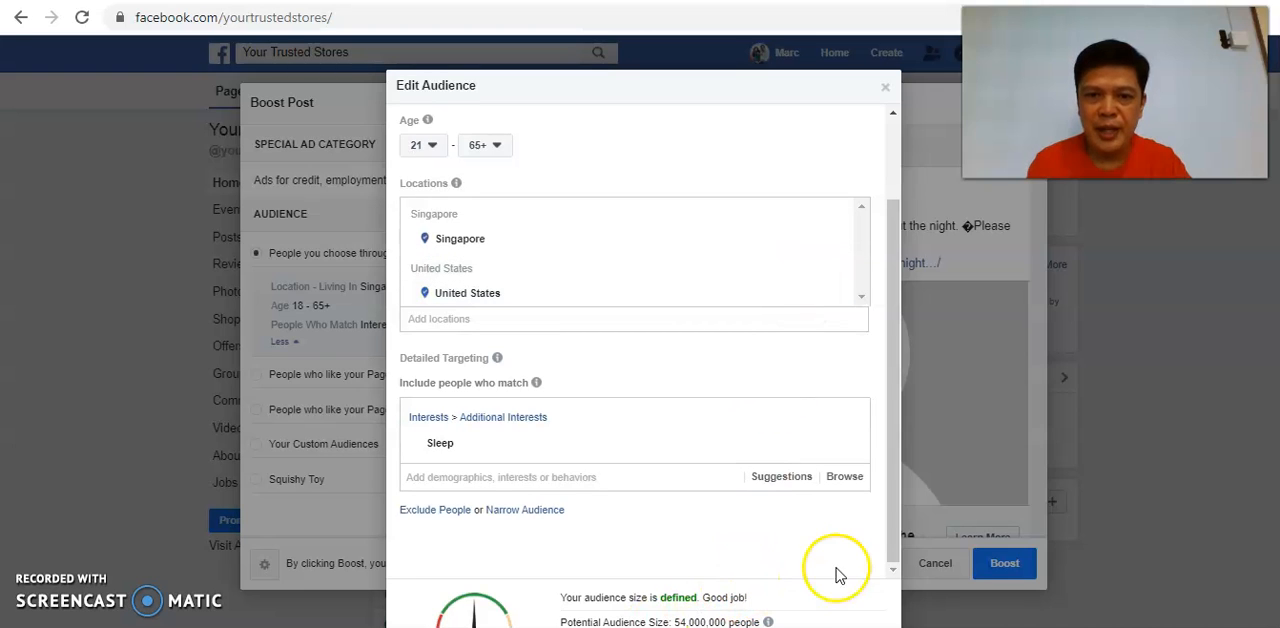
{"action": "mouse_move", "coordinate": [1204, 436]}
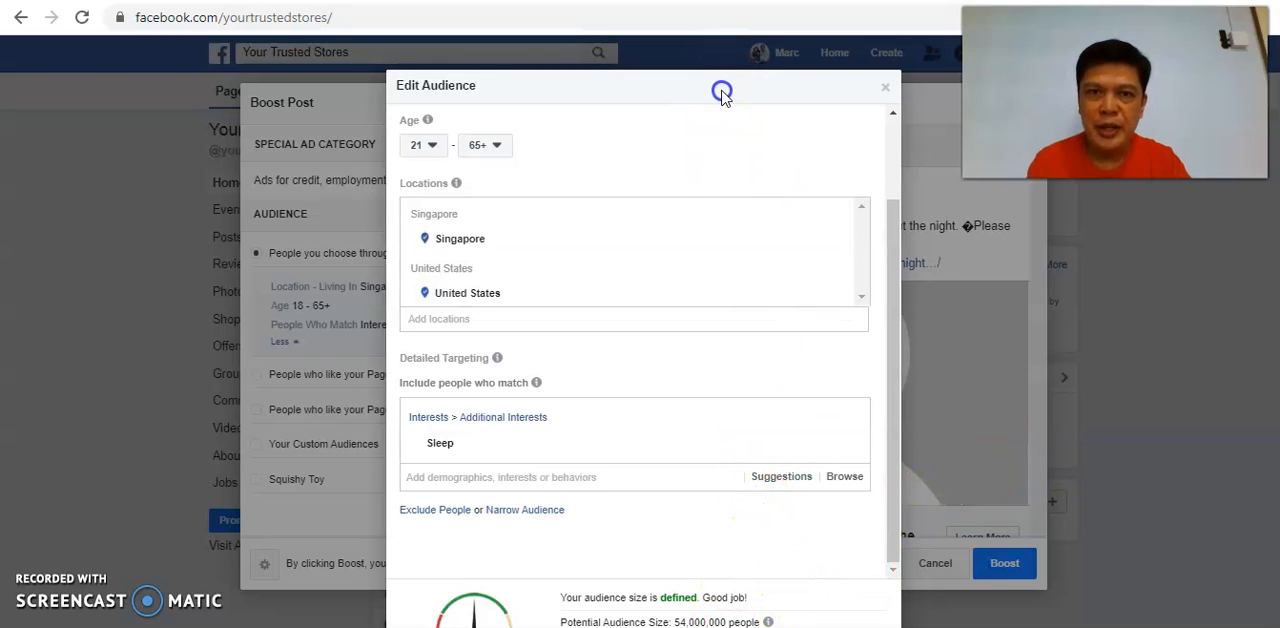
{"action": "scroll", "scroll_direction": "down", "scroll_amount": 3}
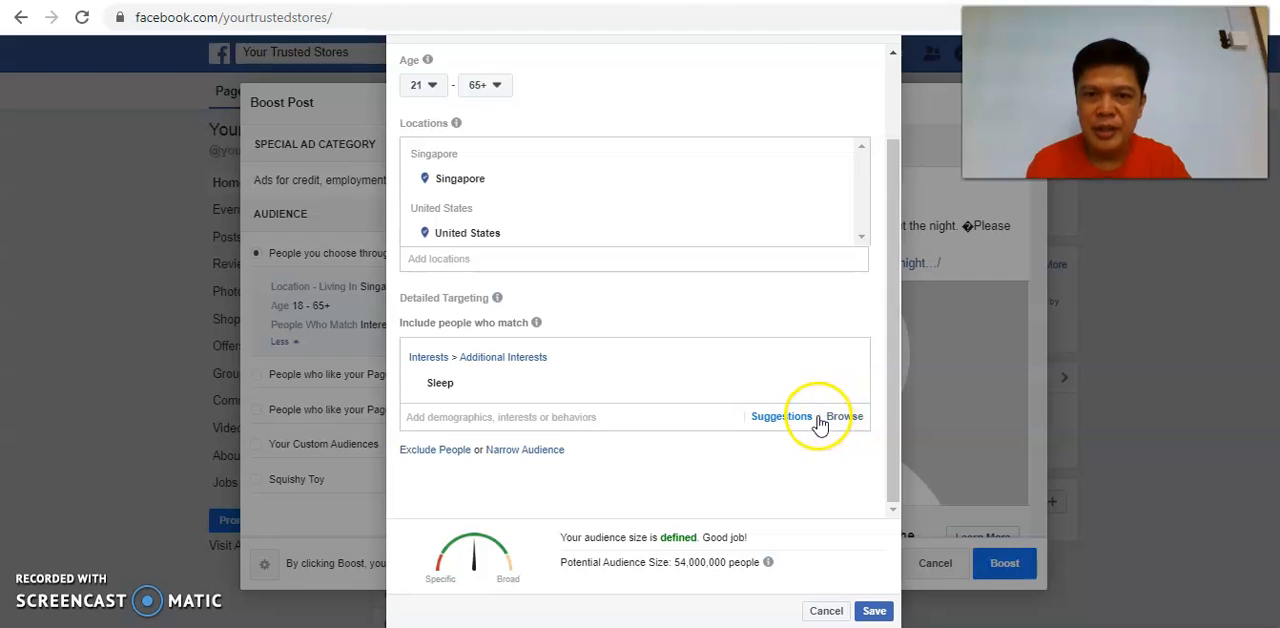
{"action": "mouse_move", "coordinate": [764, 456]}
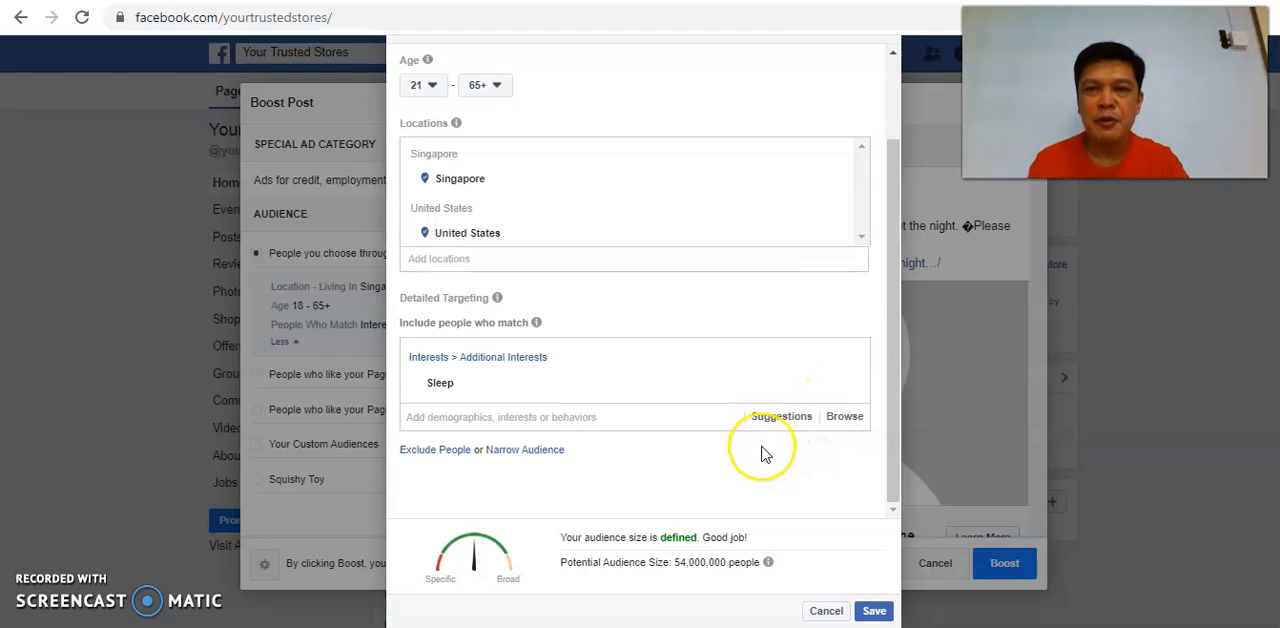
{"action": "mouse_move", "coordinate": [796, 556]}
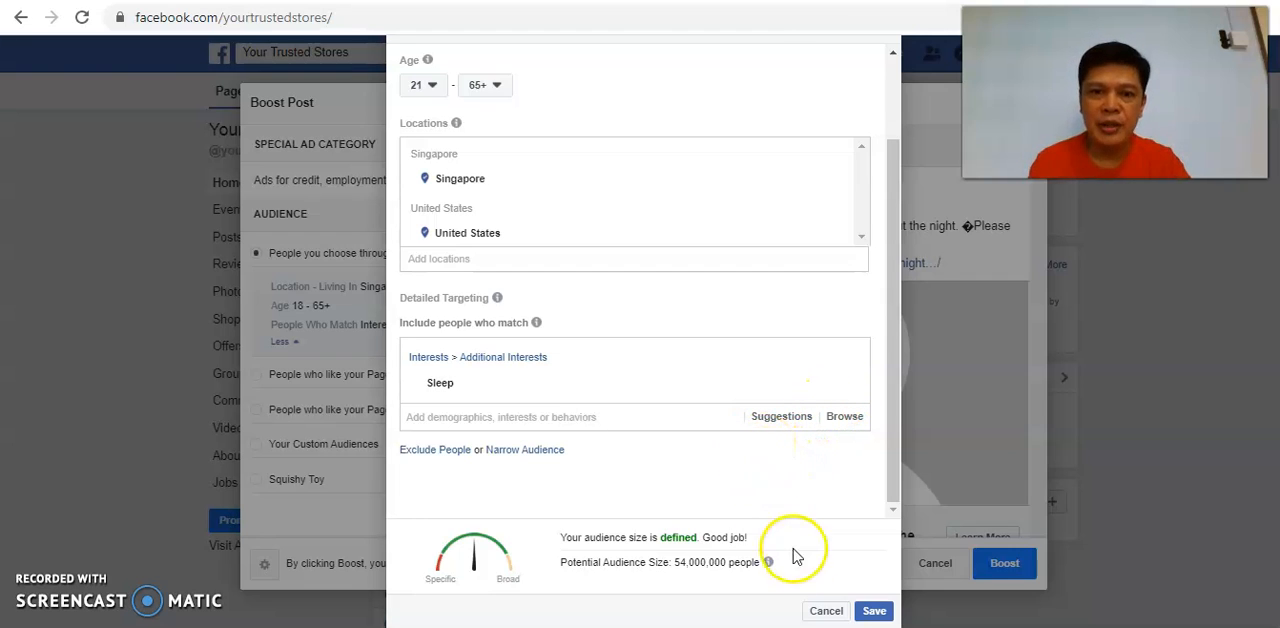
{"action": "left_click", "coordinate": [872, 610]}
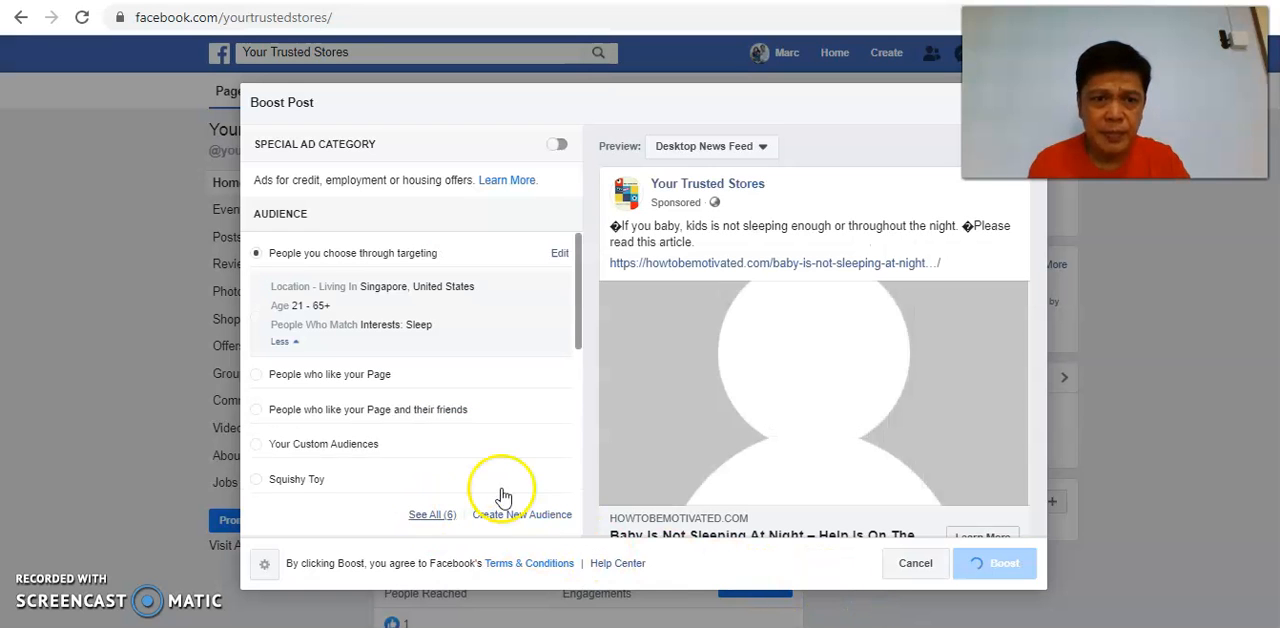
Step: Review the 5-day, $10.00 SGD duration and budget, then leave the boost setup
{"action": "scroll", "scroll_direction": "down", "scroll_amount": 3}
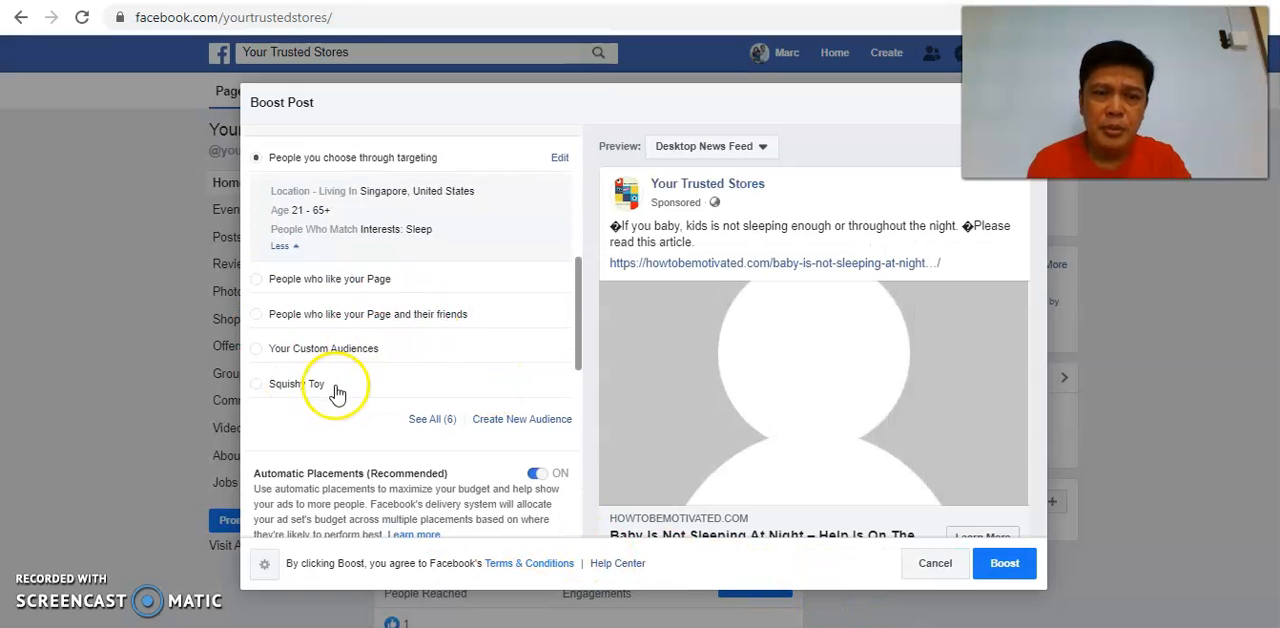
{"action": "scroll", "scroll_direction": "down", "scroll_amount": 3}
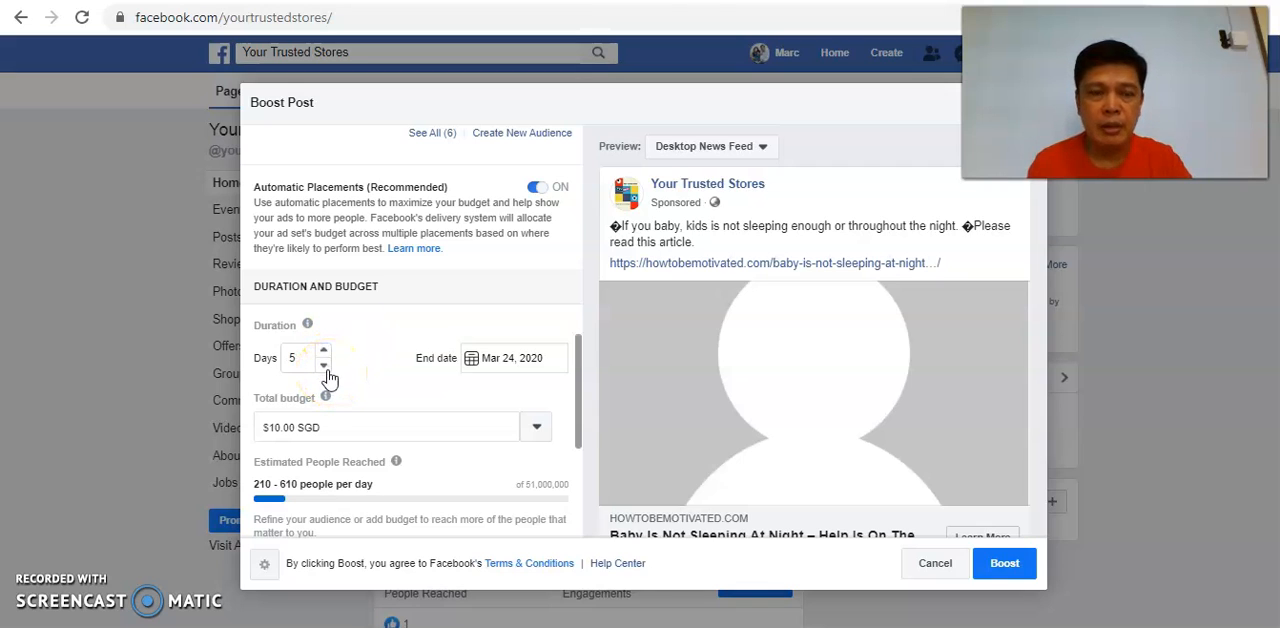
{"action": "mouse_move", "coordinate": [364, 412]}
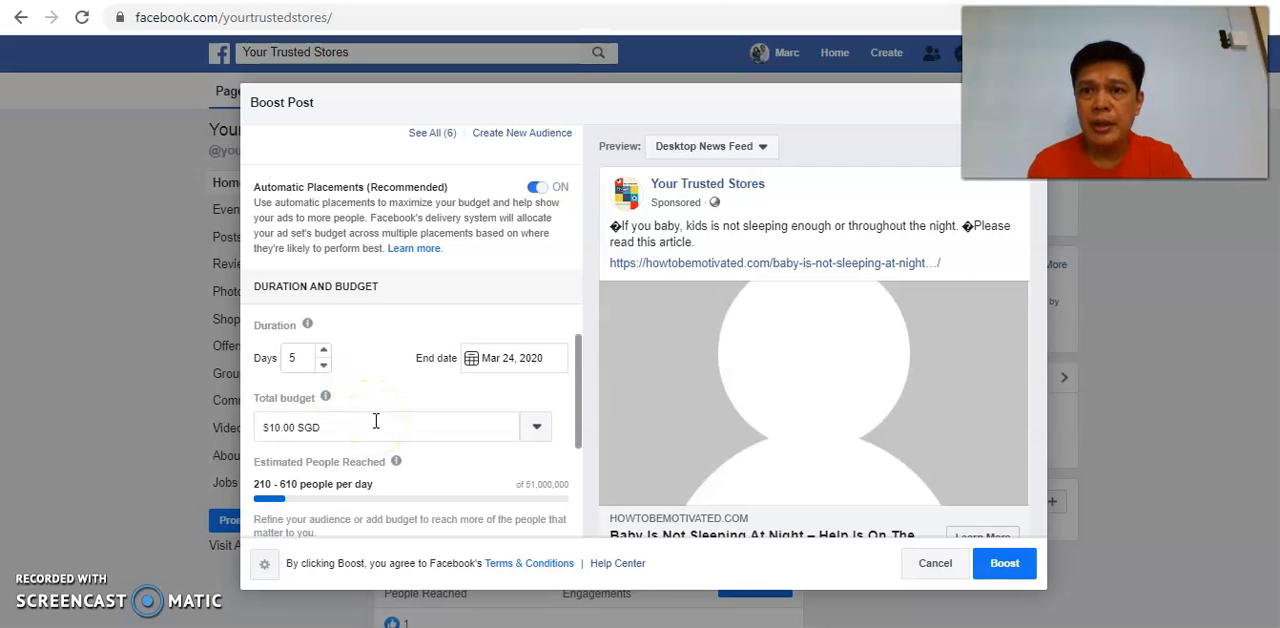
{"action": "mouse_move", "coordinate": [380, 416]}
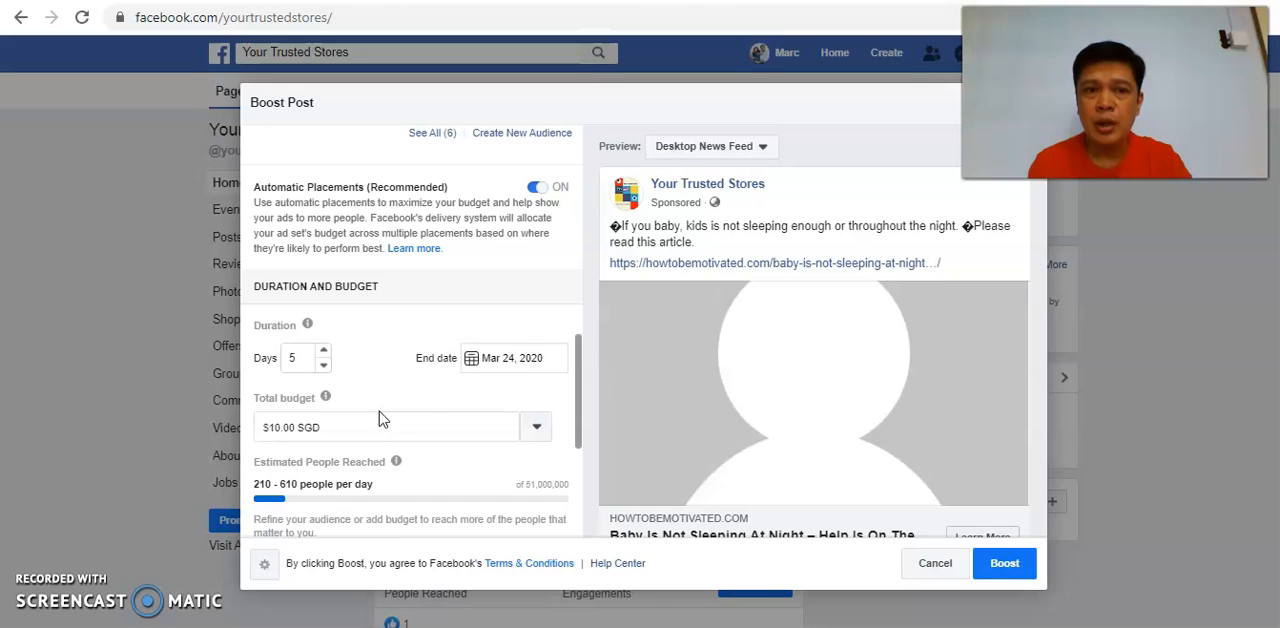
{"action": "scroll", "scroll_direction": "down", "scroll_amount": 3}
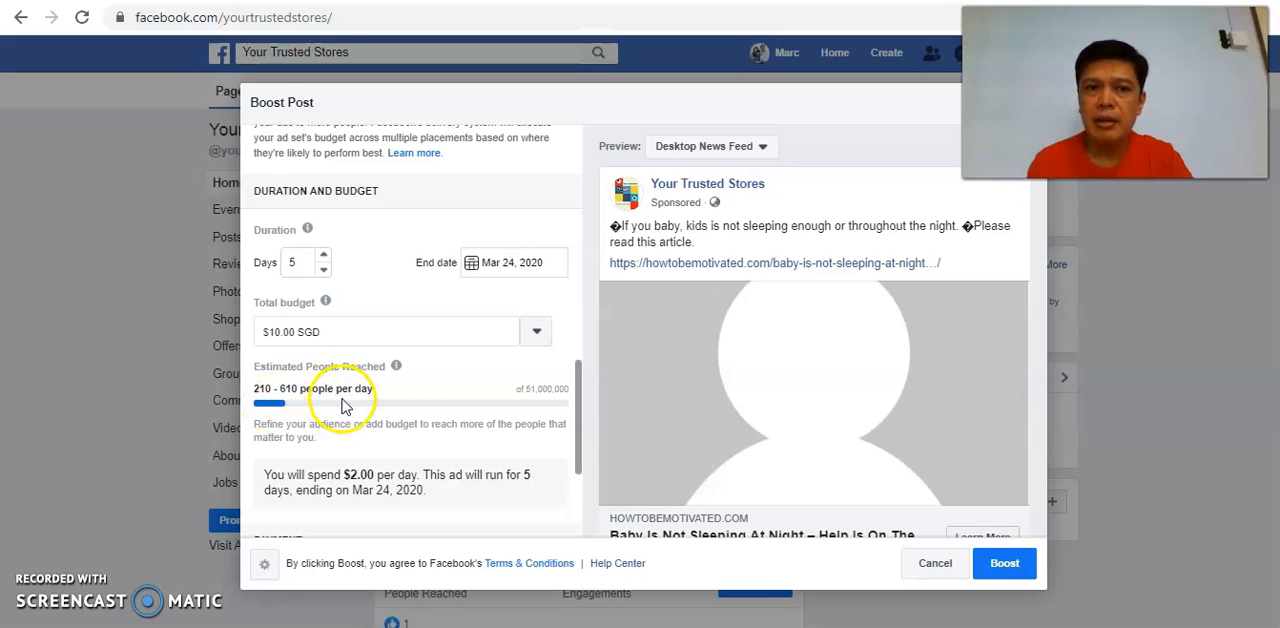
{"action": "mouse_move", "coordinate": [340, 390]}
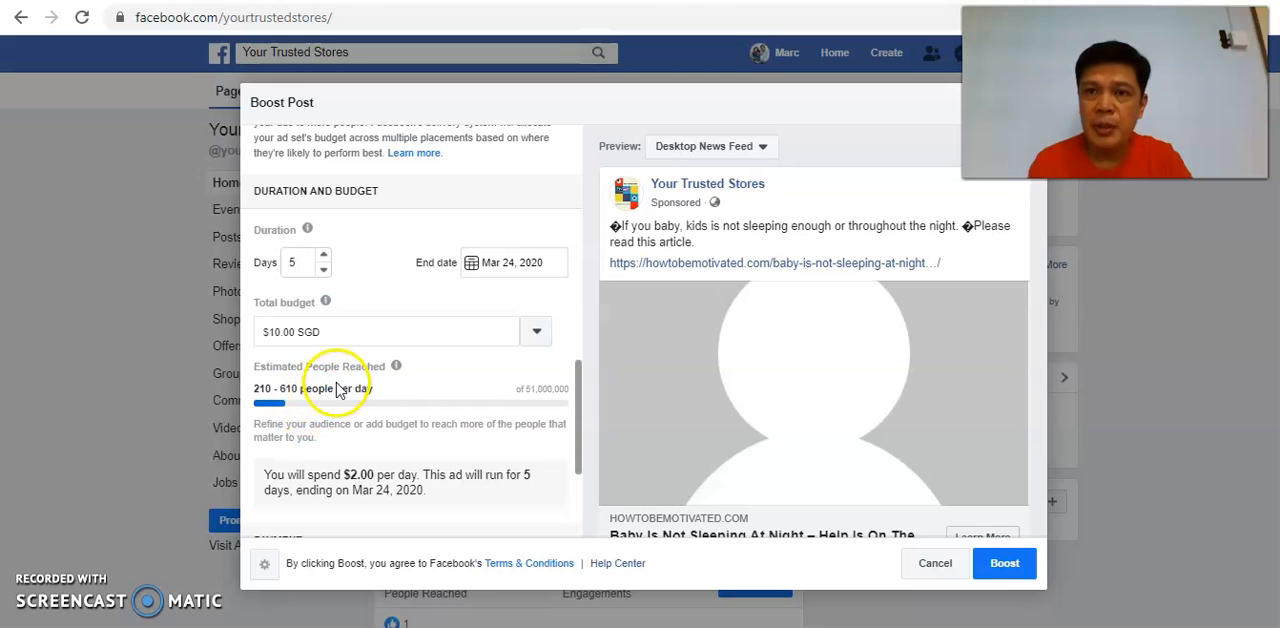
{"action": "scroll", "scroll_direction": "down", "scroll_amount": 3}
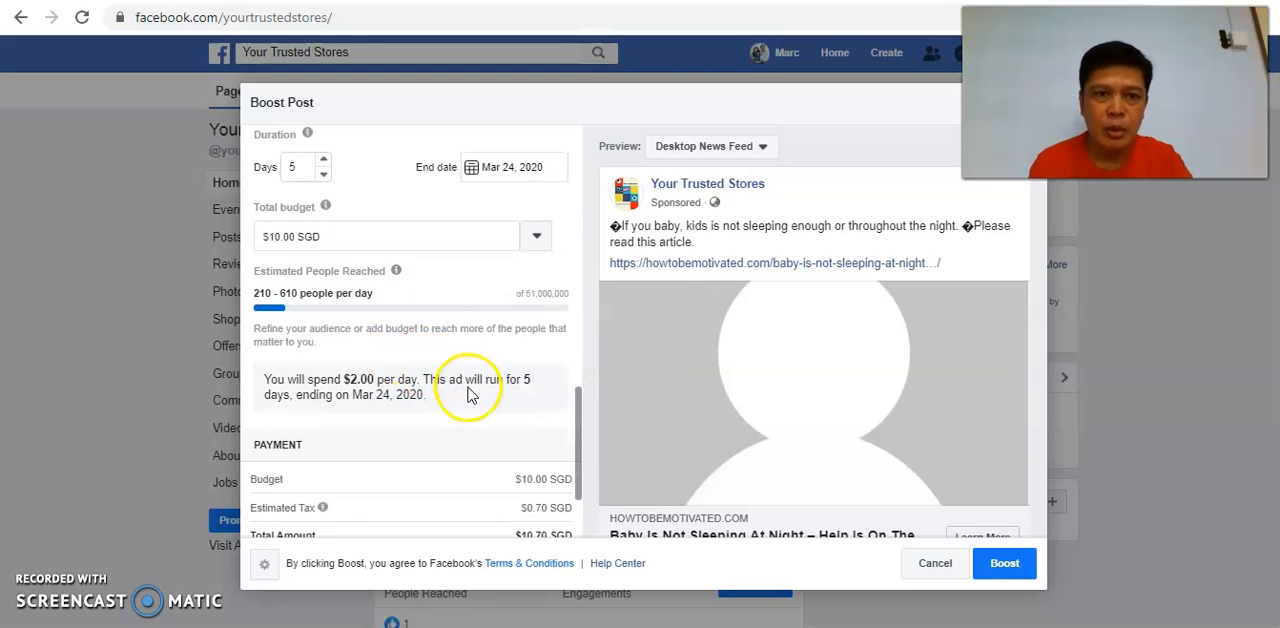
{"action": "scroll", "scroll_direction": "down", "scroll_amount": 3}
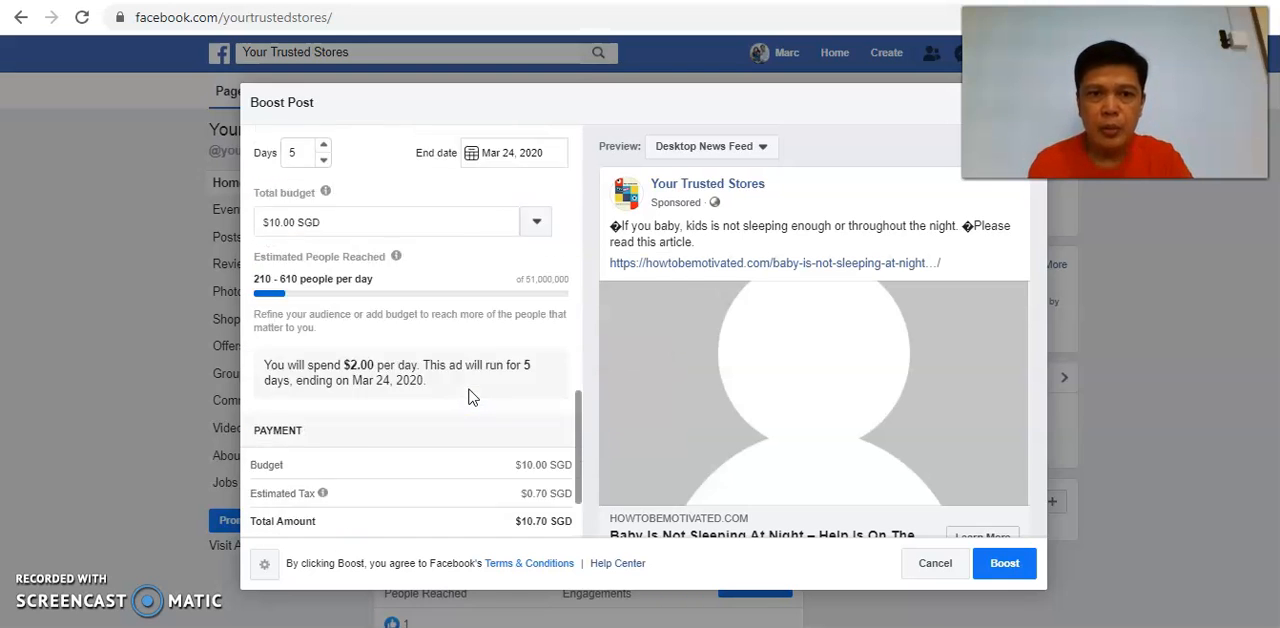
{"action": "scroll", "scroll_direction": "up", "scroll_amount": 3}
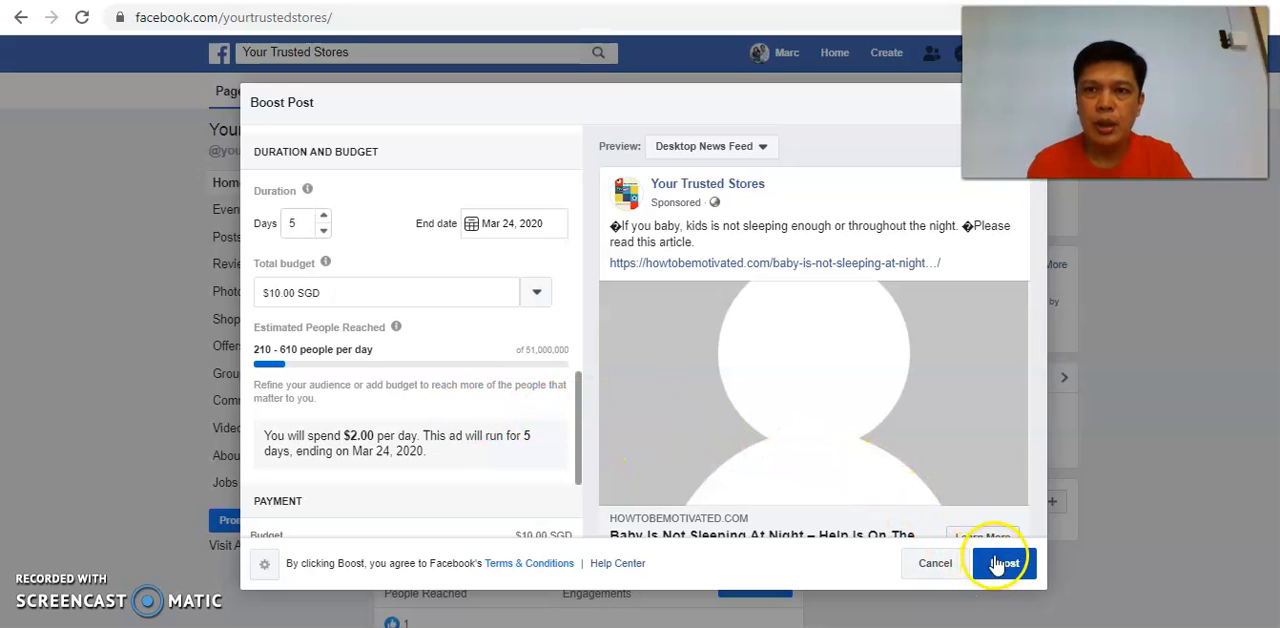
{"action": "left_click", "coordinate": [934, 562]}
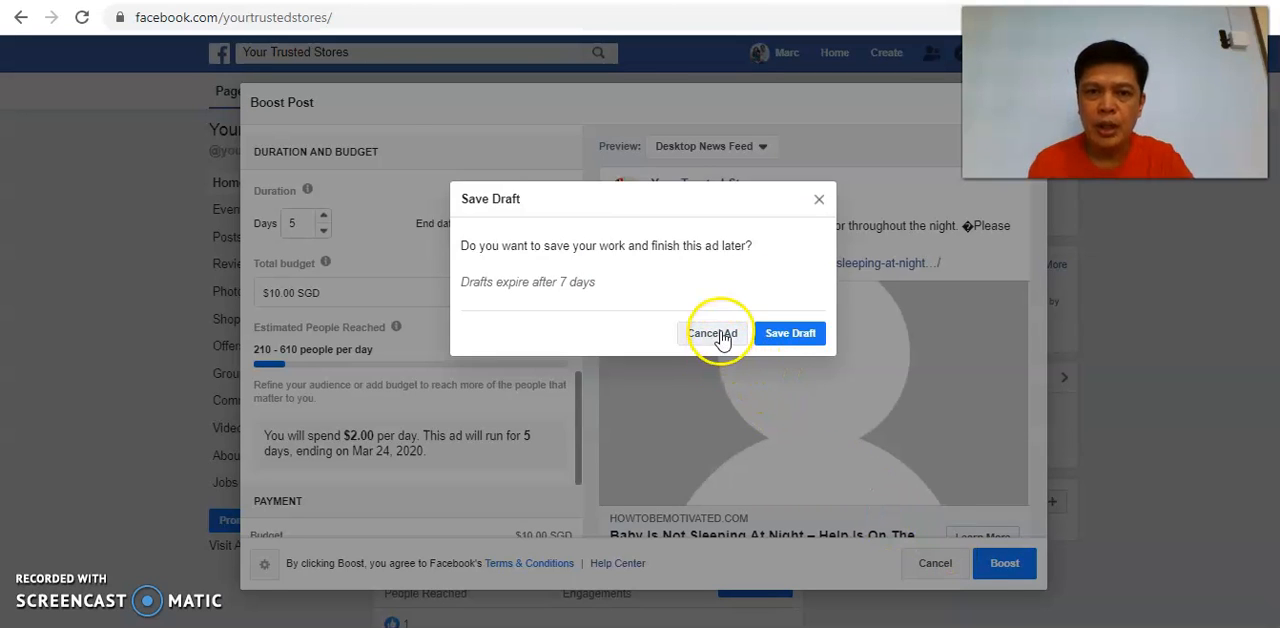
{"action": "left_click", "coordinate": [712, 334]}
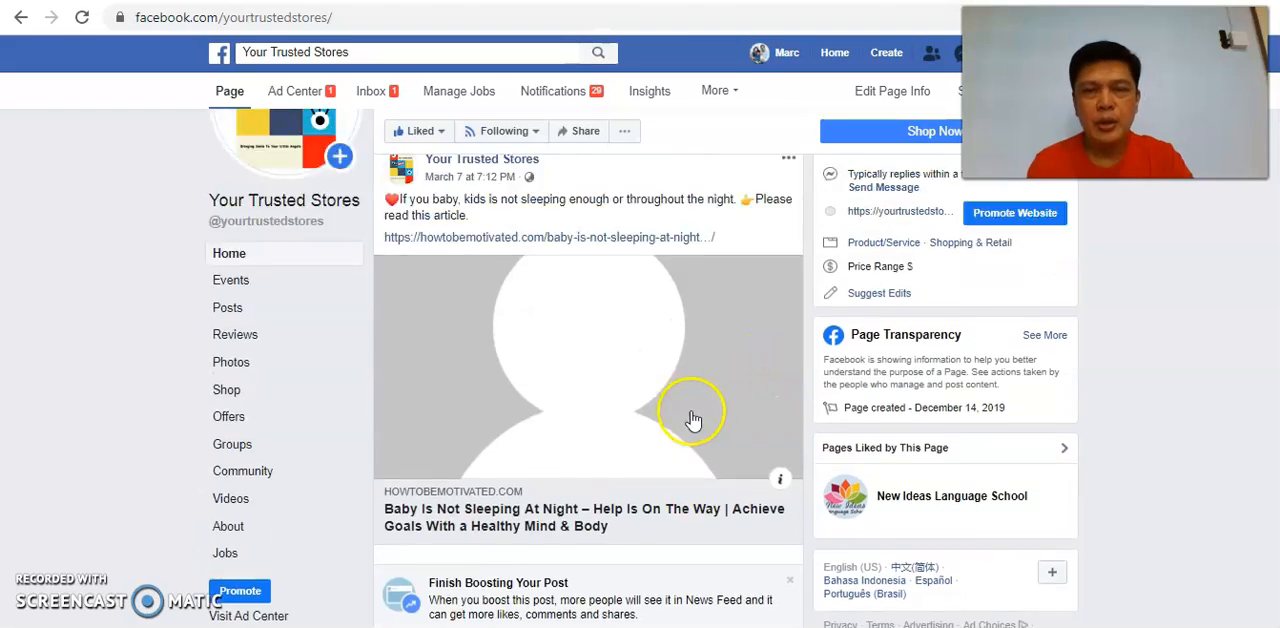
{"action": "scroll", "scroll_direction": "down", "scroll_amount": 3}
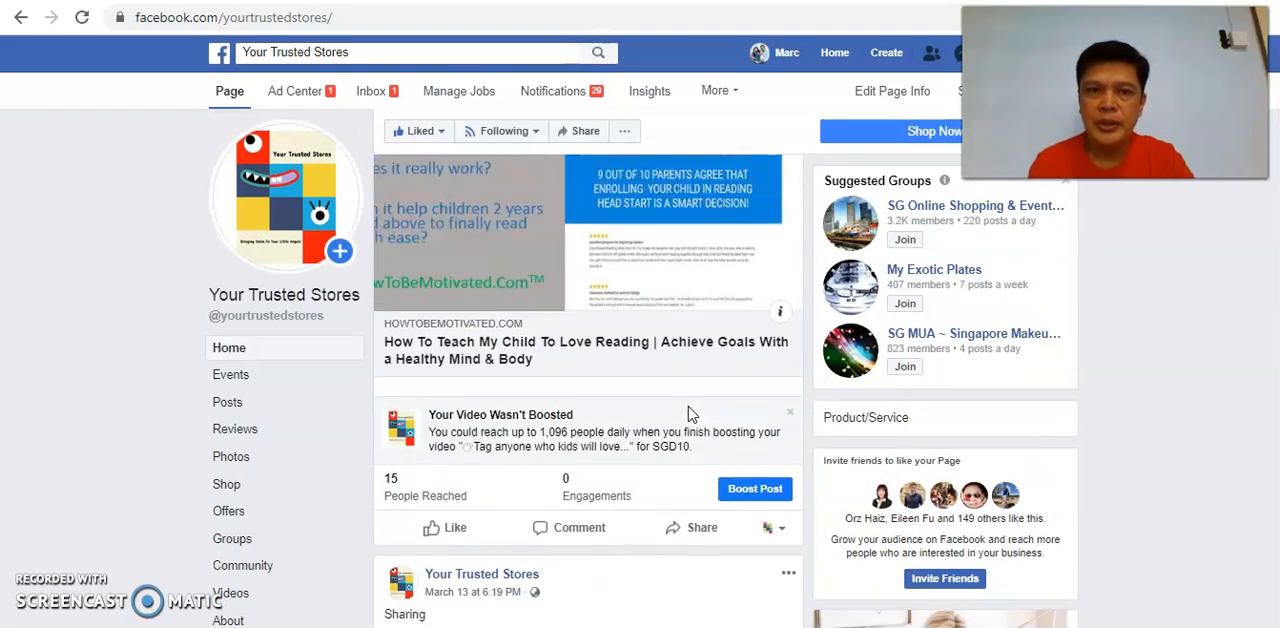
{"action": "scroll", "scroll_direction": "up", "scroll_amount": 3}
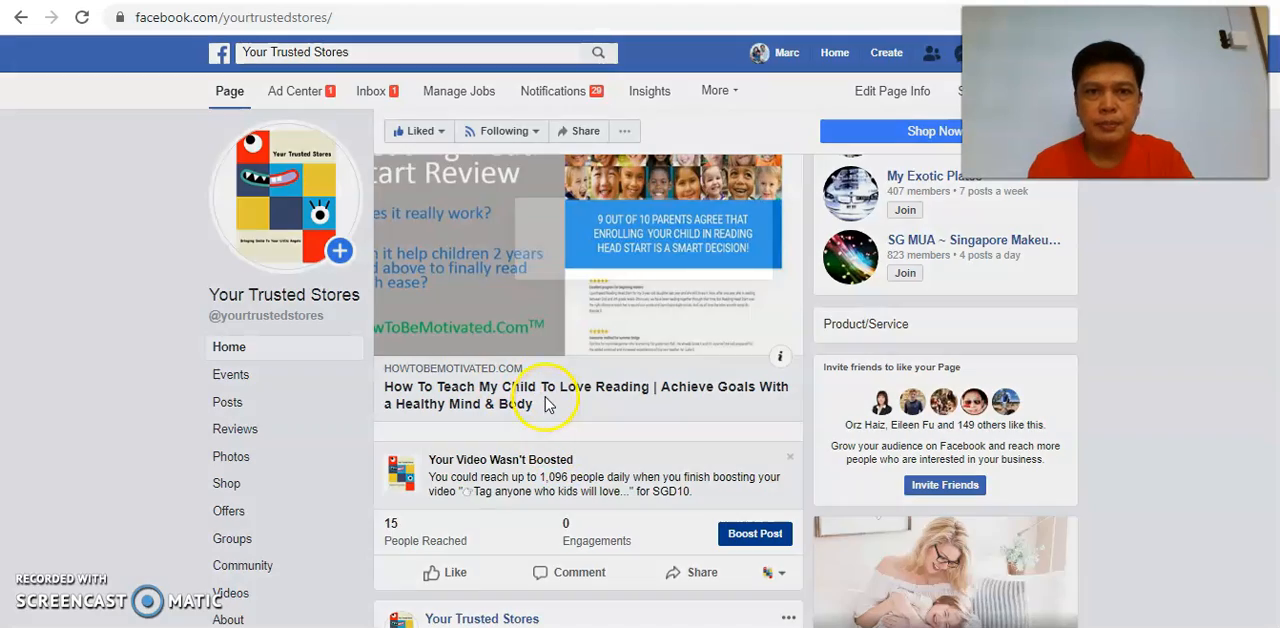
Step: Boost the reading post with manual image review requested, then abandon the setup
{"action": "left_click", "coordinate": [756, 532]}
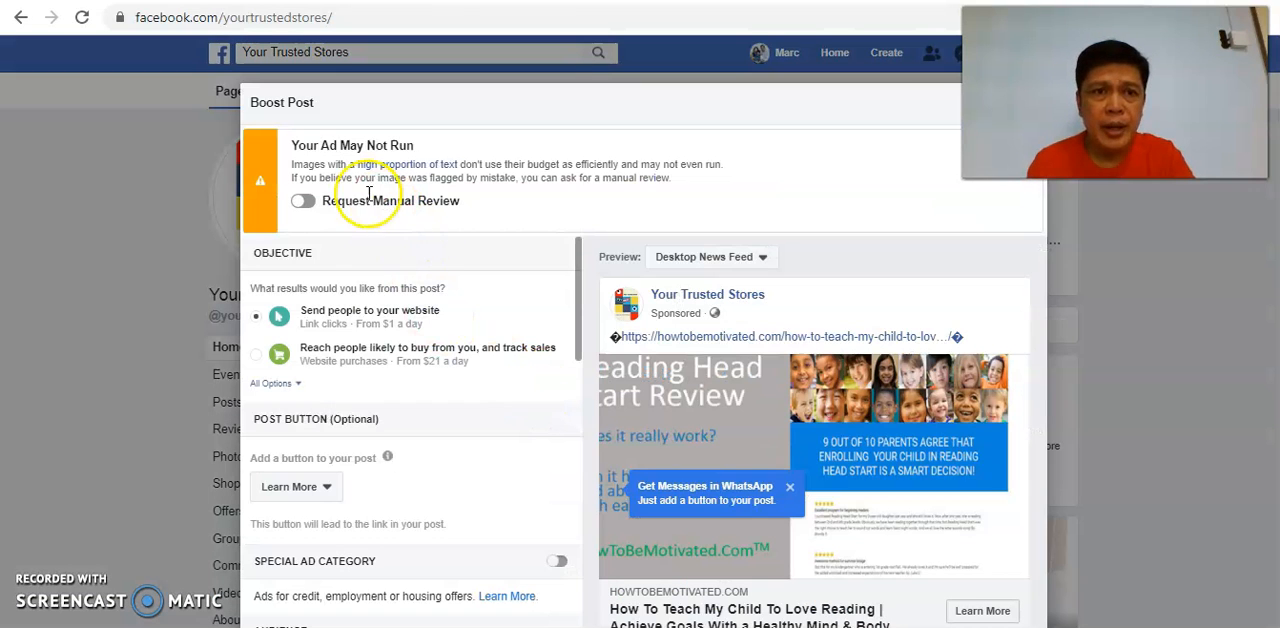
{"action": "mouse_move", "coordinate": [396, 184]}
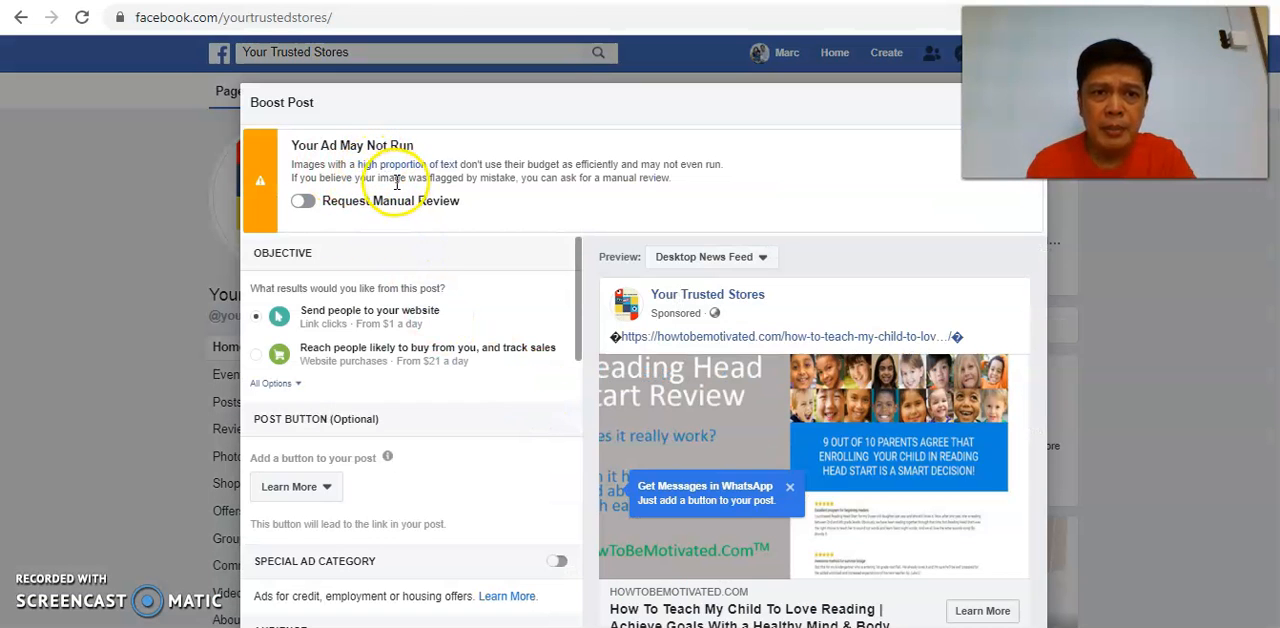
{"action": "mouse_move", "coordinate": [420, 168]}
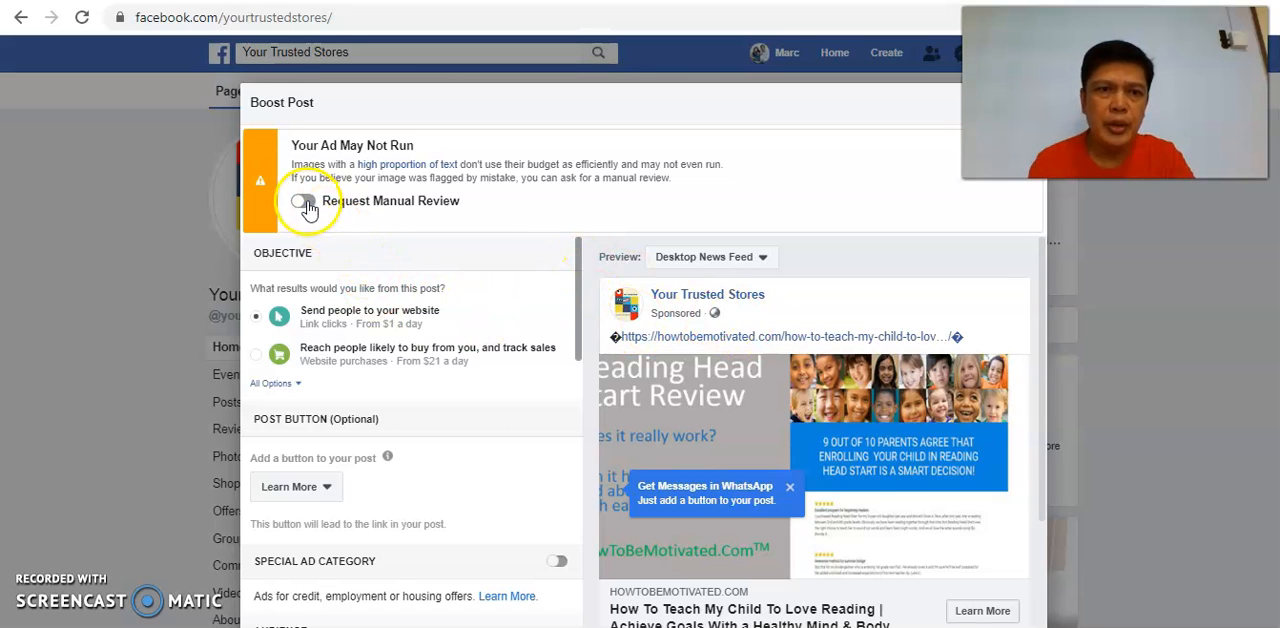
{"action": "left_click", "coordinate": [304, 200]}
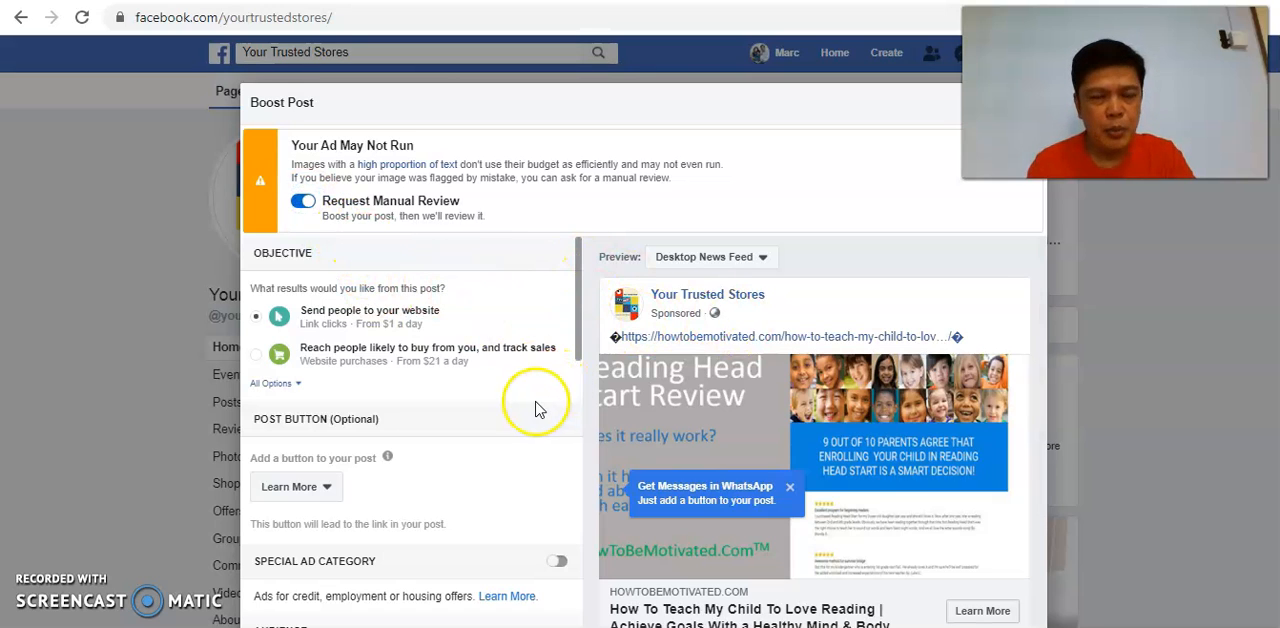
{"action": "mouse_move", "coordinate": [532, 408]}
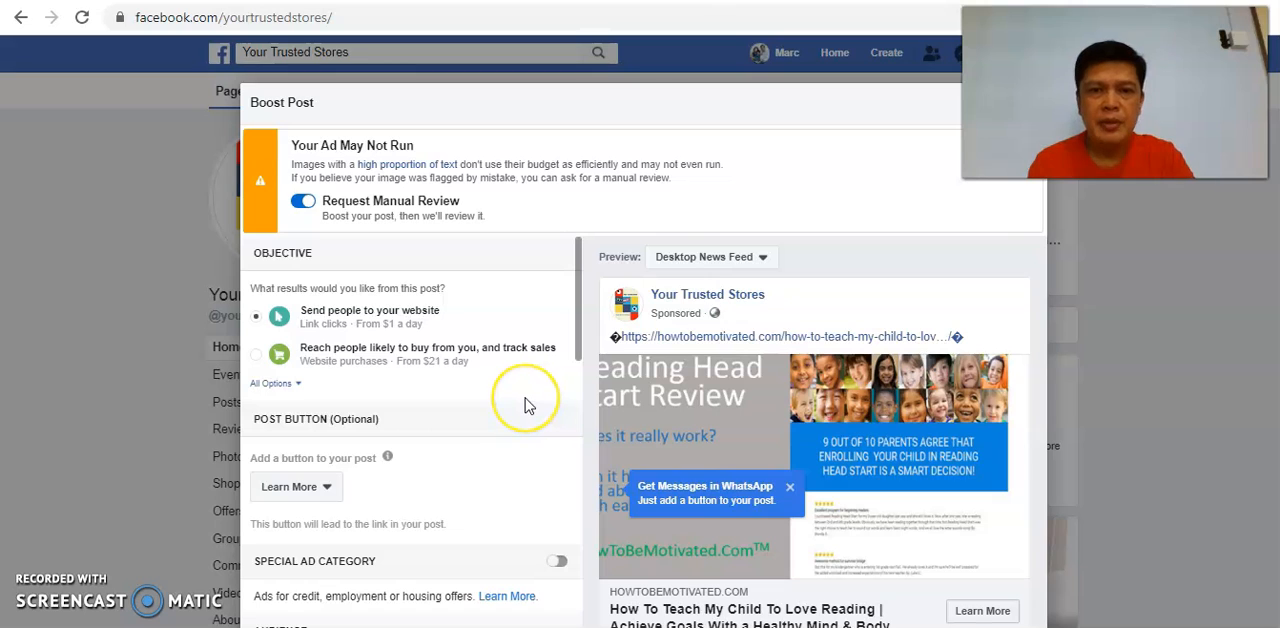
{"action": "mouse_move", "coordinate": [796, 380]}
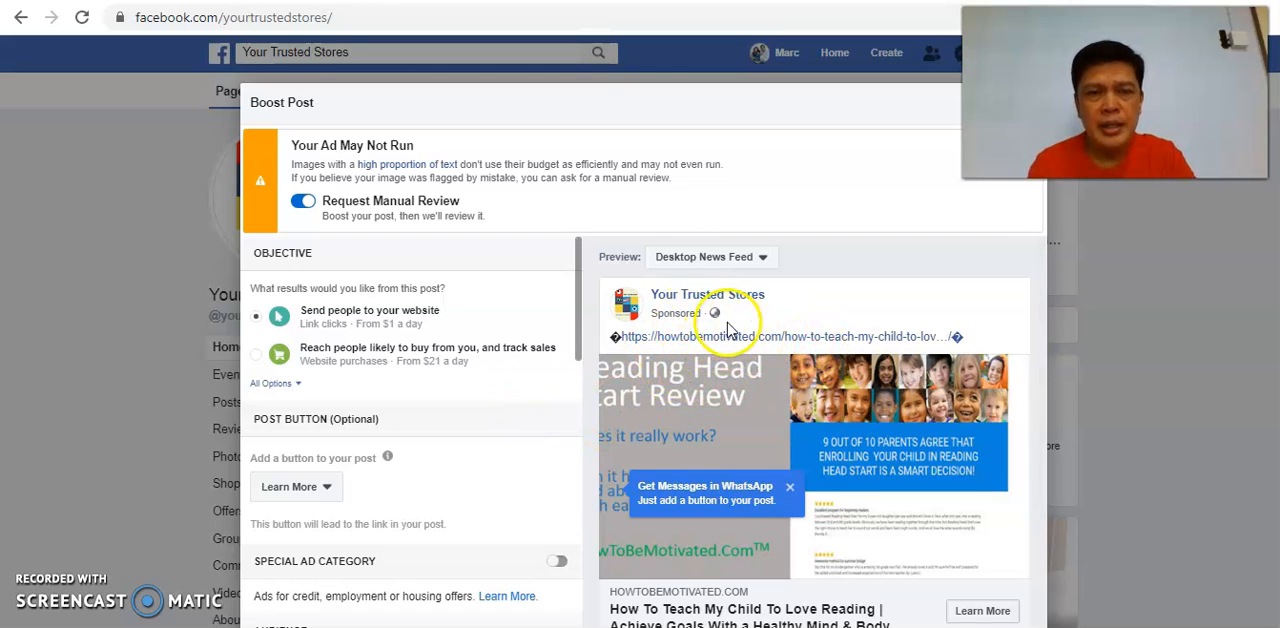
{"action": "mouse_move", "coordinate": [716, 316]}
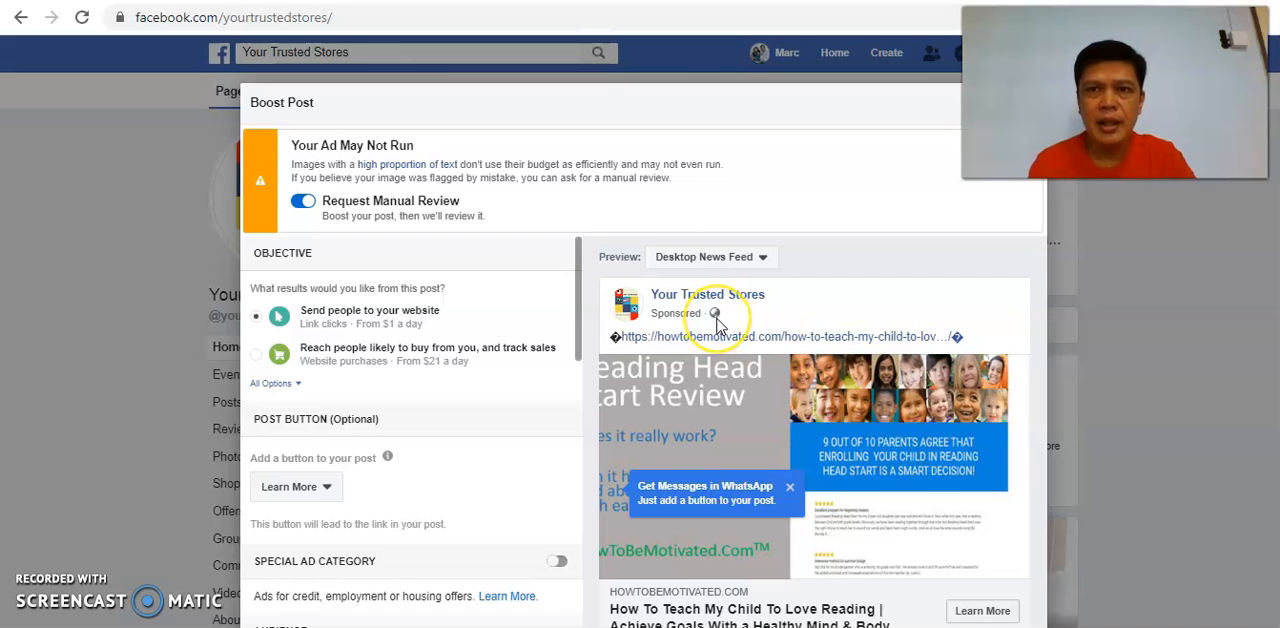
{"action": "mouse_move", "coordinate": [478, 288]}
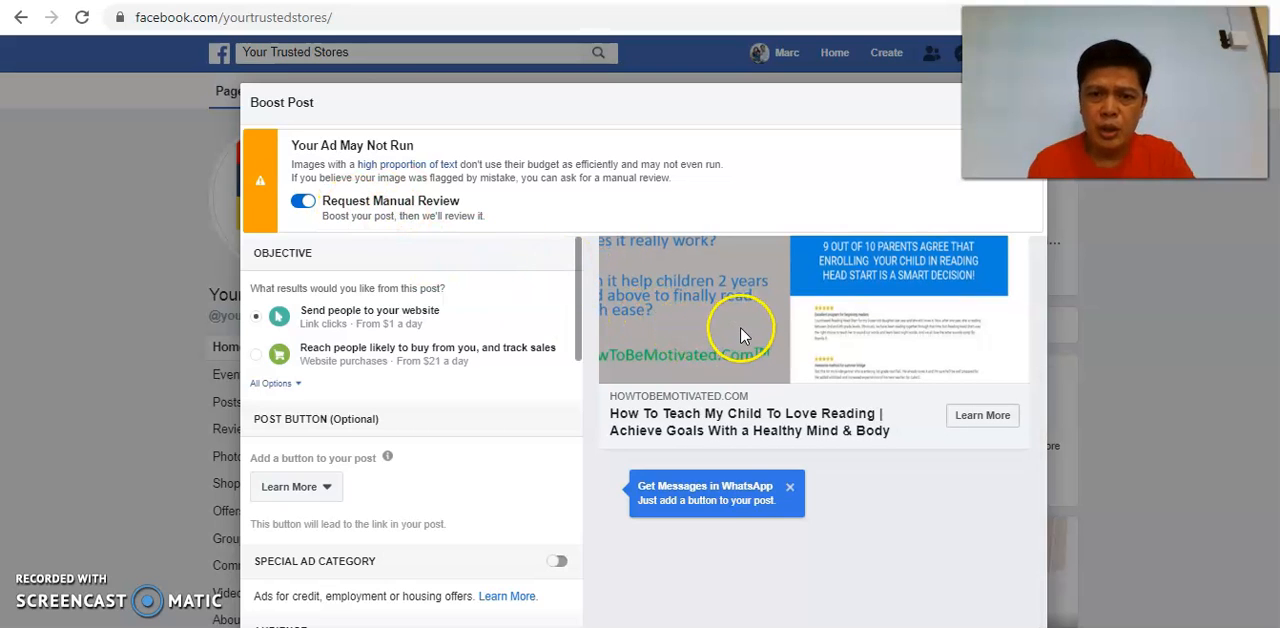
{"action": "scroll", "scroll_direction": "down", "scroll_amount": 3}
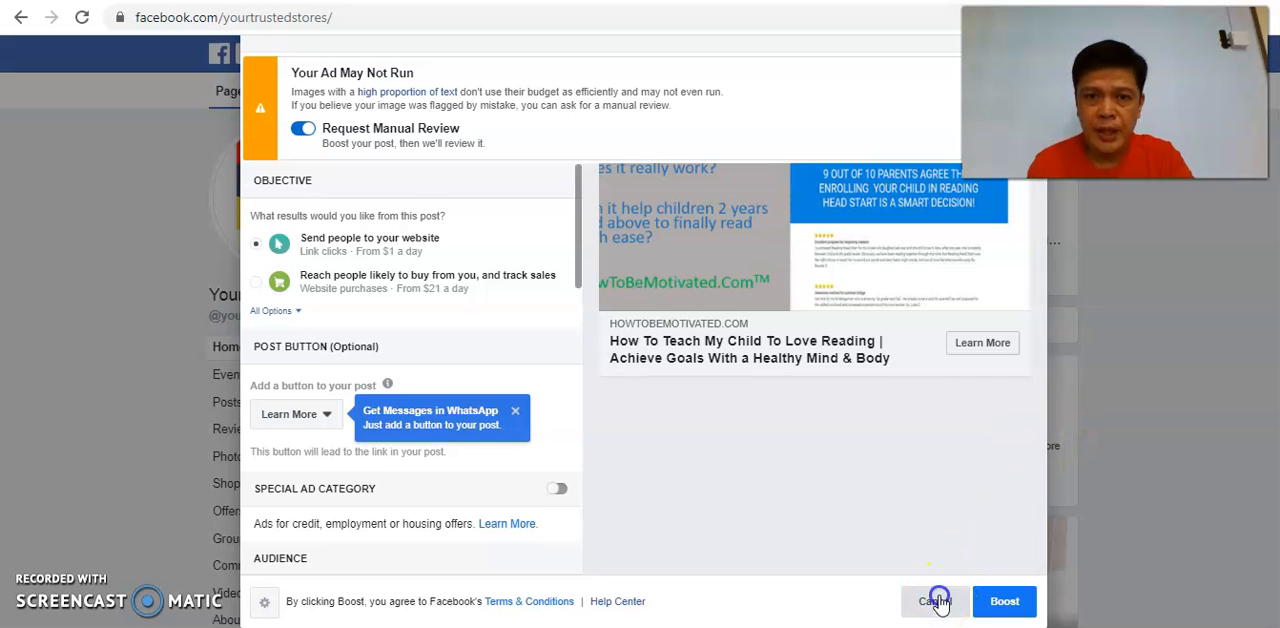
{"action": "left_click", "coordinate": [934, 600]}
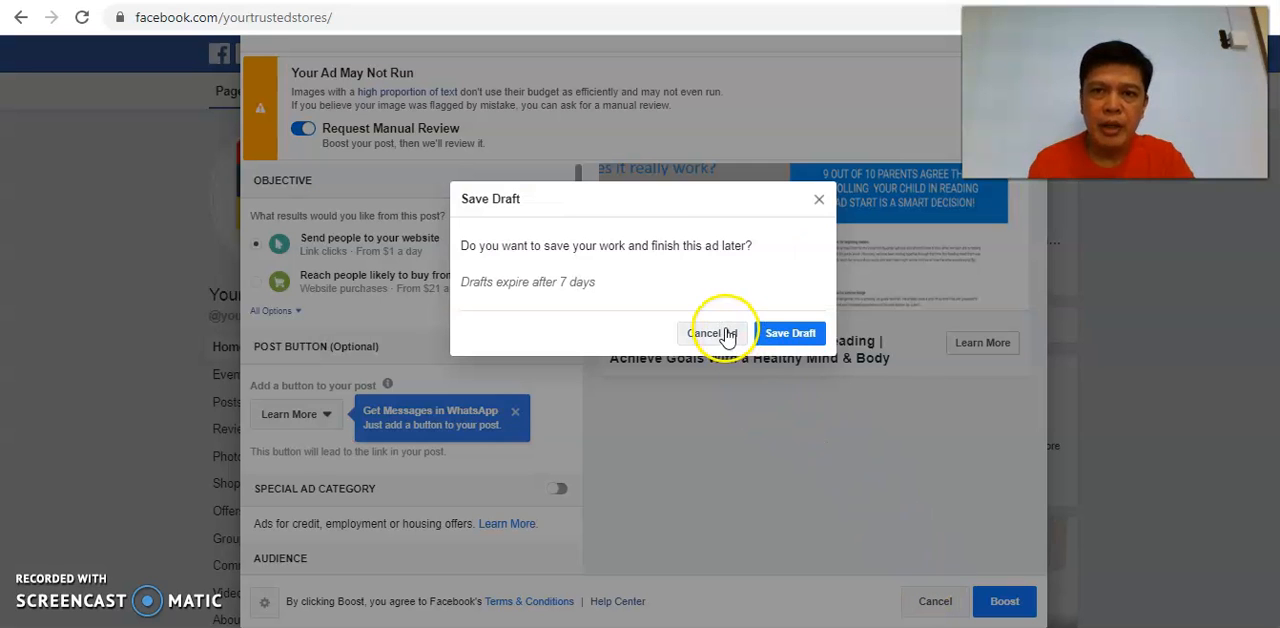
Step: Discard the boost without saving a draft, returning to the page feed
{"action": "left_click", "coordinate": [708, 334]}
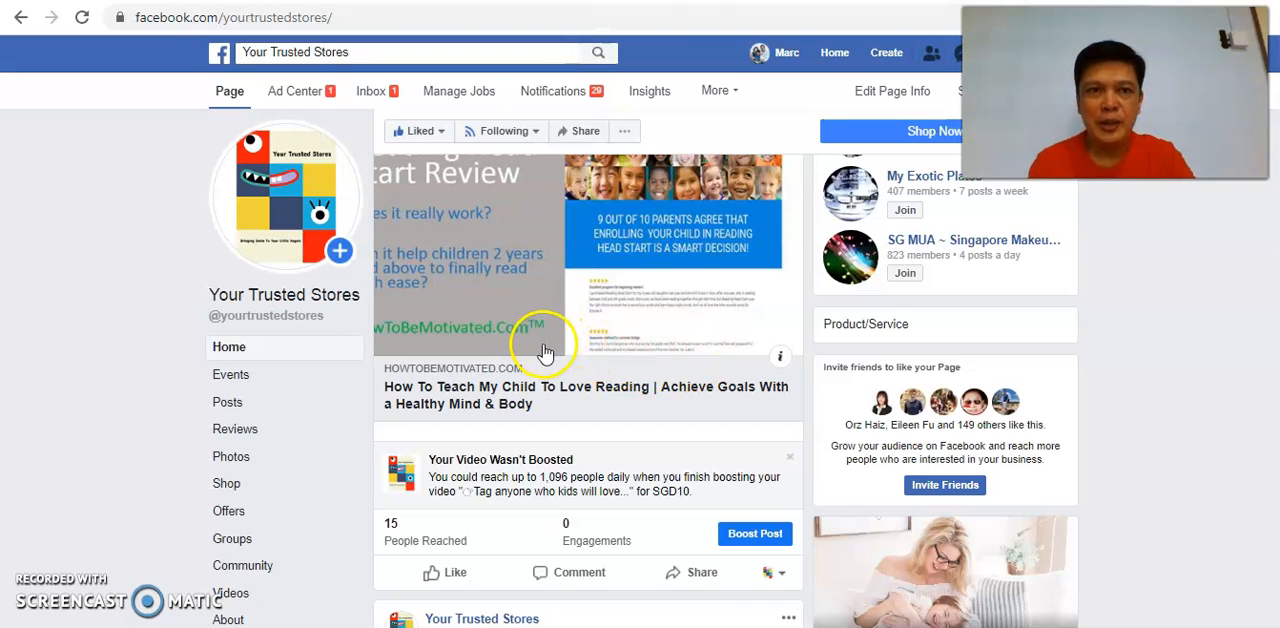
{"action": "mouse_move", "coordinate": [530, 352]}
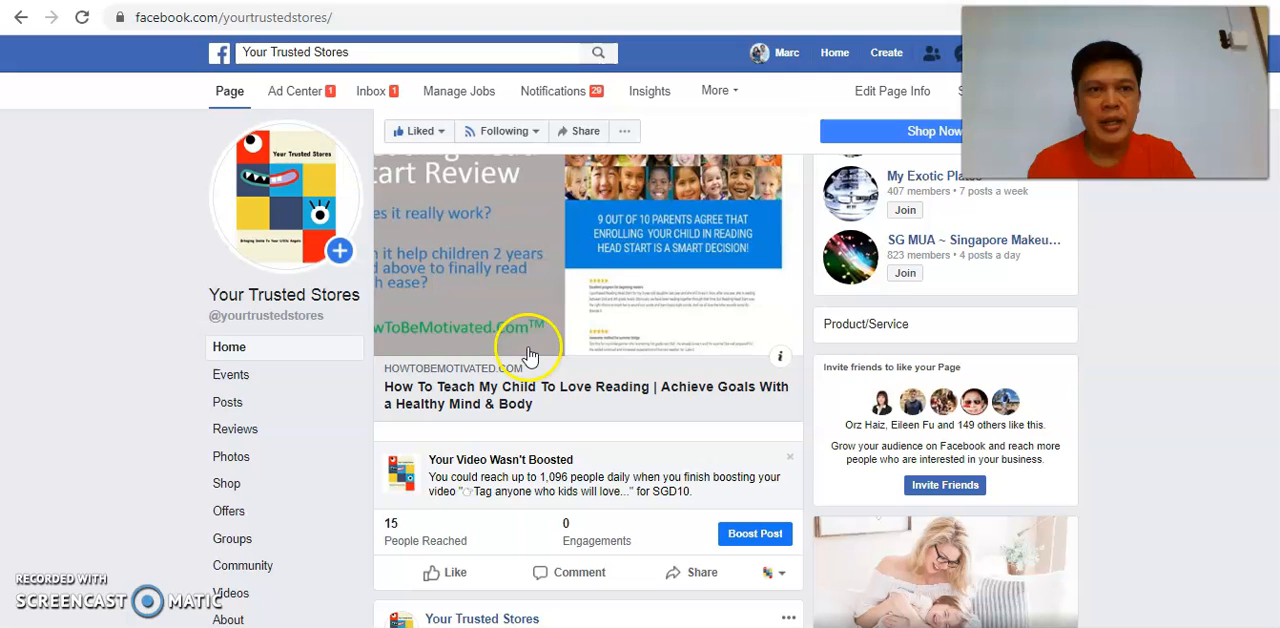
{"action": "mouse_move", "coordinate": [412, 198]}
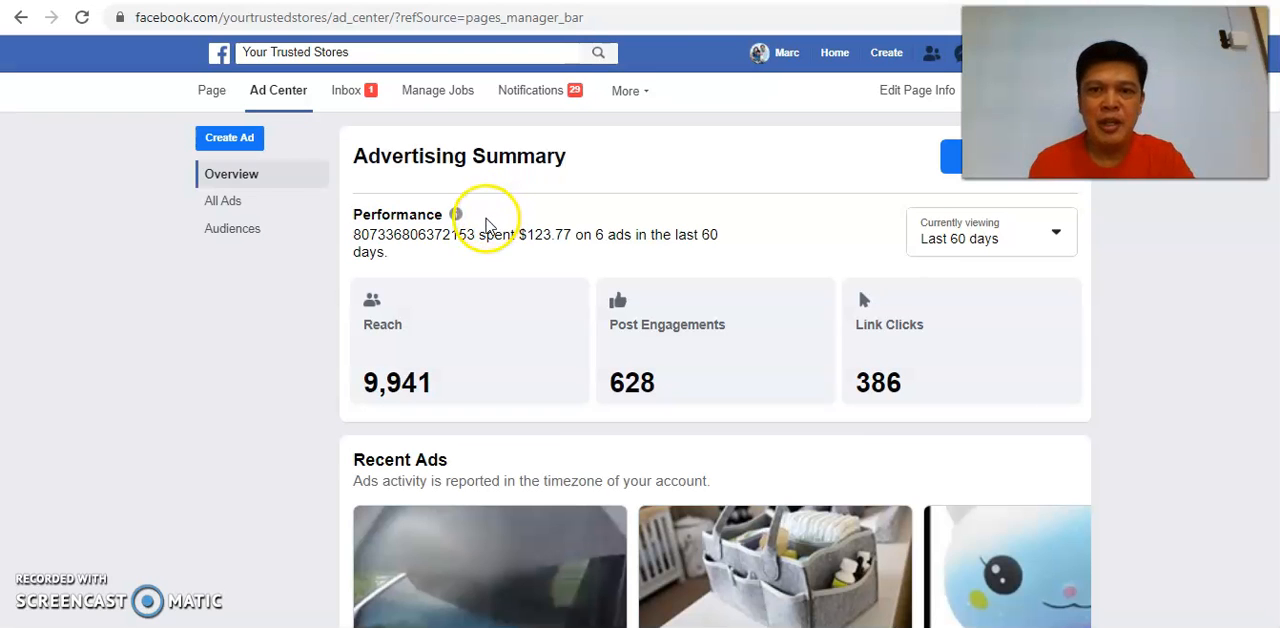
{"action": "mouse_move", "coordinate": [650, 290]}
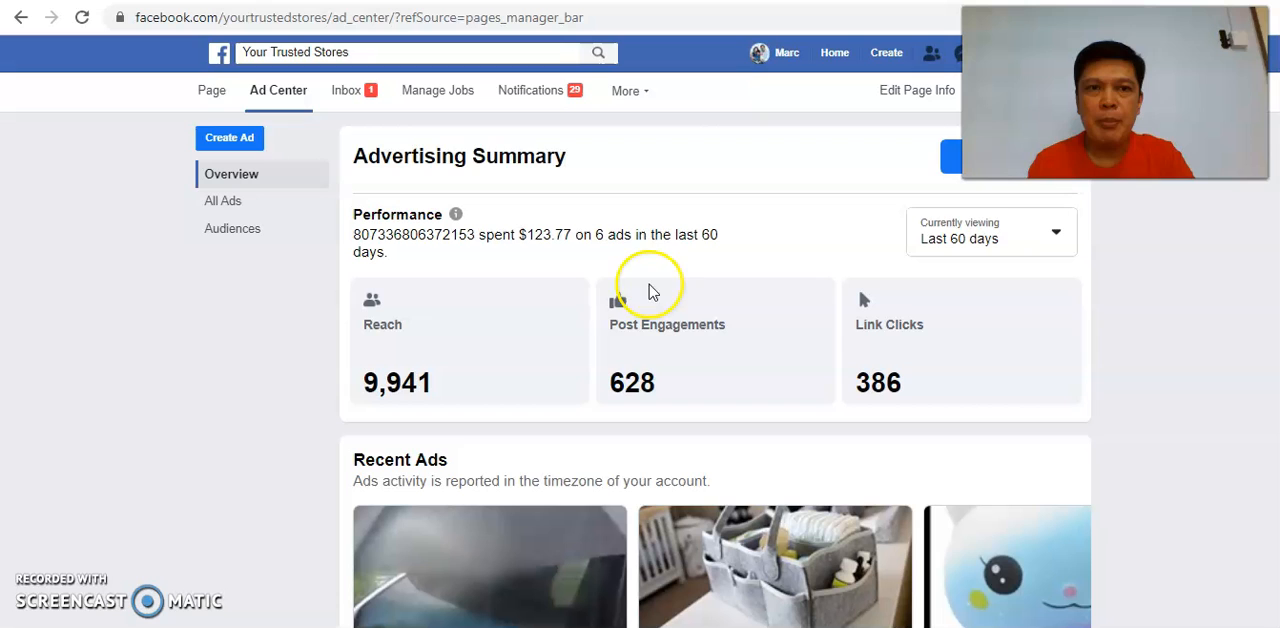
Step: List all ads in Ad Center and view results of the Feb 15 Post Engagements ad
{"action": "scroll", "scroll_direction": "down", "scroll_amount": 3}
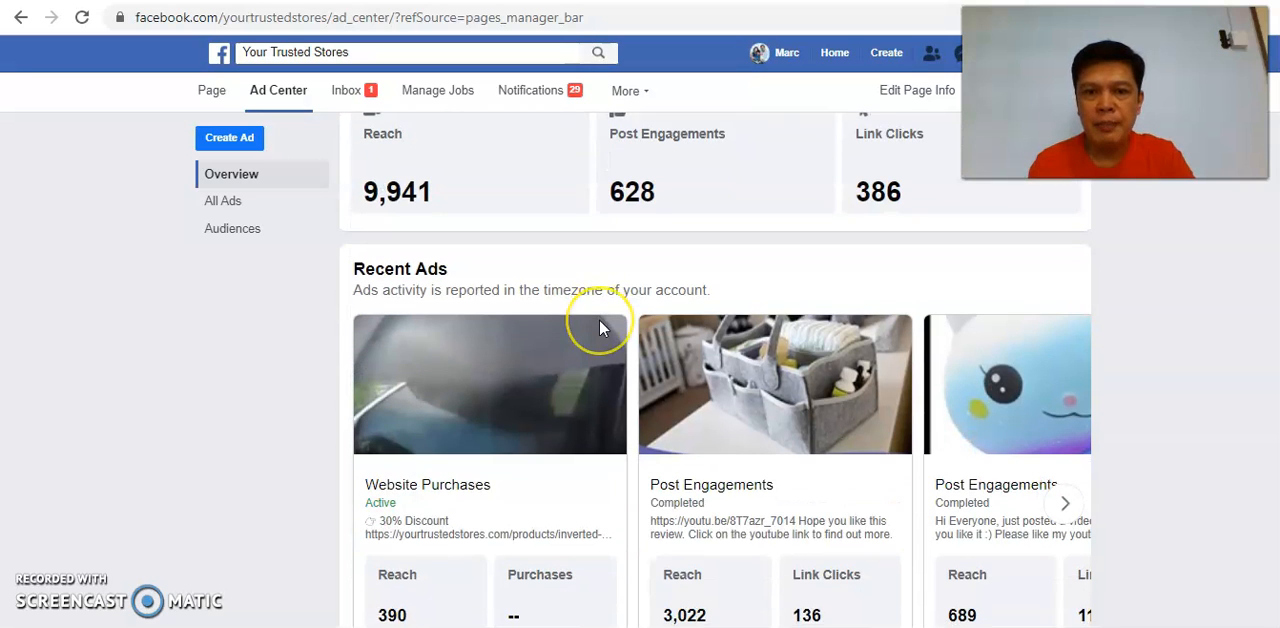
{"action": "scroll", "scroll_direction": "down", "scroll_amount": 3}
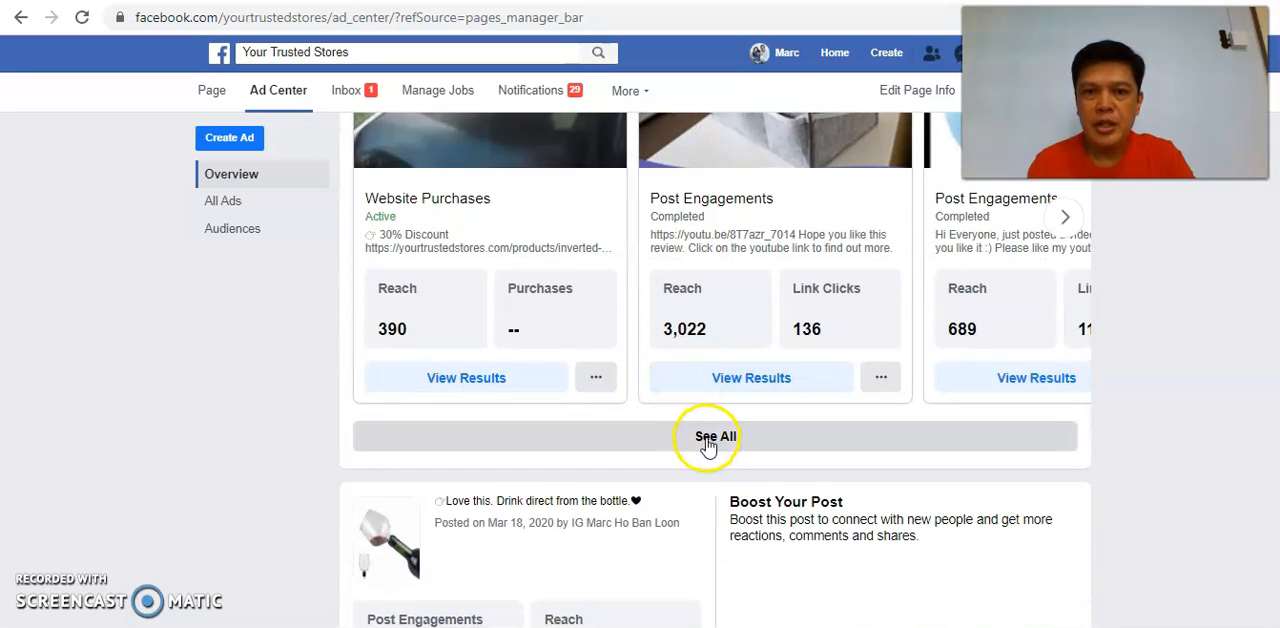
{"action": "left_click", "coordinate": [716, 436]}
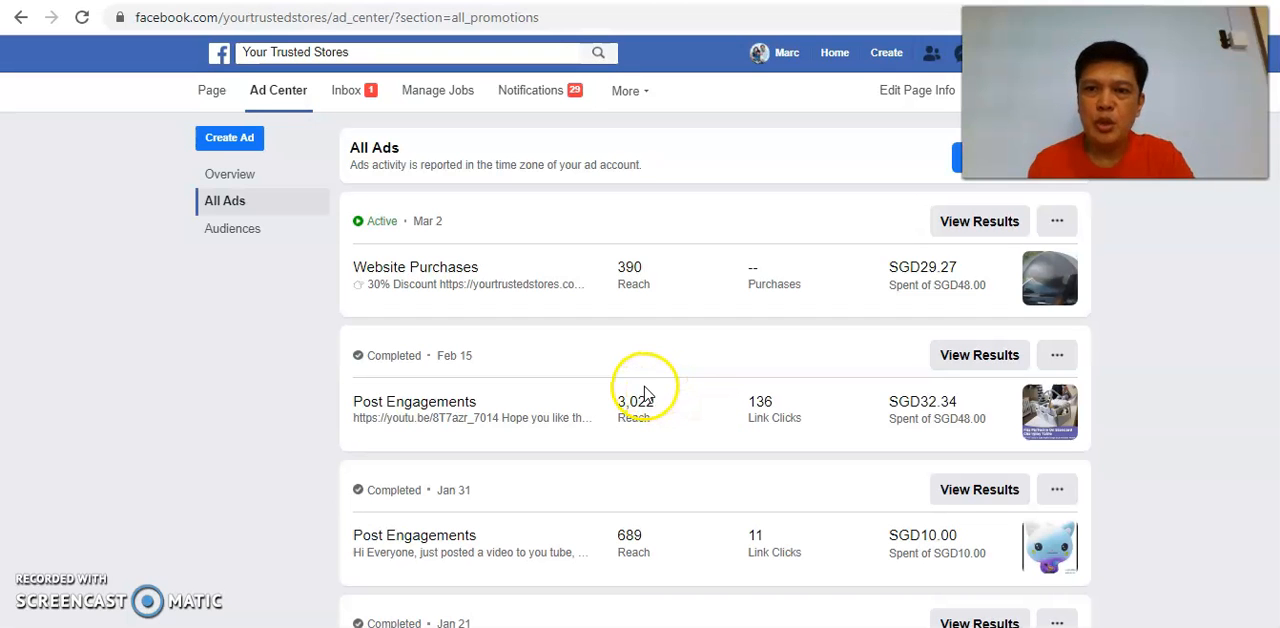
{"action": "mouse_move", "coordinate": [644, 390]}
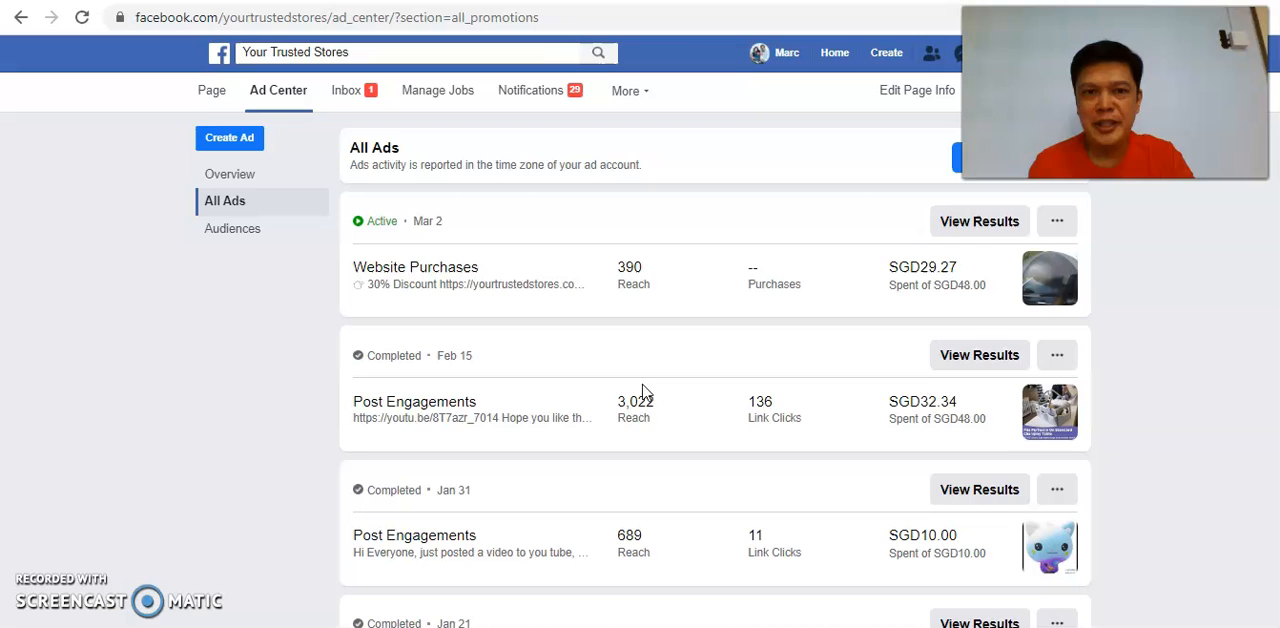
{"action": "mouse_move", "coordinate": [650, 404]}
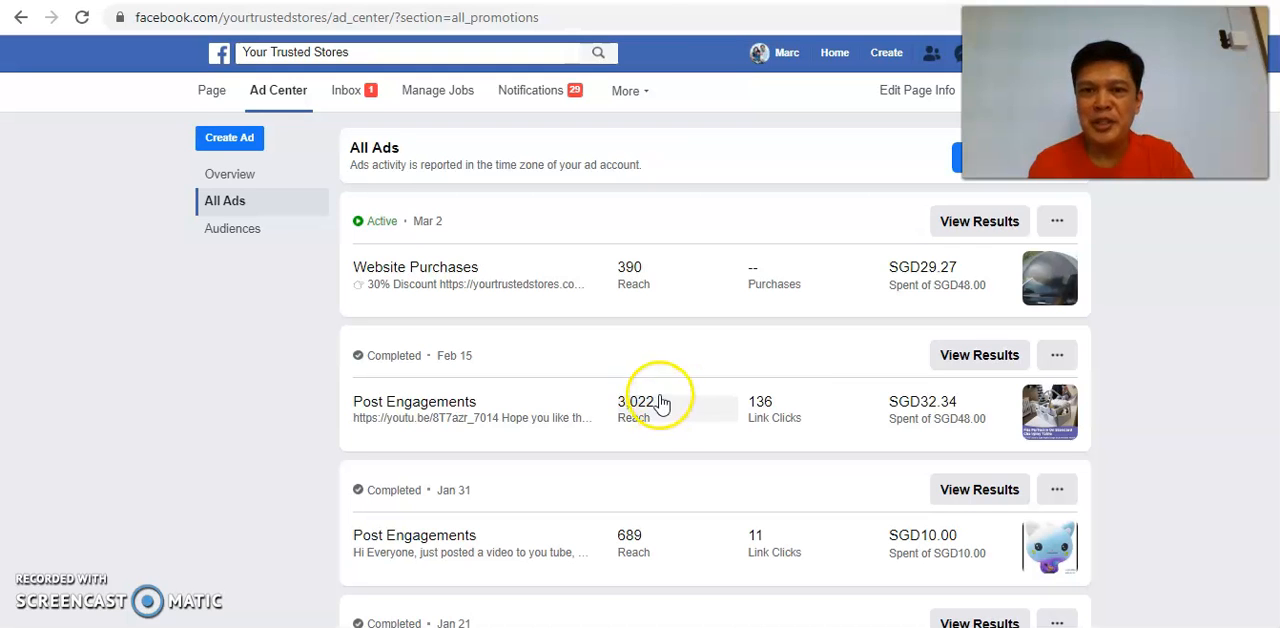
{"action": "mouse_move", "coordinate": [628, 460]}
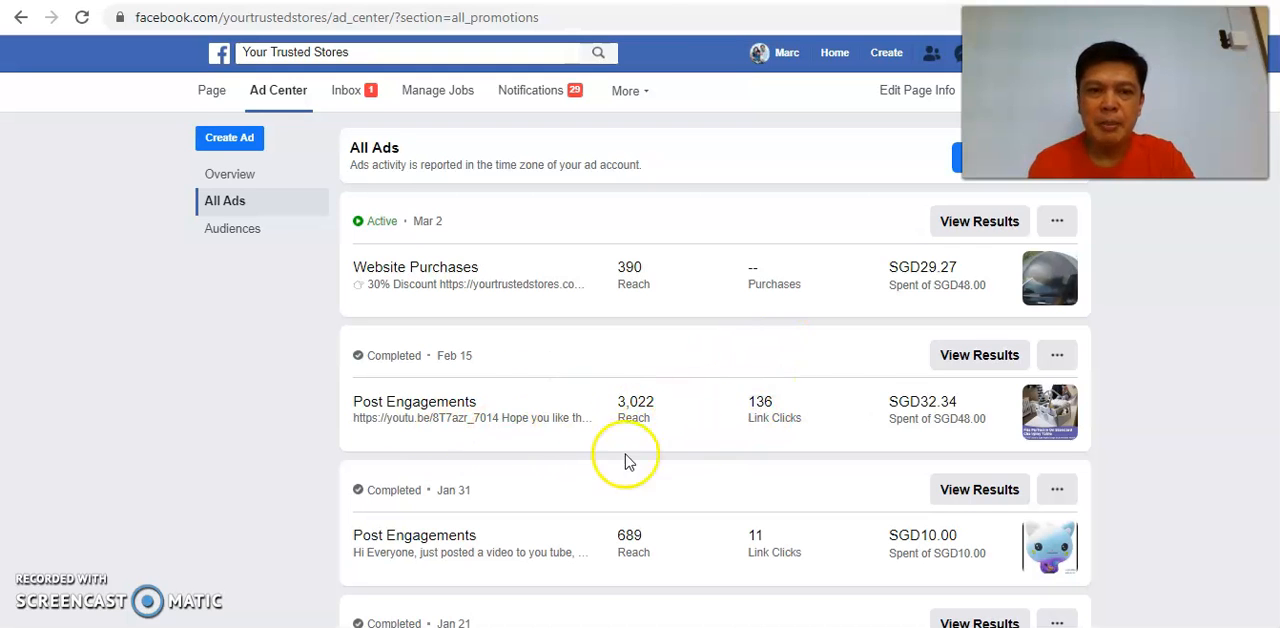
{"action": "mouse_move", "coordinate": [524, 444]}
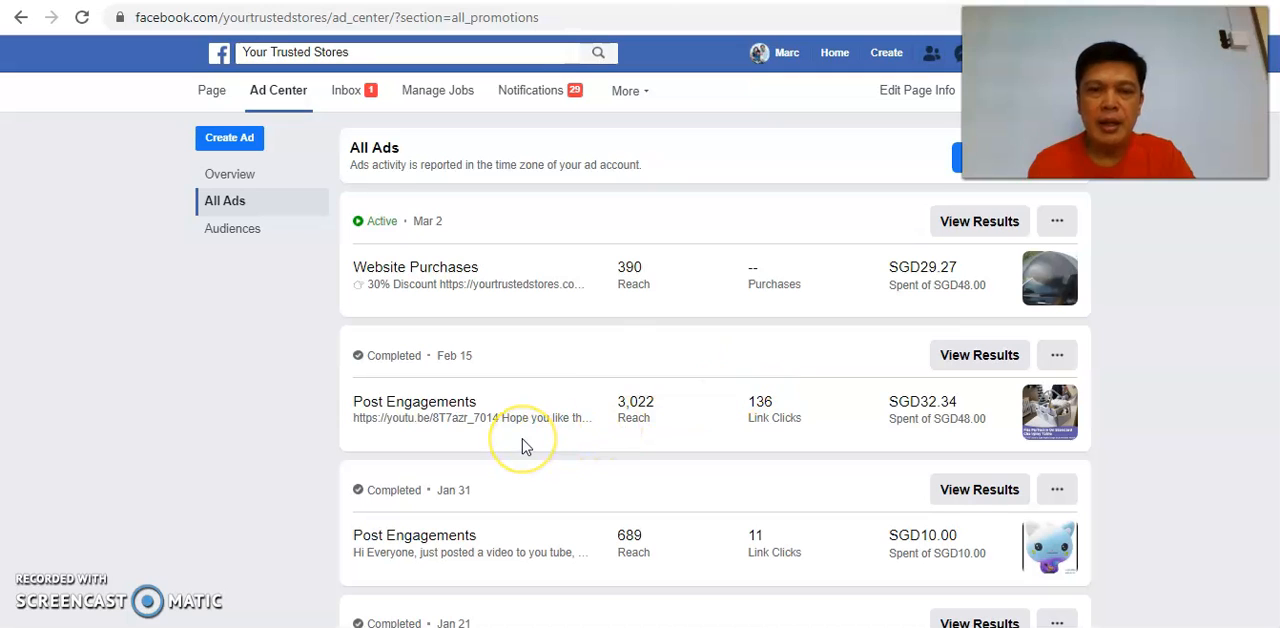
{"action": "mouse_move", "coordinate": [452, 416]}
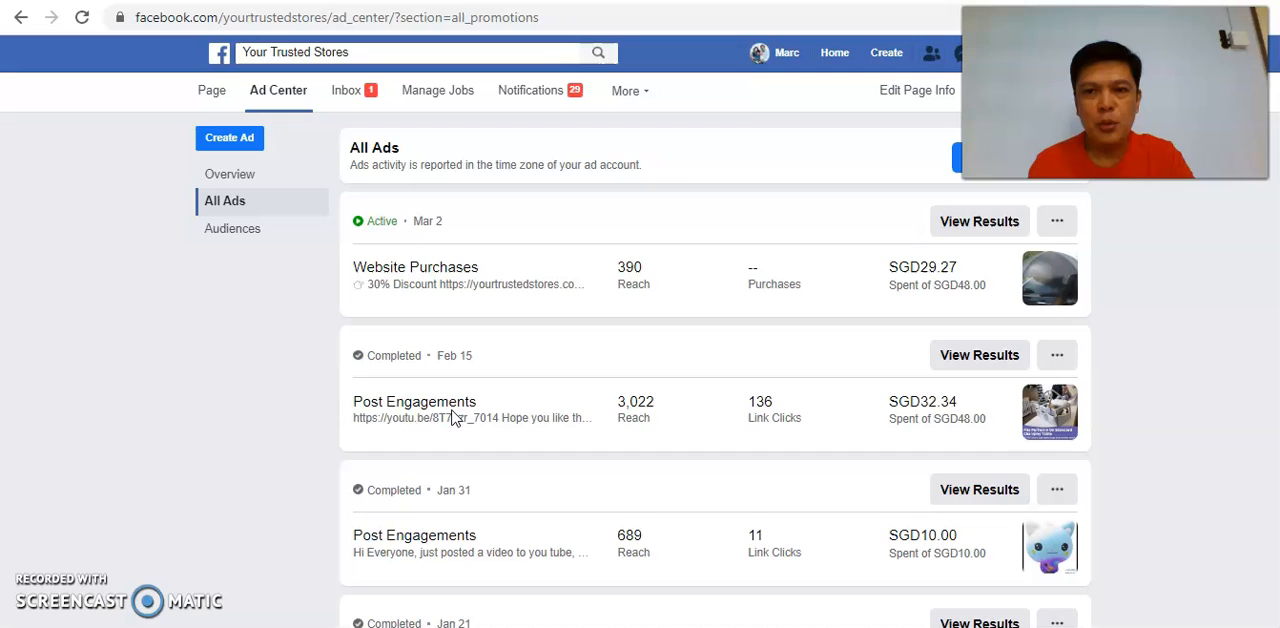
{"action": "mouse_move", "coordinate": [980, 356]}
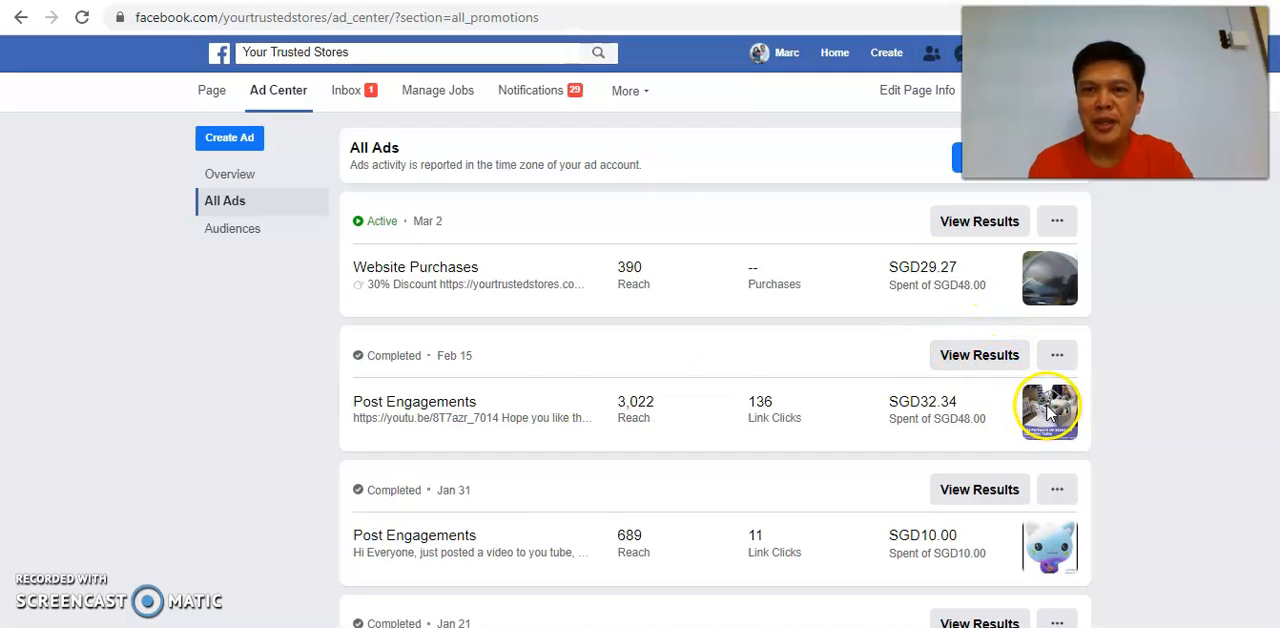
{"action": "mouse_move", "coordinate": [818, 412]}
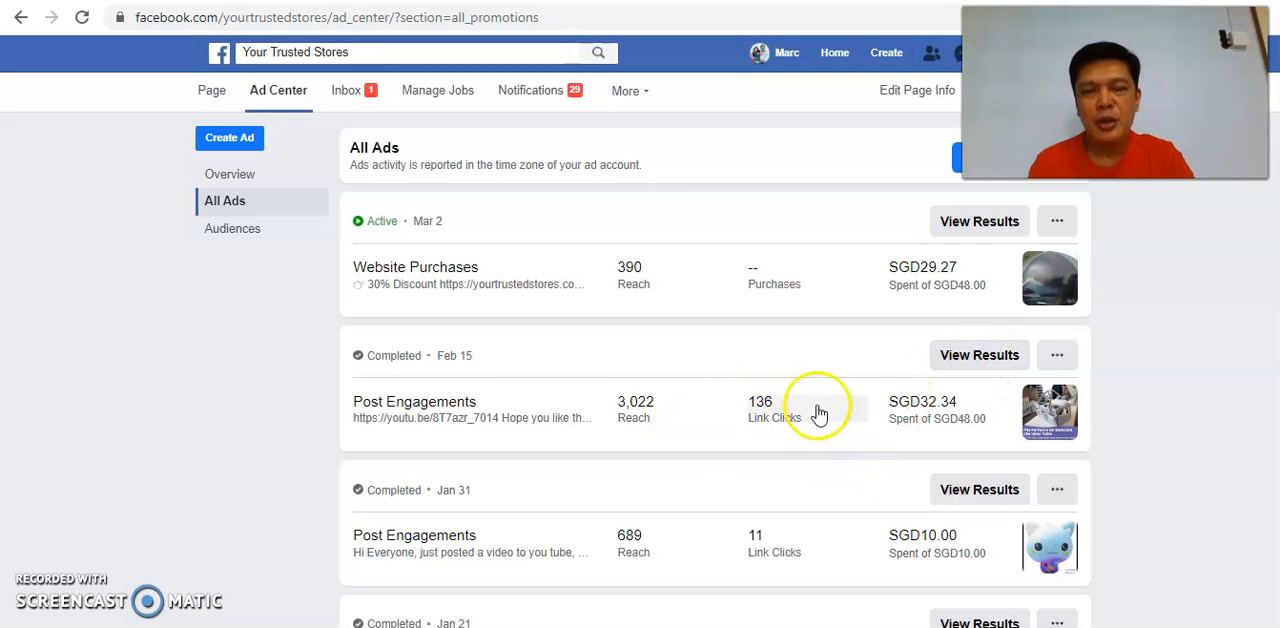
{"action": "mouse_move", "coordinate": [764, 318]}
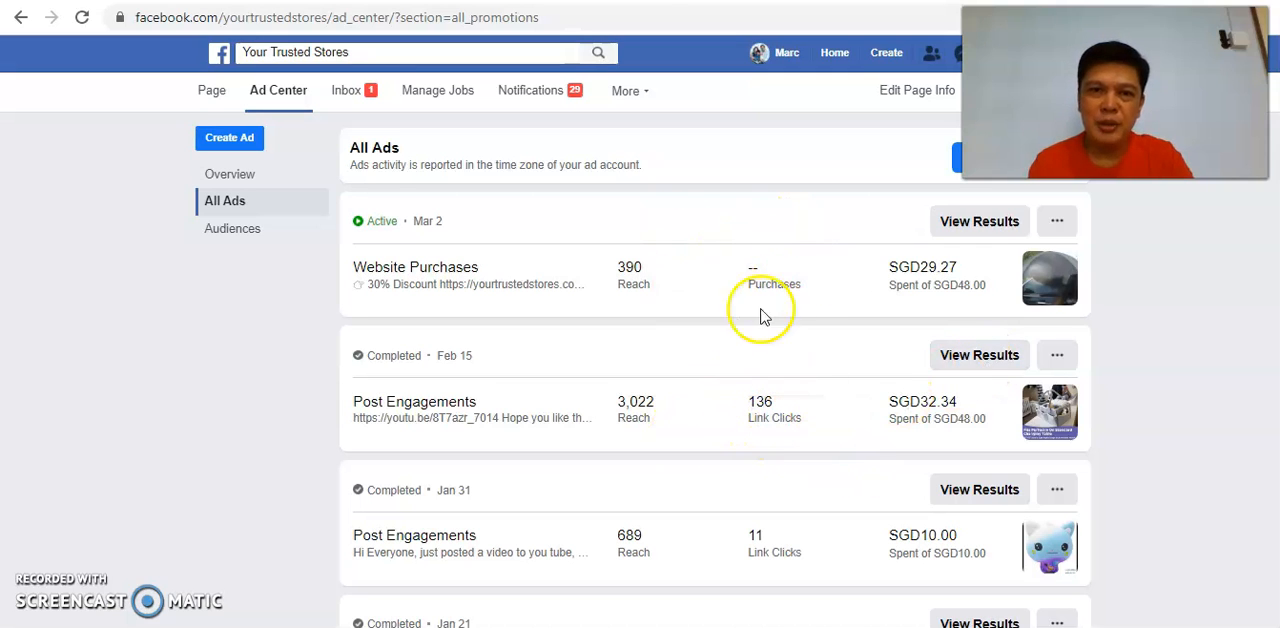
{"action": "mouse_move", "coordinate": [672, 548]}
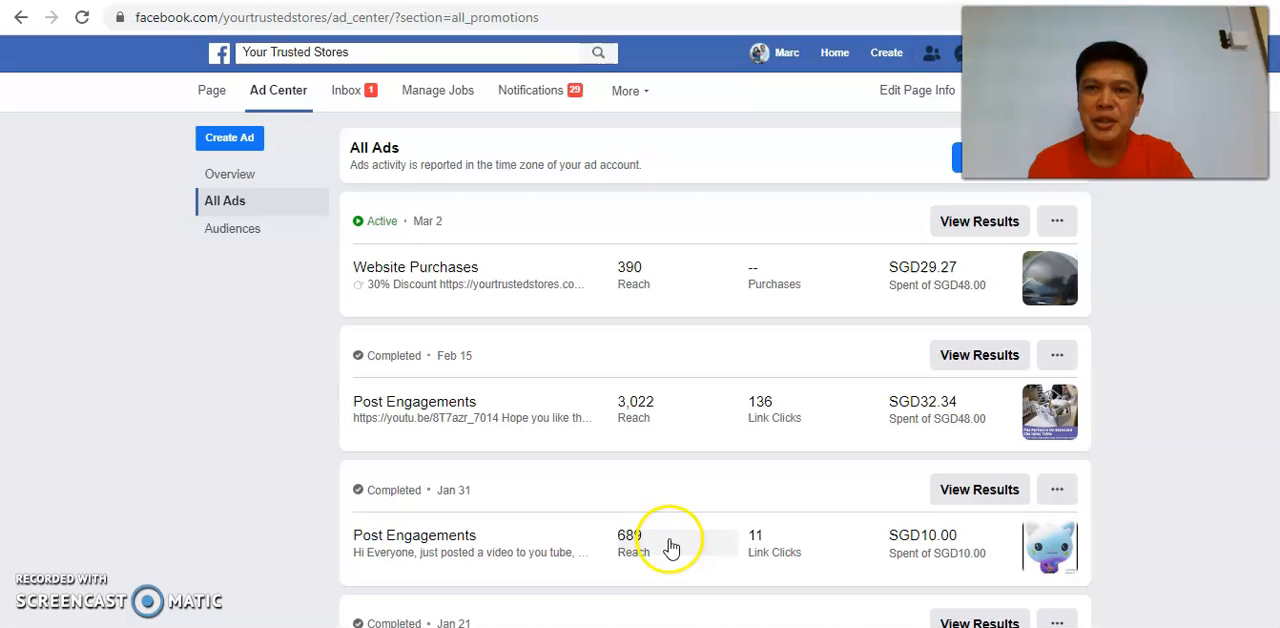
{"action": "mouse_move", "coordinate": [980, 356]}
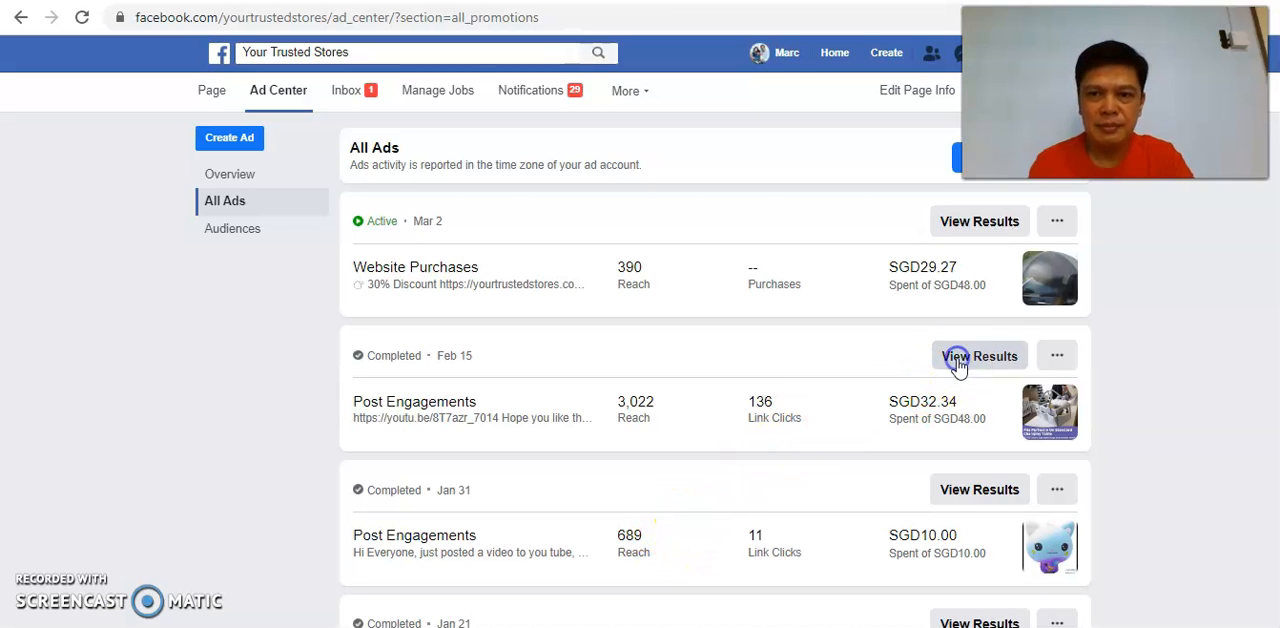
{"action": "left_click", "coordinate": [980, 356]}
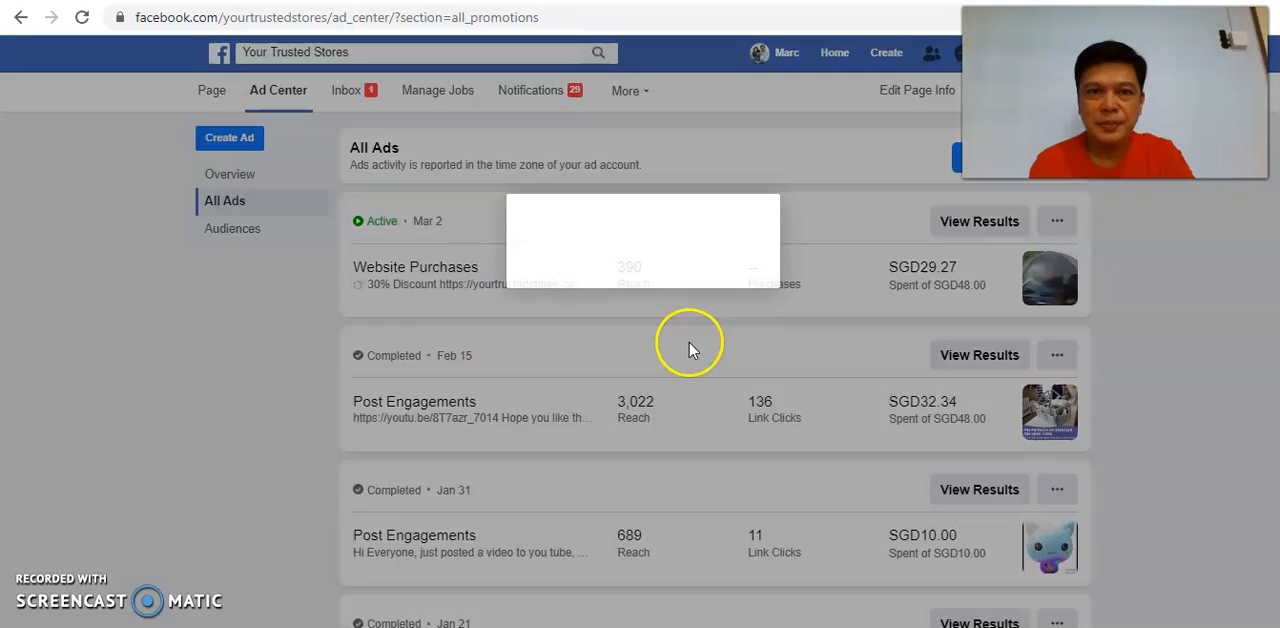
Step: Review the Feb 15 Post Engagements ad results: 136 link clicks, 3,022 reach, $32.34 spent
{"action": "left_click", "coordinate": [980, 356]}
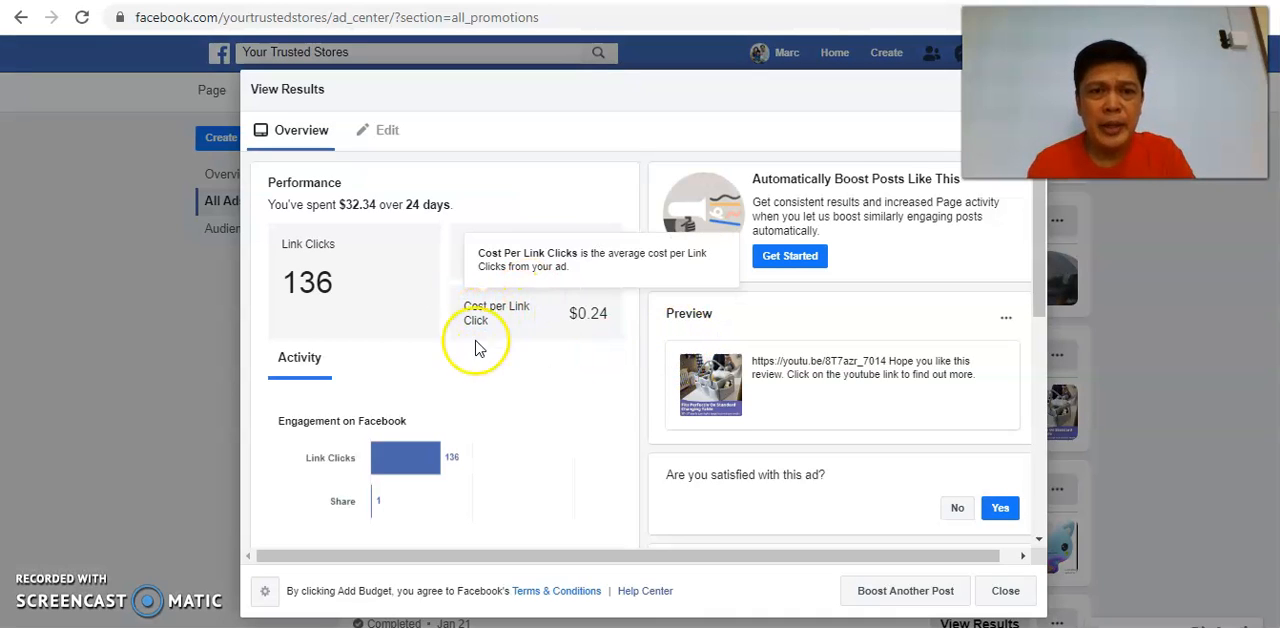
{"action": "mouse_move", "coordinate": [596, 246]}
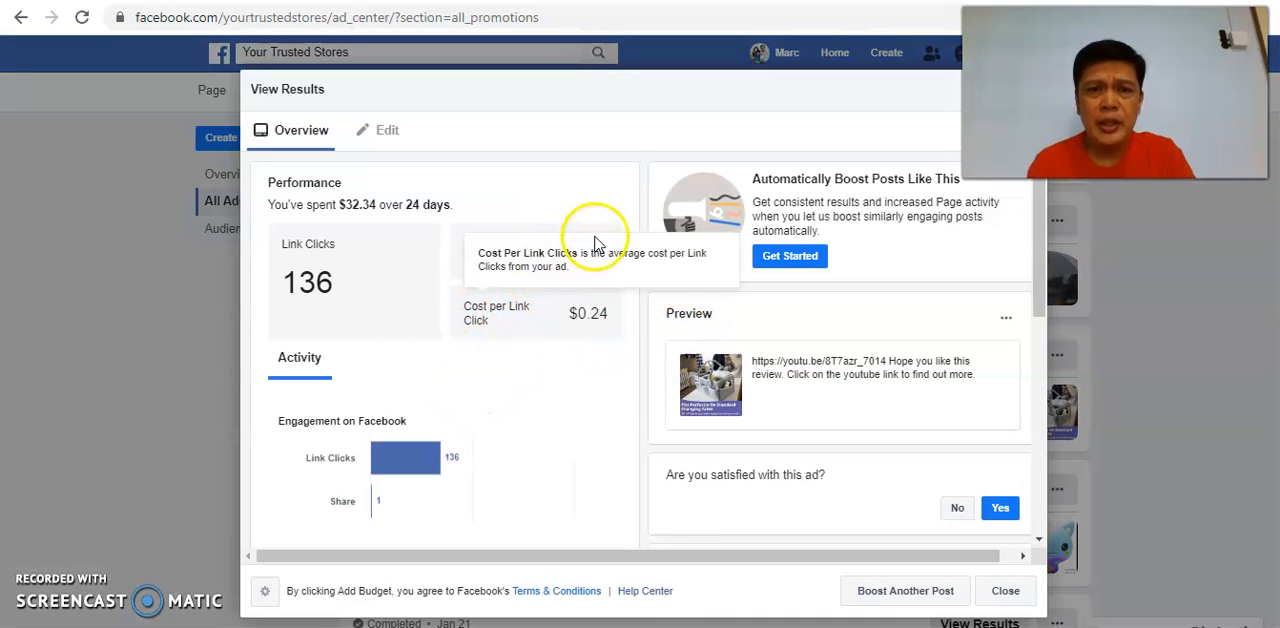
{"action": "mouse_move", "coordinate": [338, 300]}
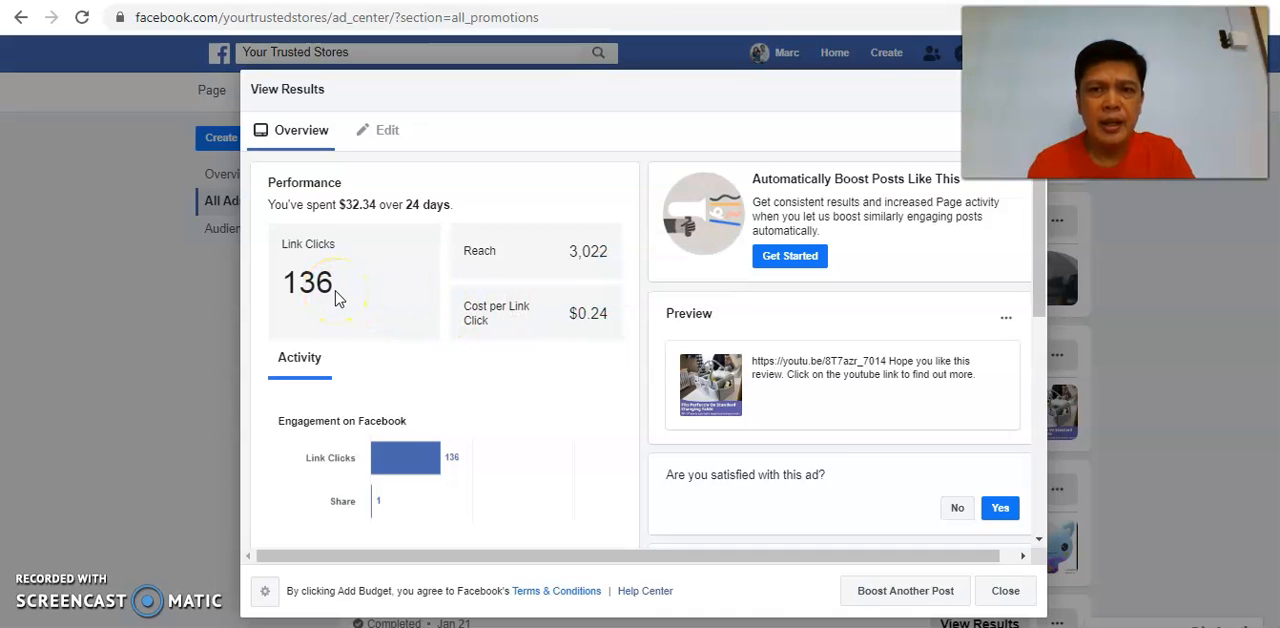
{"action": "scroll", "scroll_direction": "down", "scroll_amount": 3}
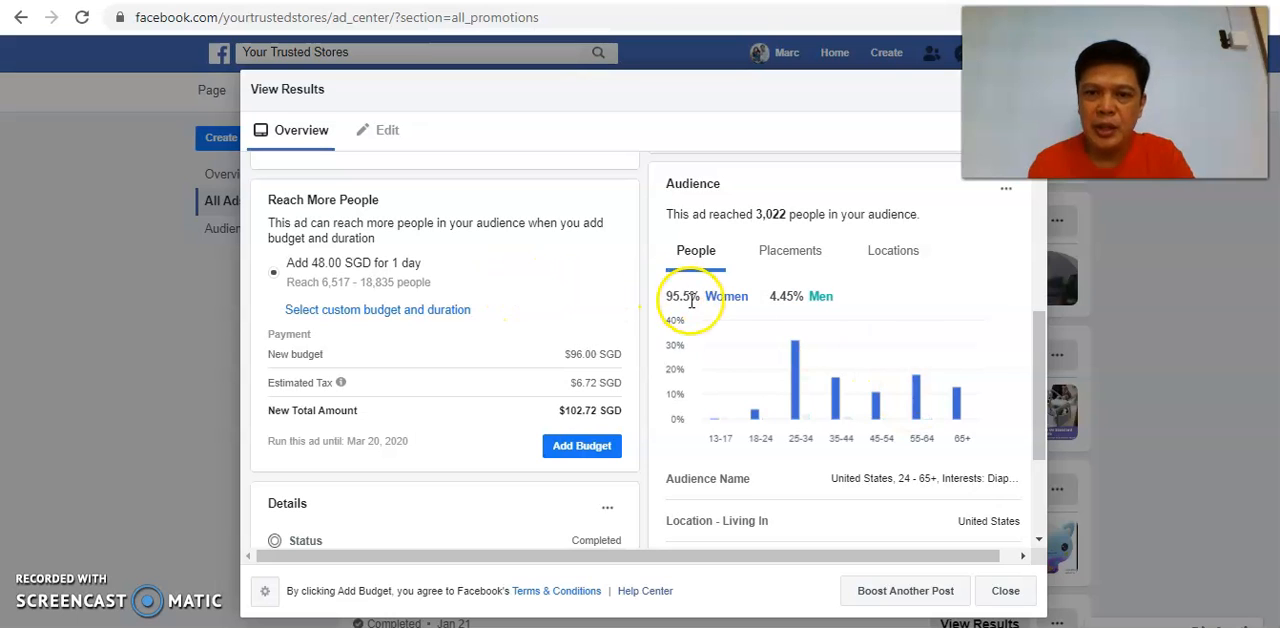
{"action": "scroll", "scroll_direction": "down", "scroll_amount": 3}
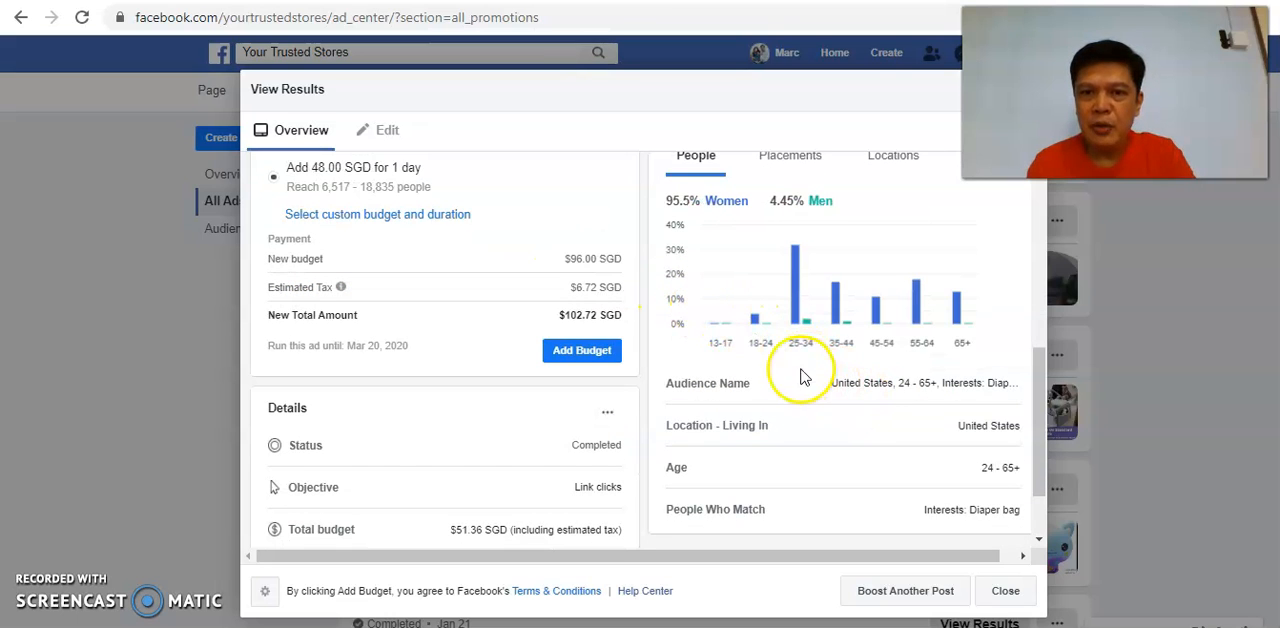
{"action": "mouse_move", "coordinate": [784, 348]}
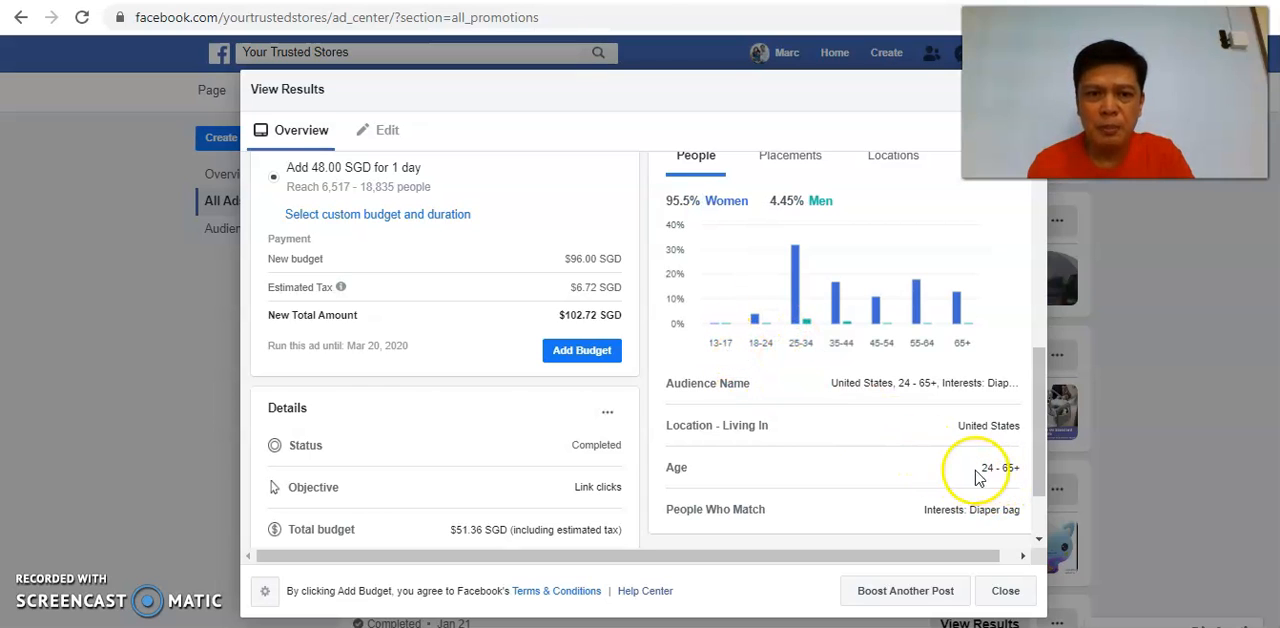
{"action": "scroll", "scroll_direction": "up", "scroll_amount": 3}
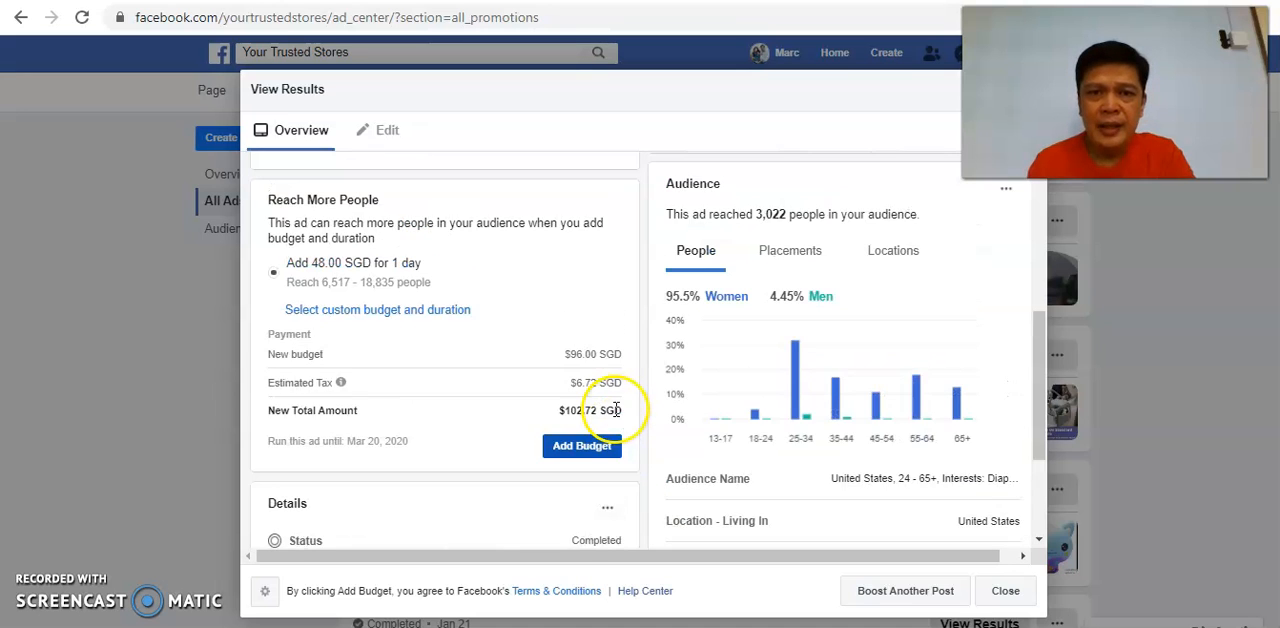
{"action": "scroll", "scroll_direction": "up", "scroll_amount": 3}
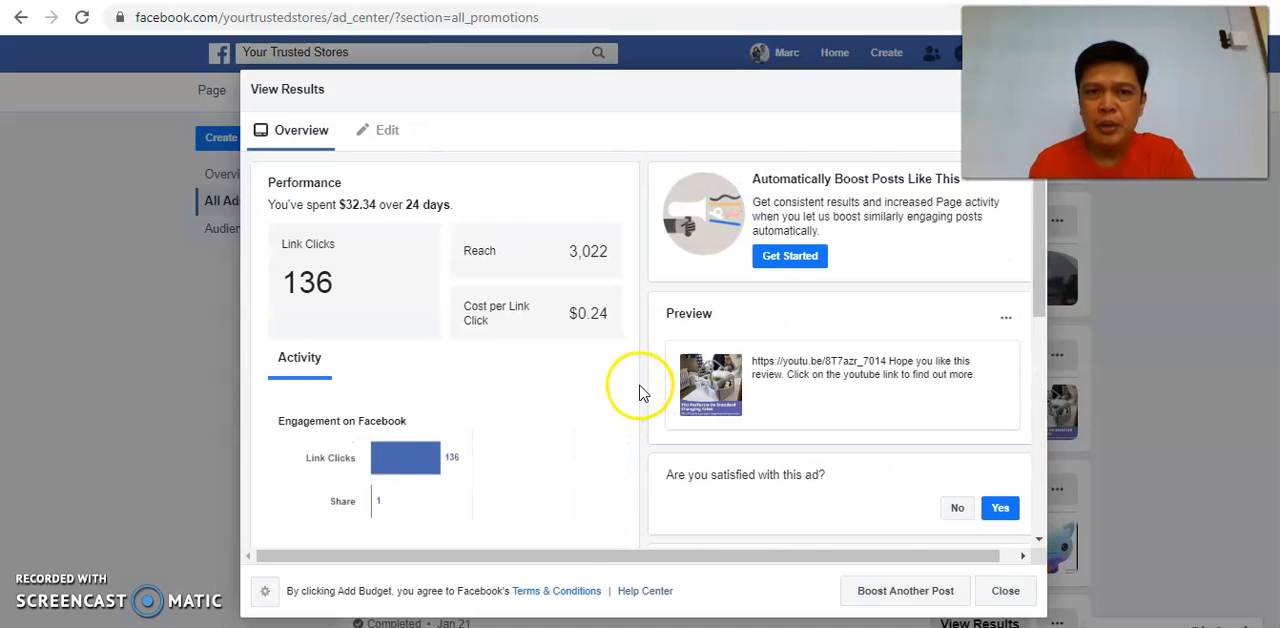
{"action": "scroll", "scroll_direction": "down", "scroll_amount": 3}
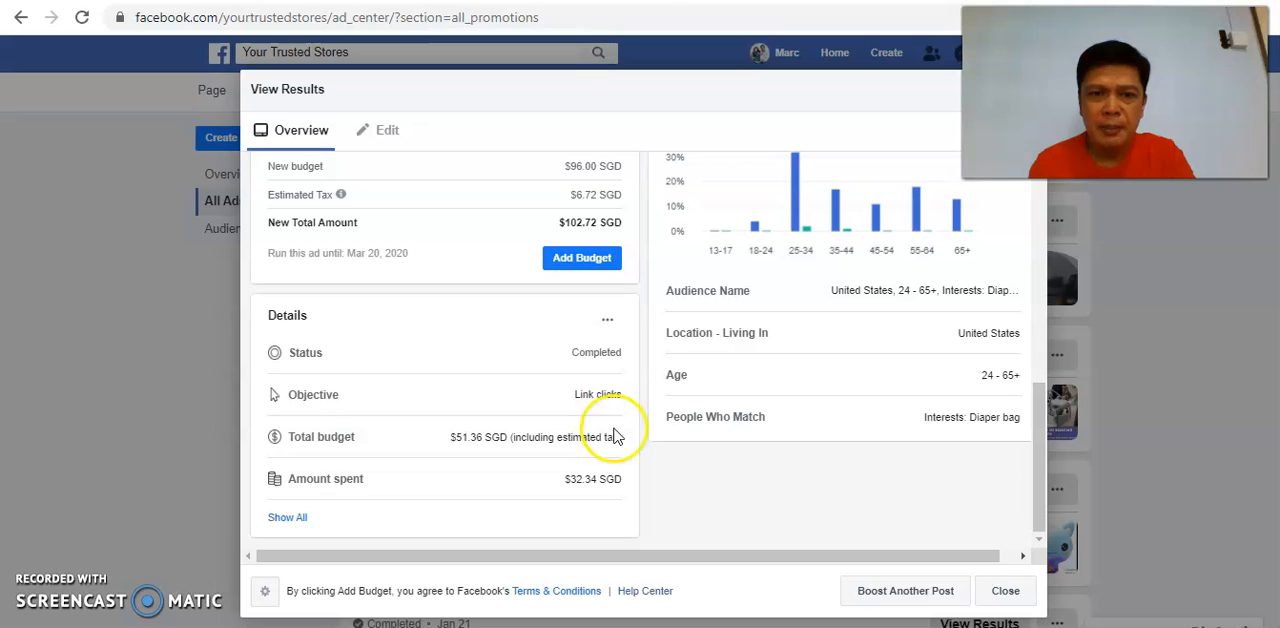
{"action": "scroll", "scroll_direction": "up", "scroll_amount": 3}
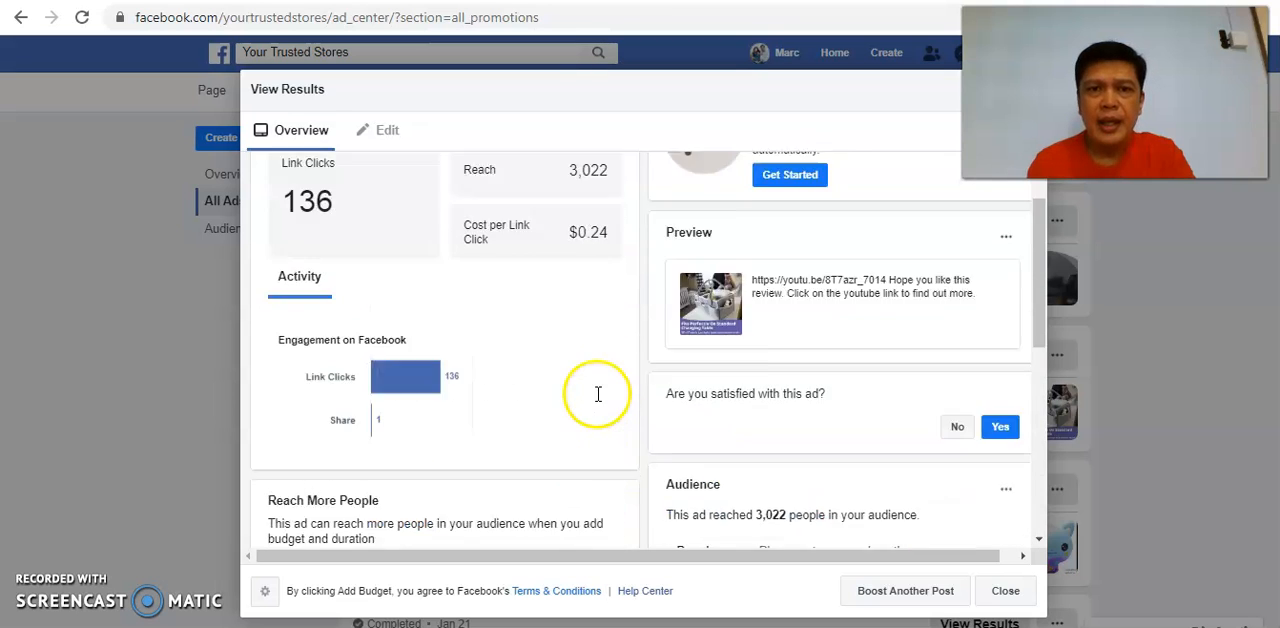
{"action": "scroll", "scroll_direction": "up", "scroll_amount": 3}
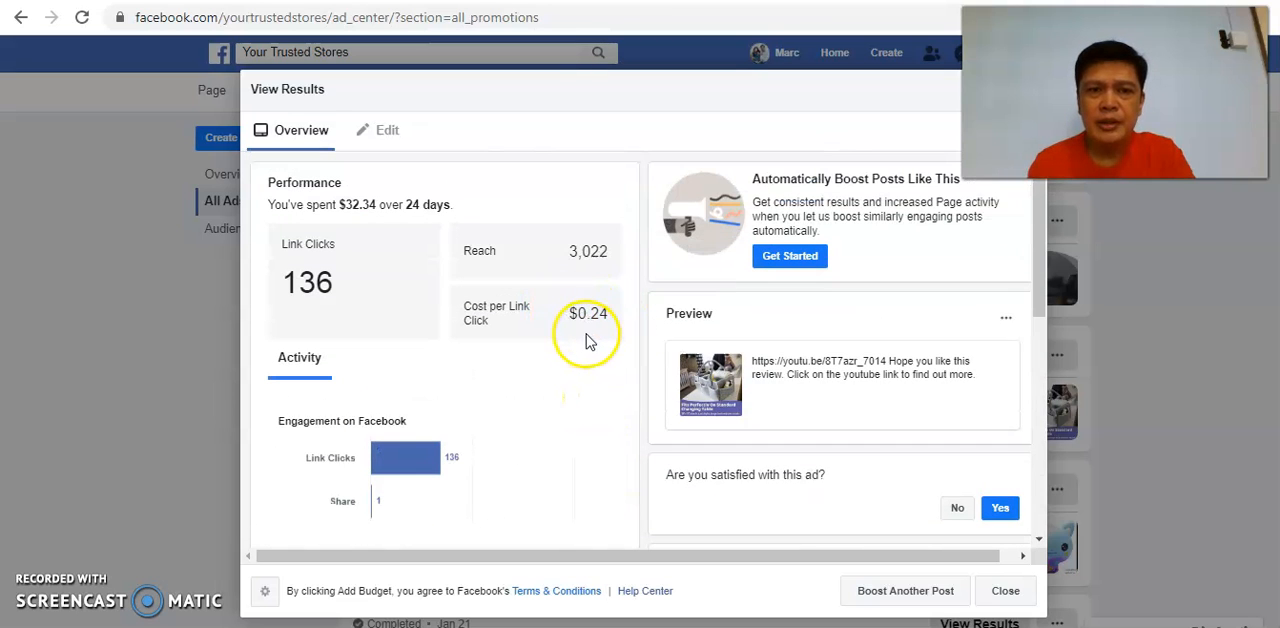
{"action": "mouse_move", "coordinate": [444, 338]}
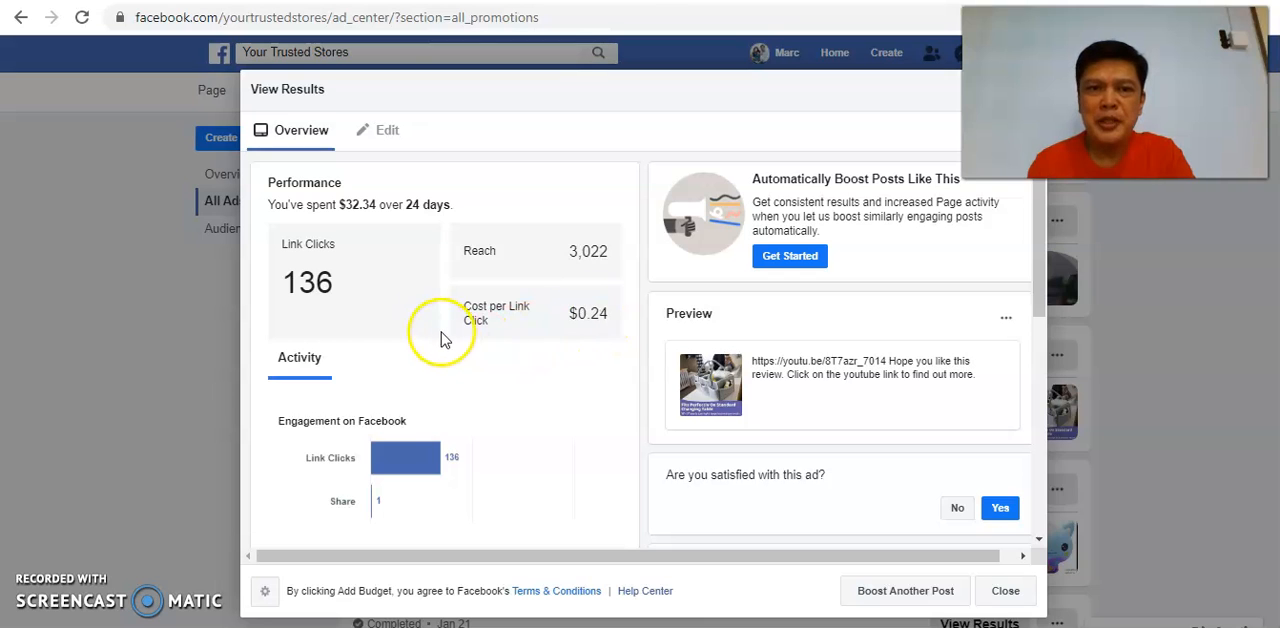
{"action": "mouse_move", "coordinate": [912, 484]}
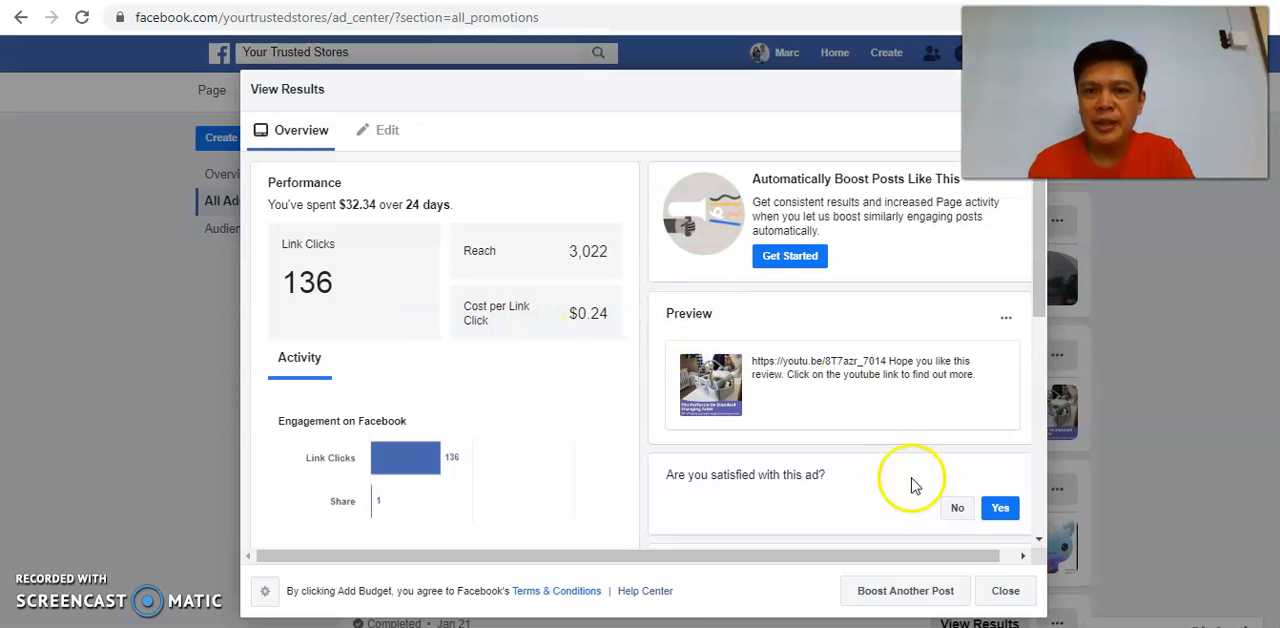
{"action": "mouse_move", "coordinate": [716, 450]}
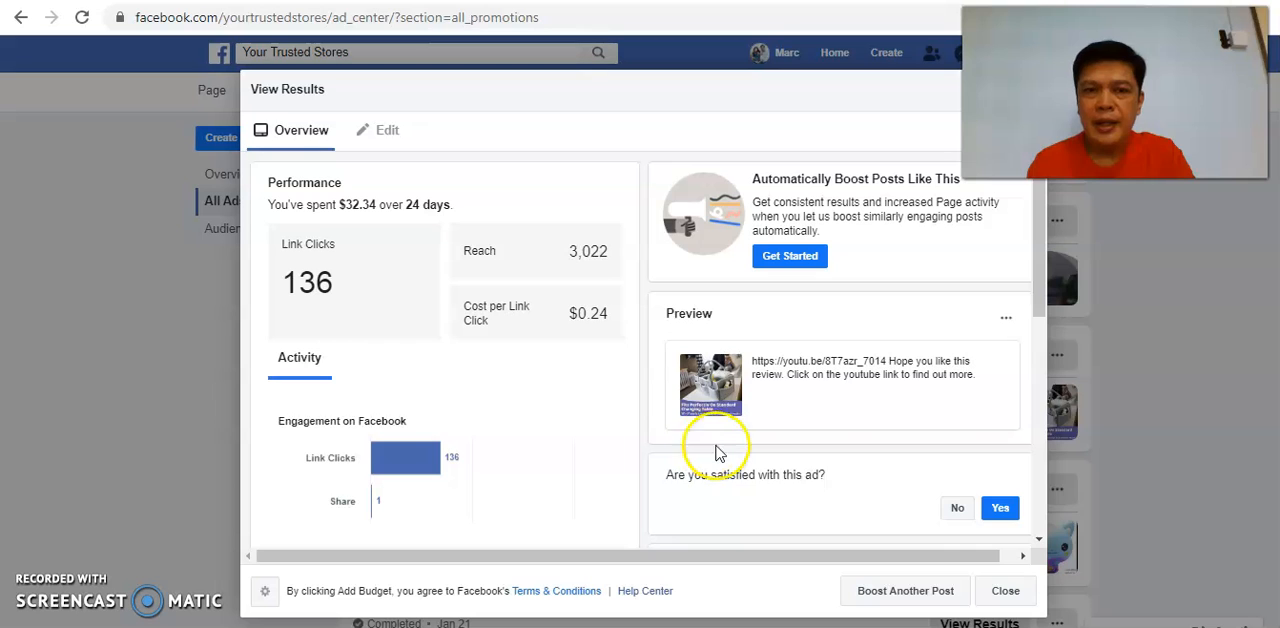
Step: Close the ad results window to return to the All Ads list
{"action": "left_click", "coordinate": [1004, 590]}
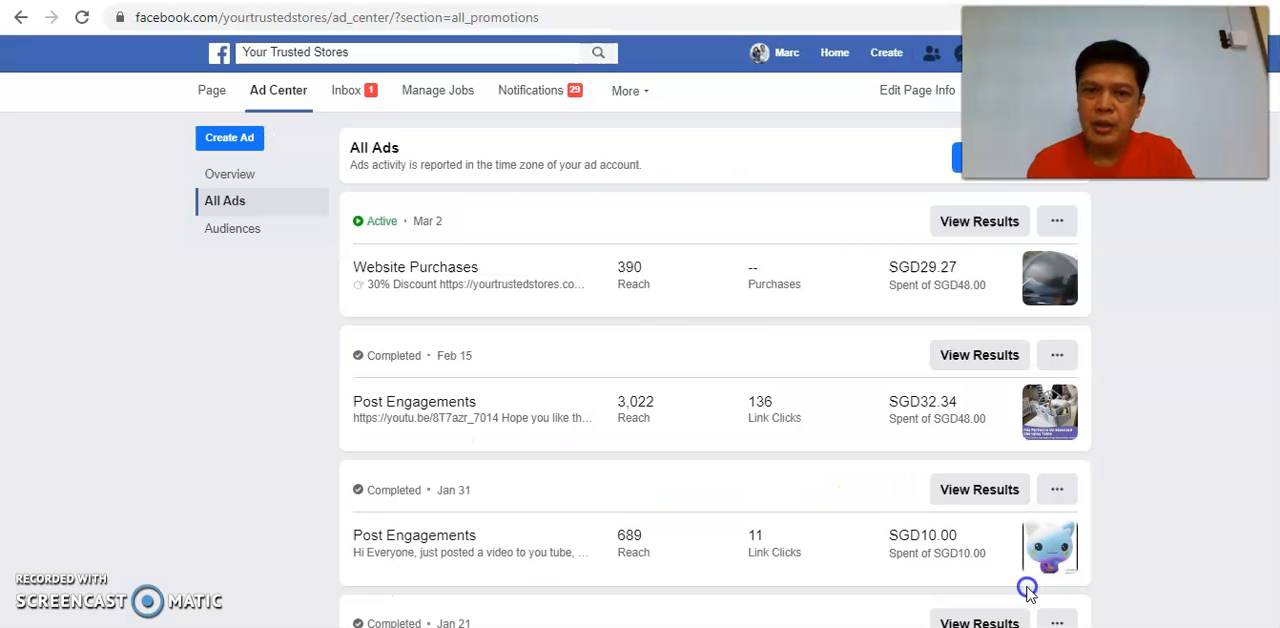
{"action": "mouse_move", "coordinate": [720, 416]}
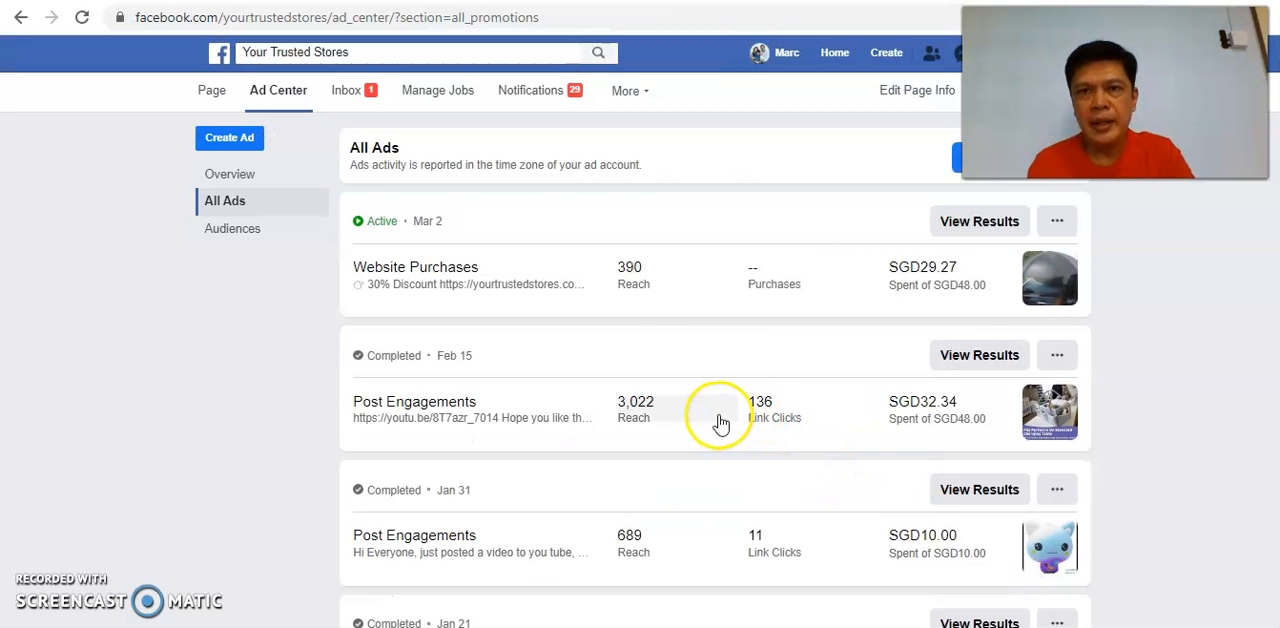
{"action": "mouse_move", "coordinate": [712, 422]}
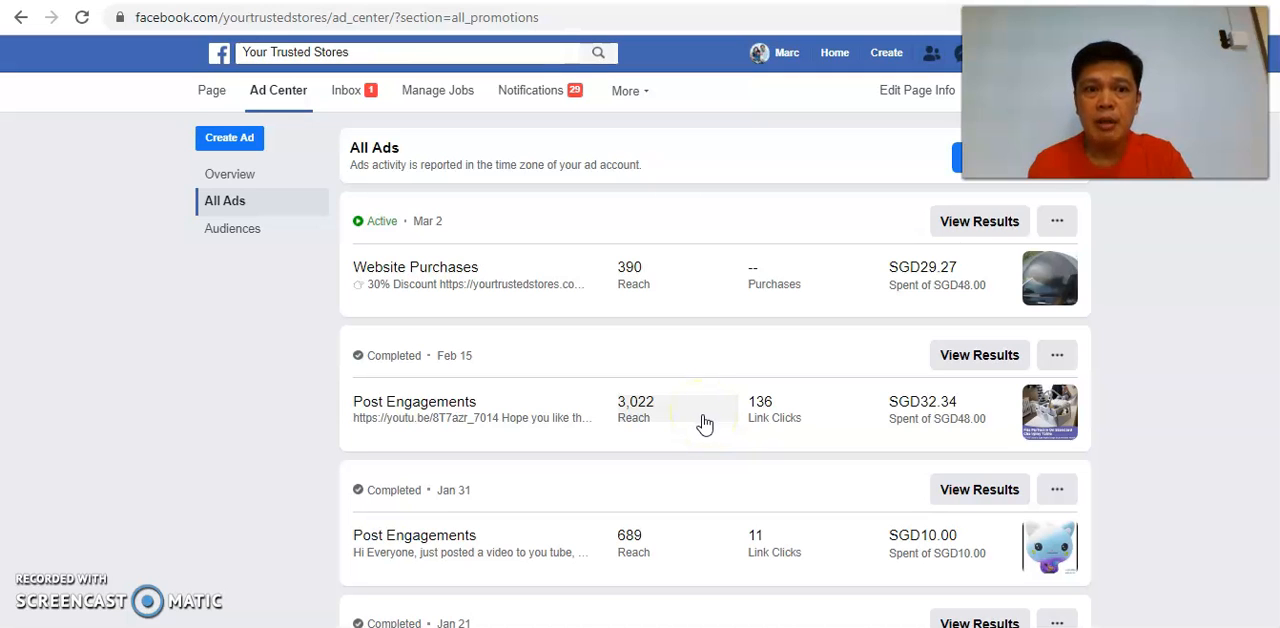
{"action": "mouse_move", "coordinate": [616, 244]}
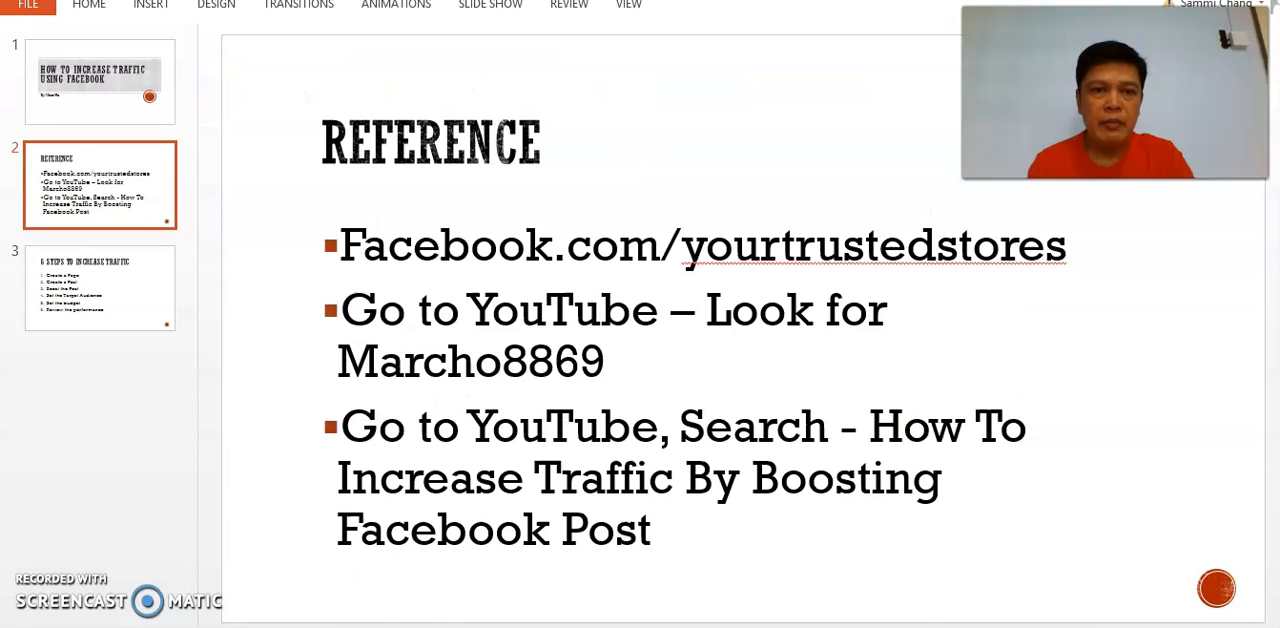
Step: Show the 6 Steps to Increase Traffic slide, then switch to Marc Ho's YouTube channel
{"action": "left_click", "coordinate": [100, 288]}
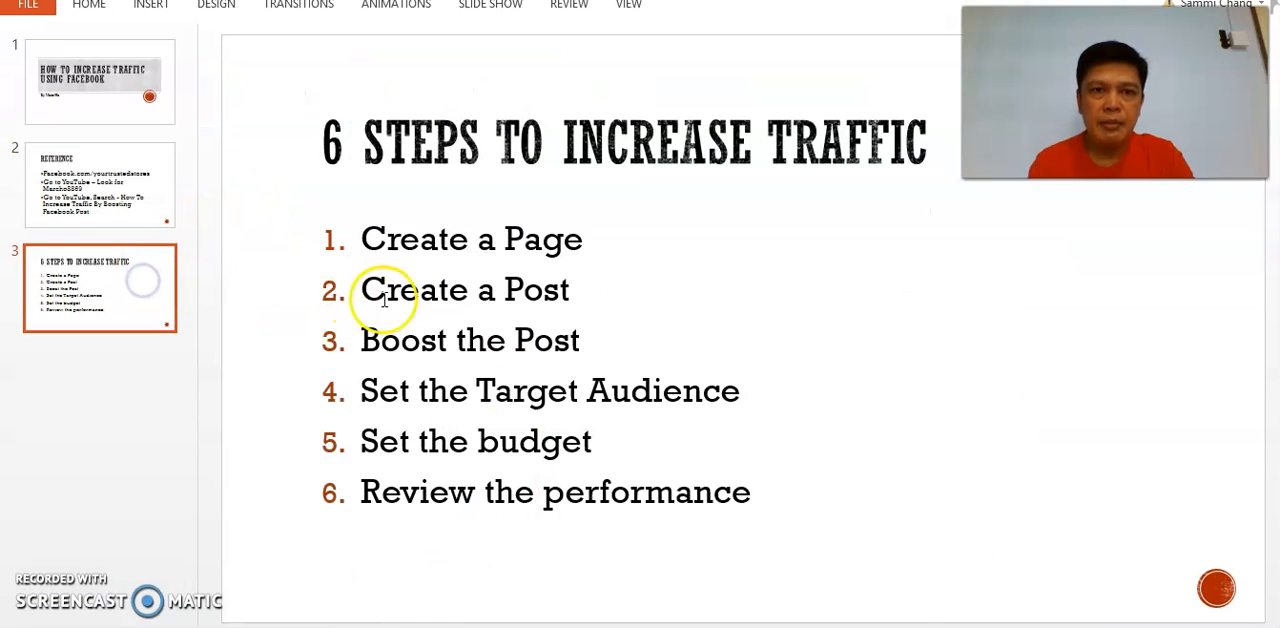
{"action": "mouse_move", "coordinate": [520, 252]}
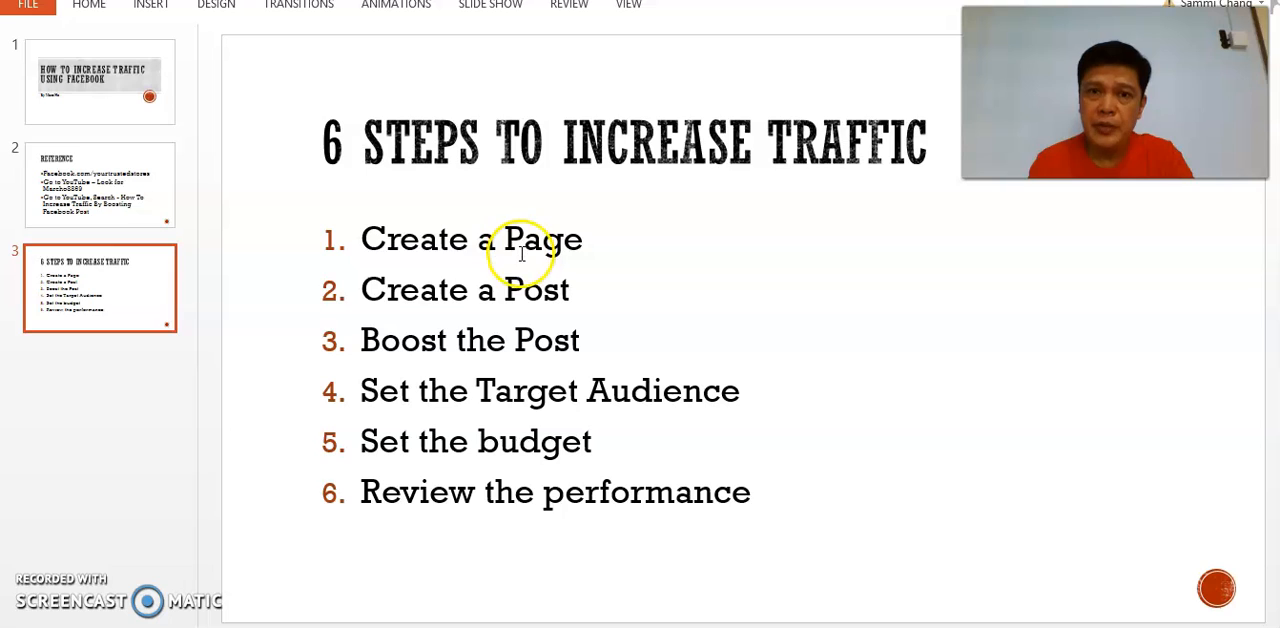
{"action": "mouse_move", "coordinate": [490, 350]}
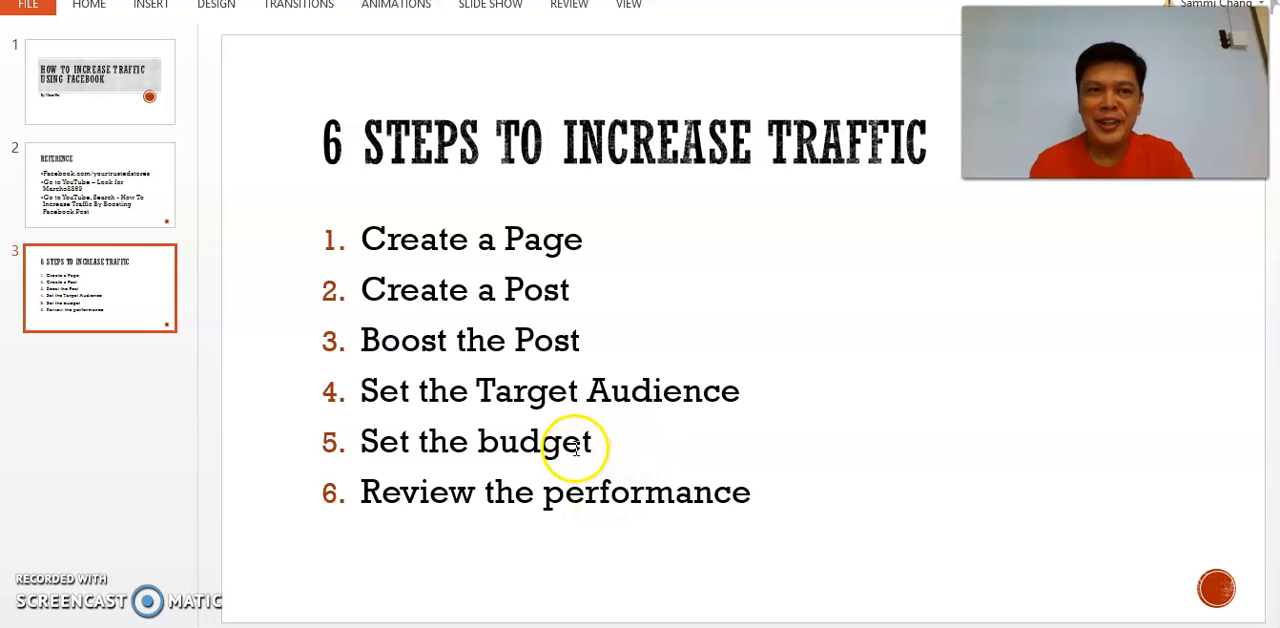
{"action": "left_click", "coordinate": [100, 184]}
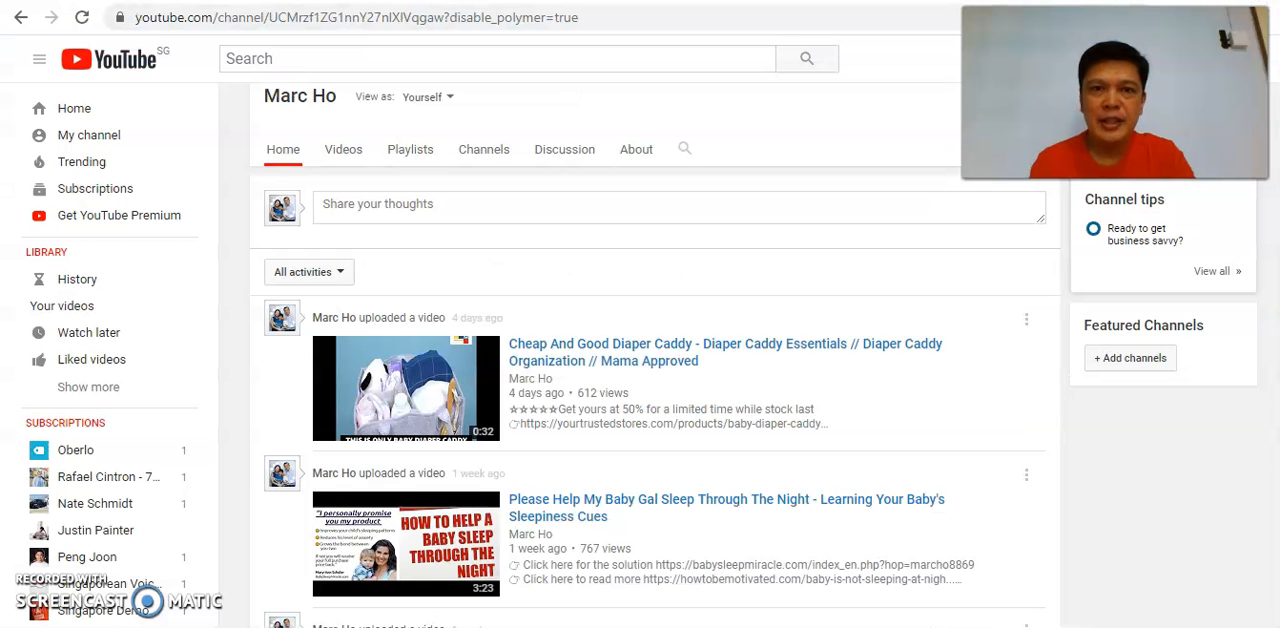
Step: Scroll through the YouTube channel's uploads and return to the top of the page
{"action": "scroll", "scroll_direction": "down", "scroll_amount": 3}
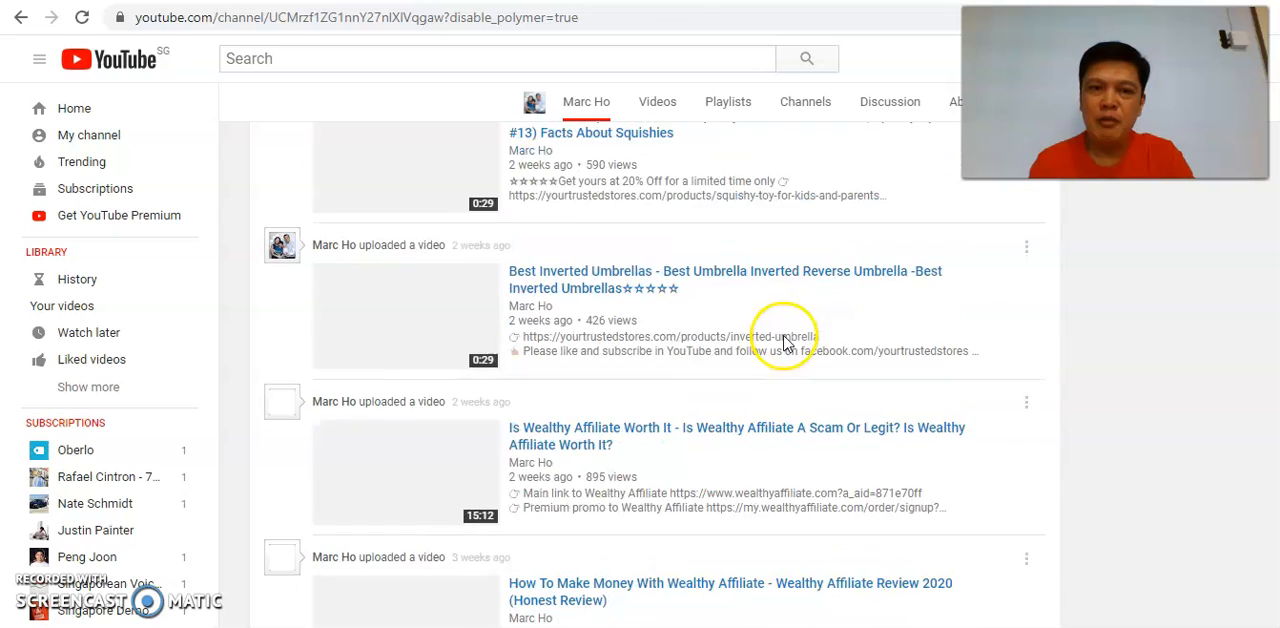
{"action": "scroll", "scroll_direction": "up", "scroll_amount": 3}
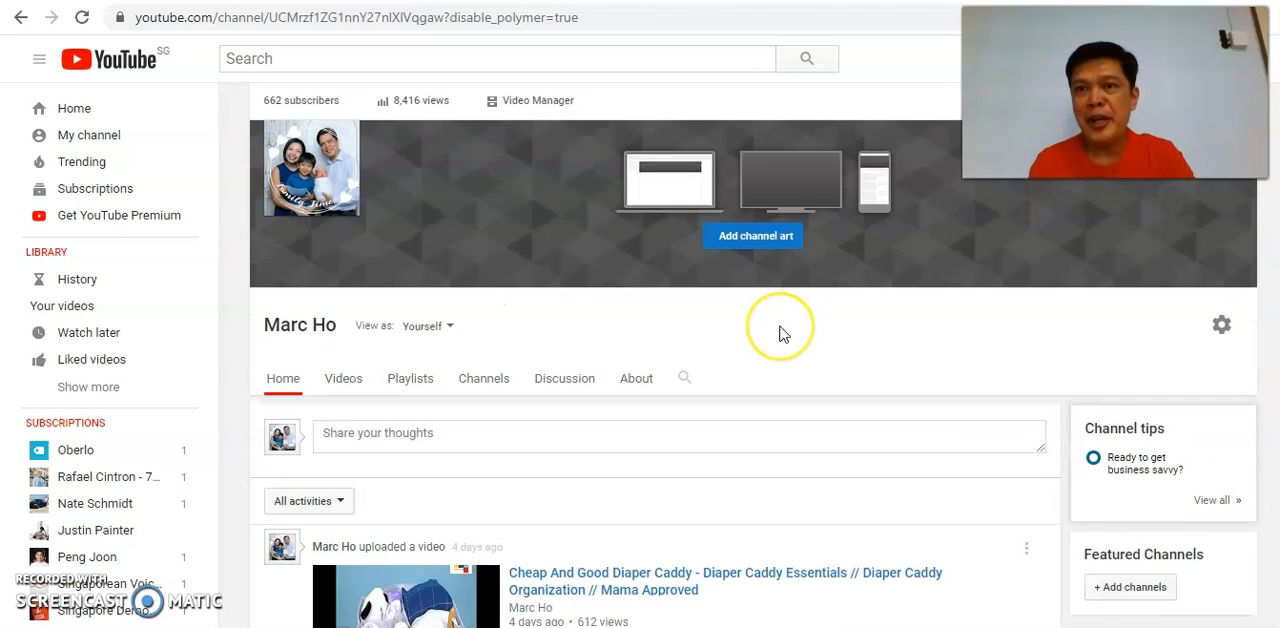
{"action": "mouse_move", "coordinate": [784, 332]}
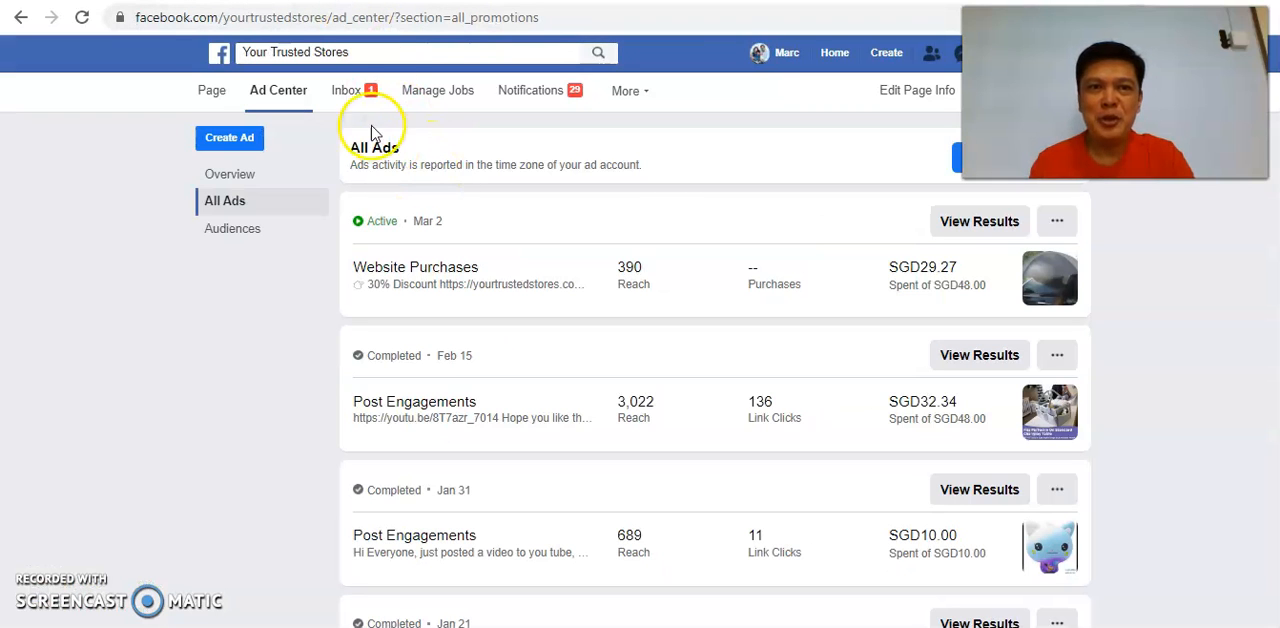
Step: Leave Ad Center for the Your Trusted Stores page home with its cover photo
{"action": "left_click", "coordinate": [212, 90]}
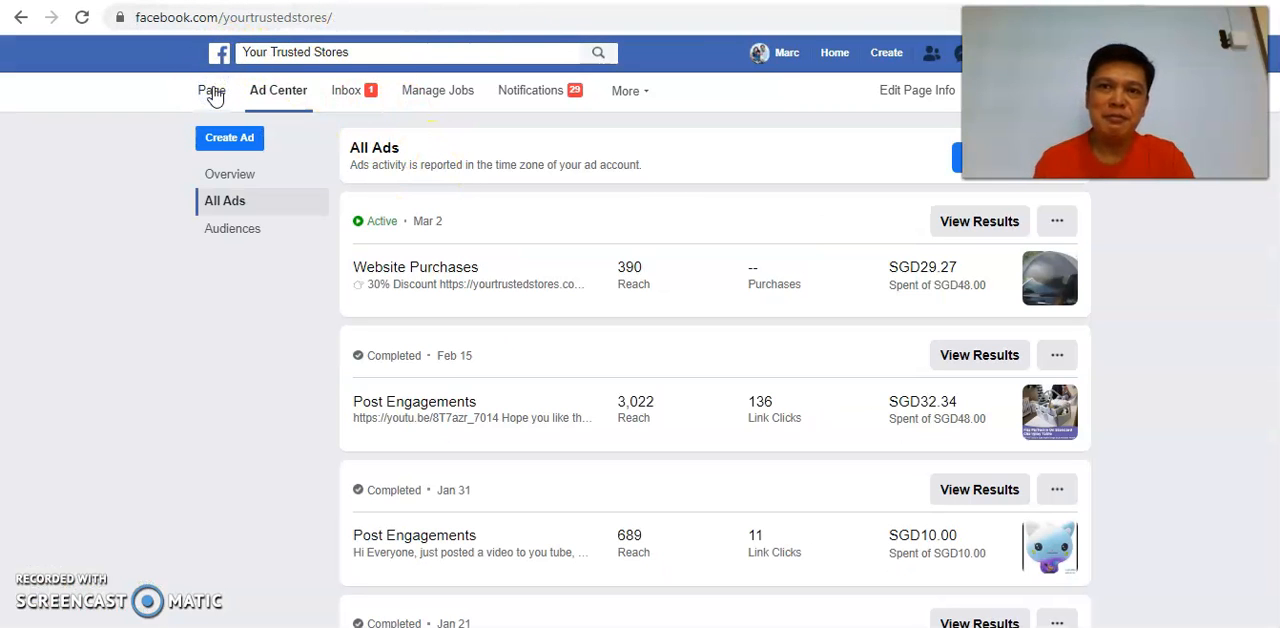
{"action": "left_click", "coordinate": [212, 90]}
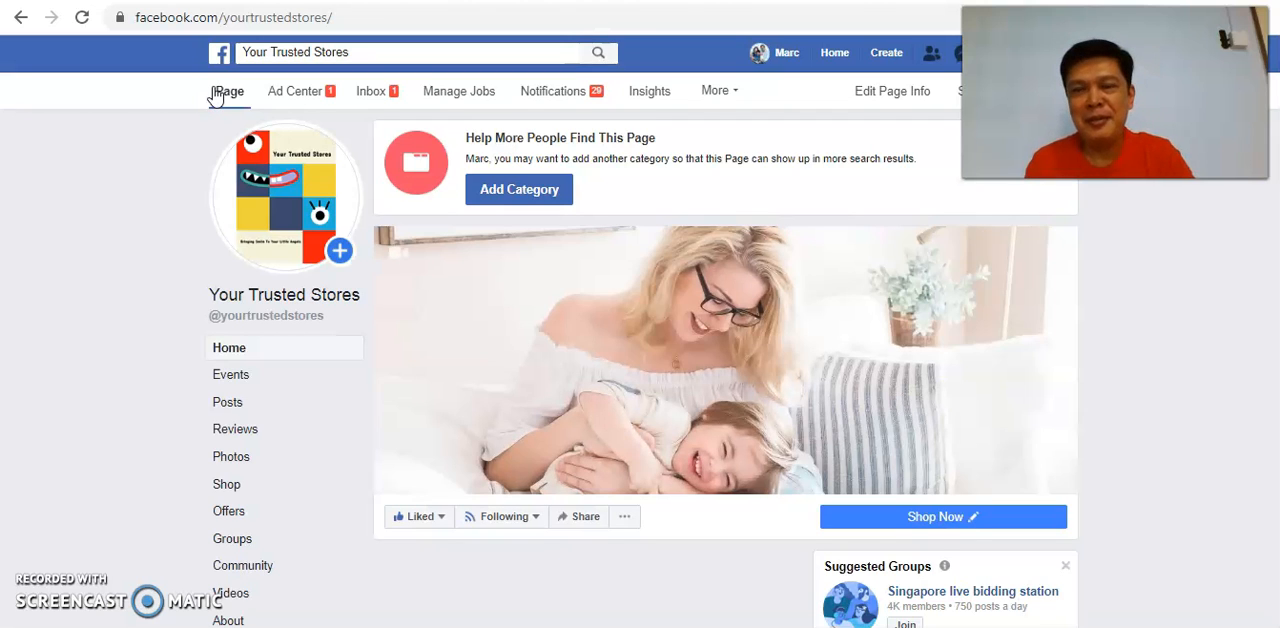
{"action": "scroll", "scroll_direction": "down", "scroll_amount": 3}
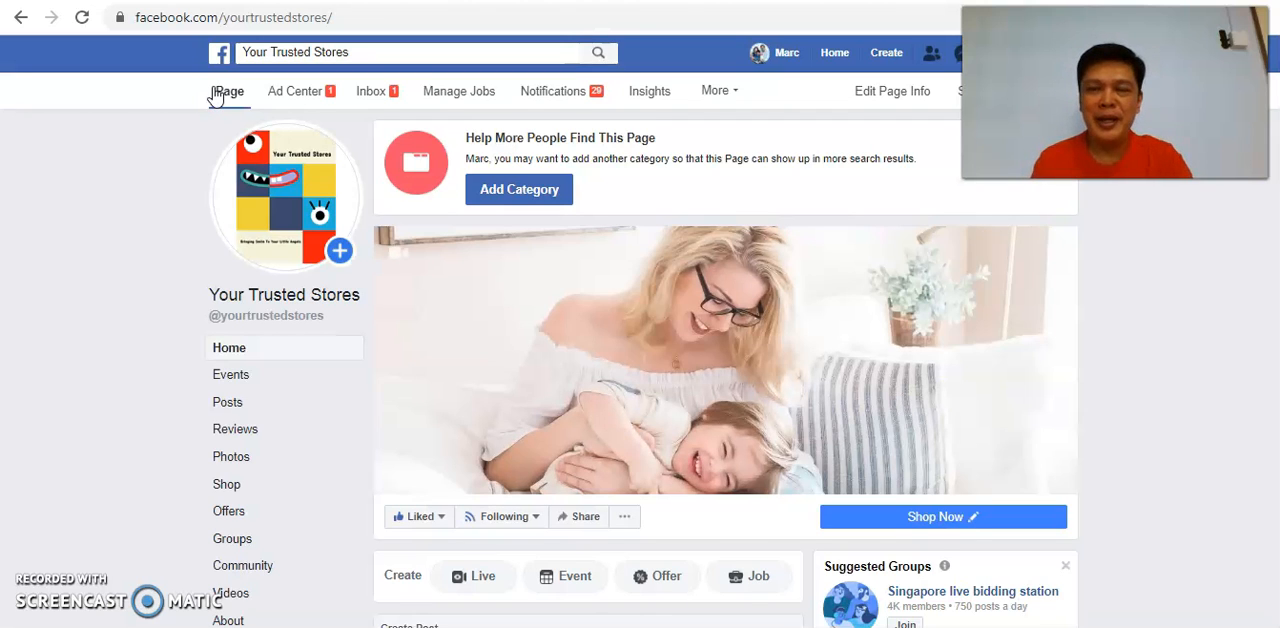